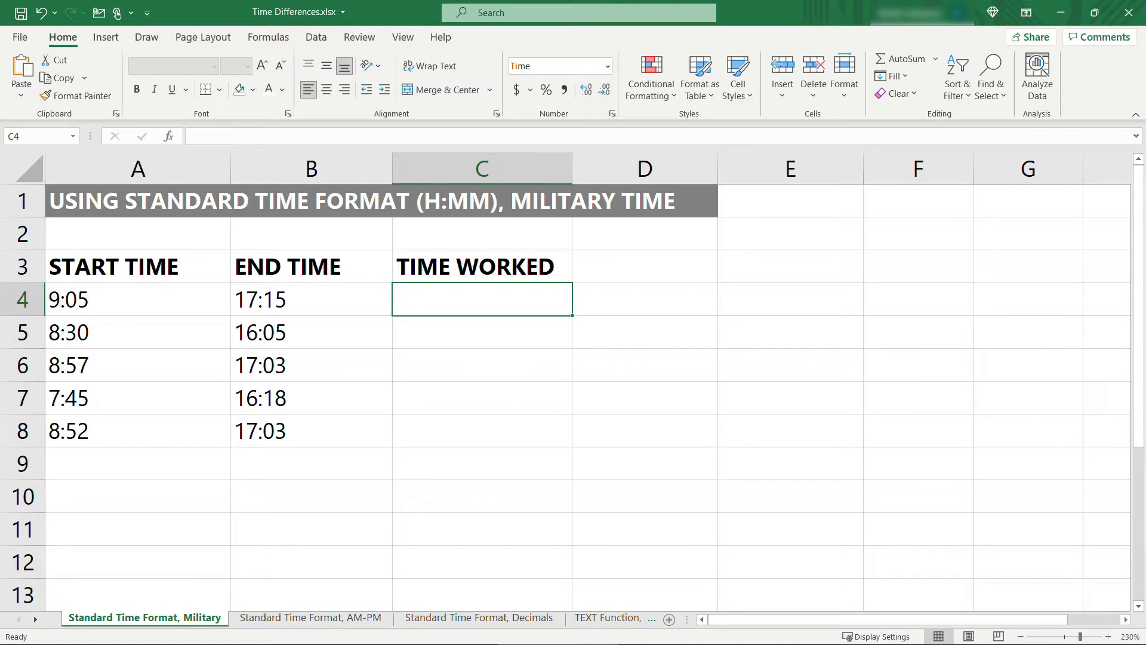
{"action": "mouse_move", "coordinate": [490, 304]}
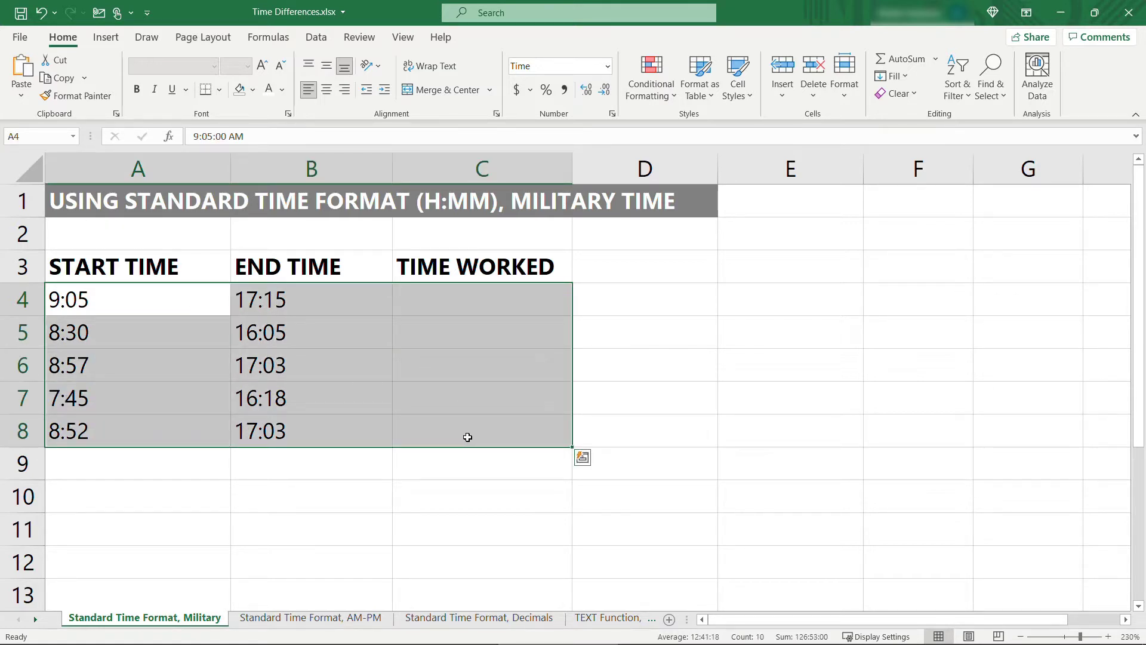
Review the time formatting of the selected start and end times, previewing a format with seconds
{"action": "right_click", "coordinate": [466, 437]}
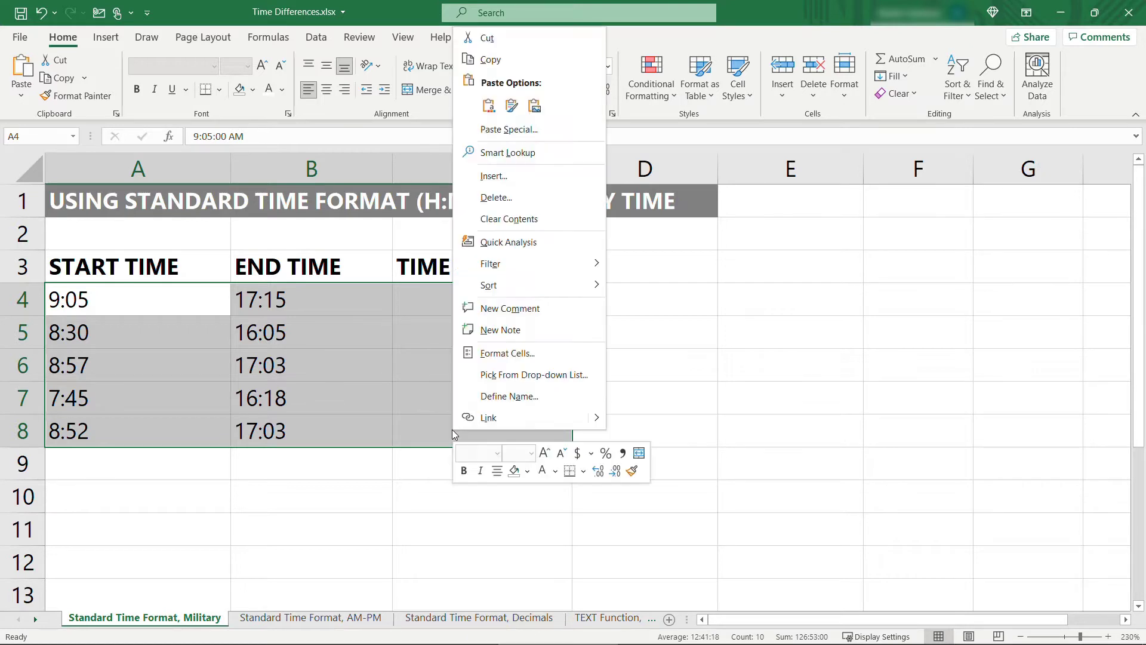
{"action": "mouse_move", "coordinate": [507, 354]}
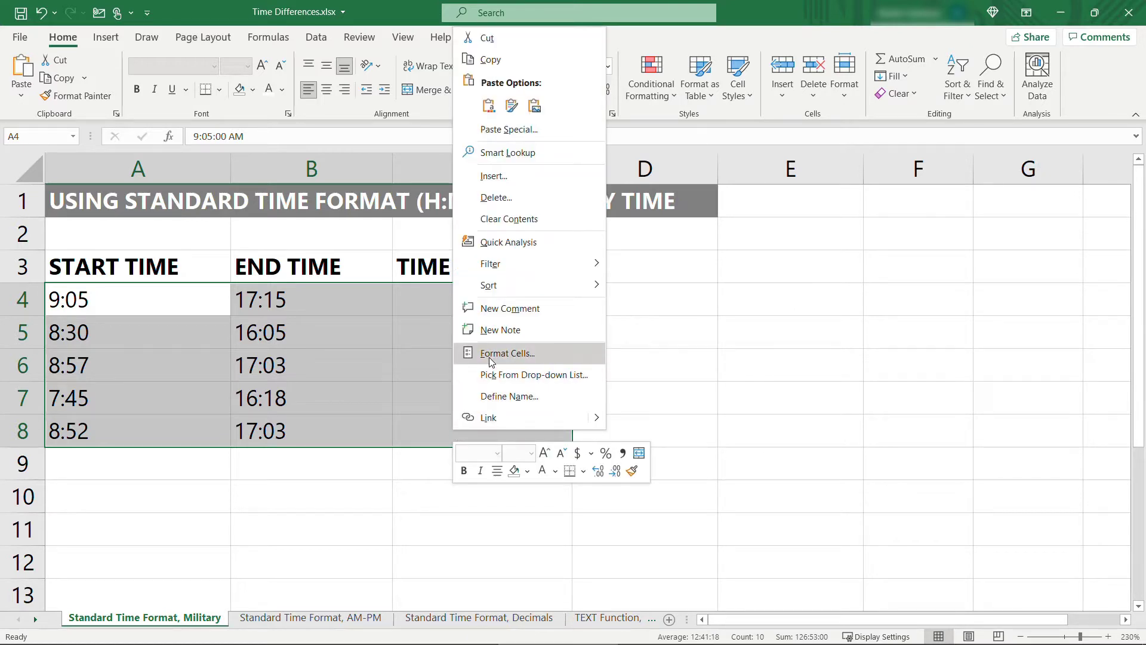
{"action": "left_click", "coordinate": [507, 353]}
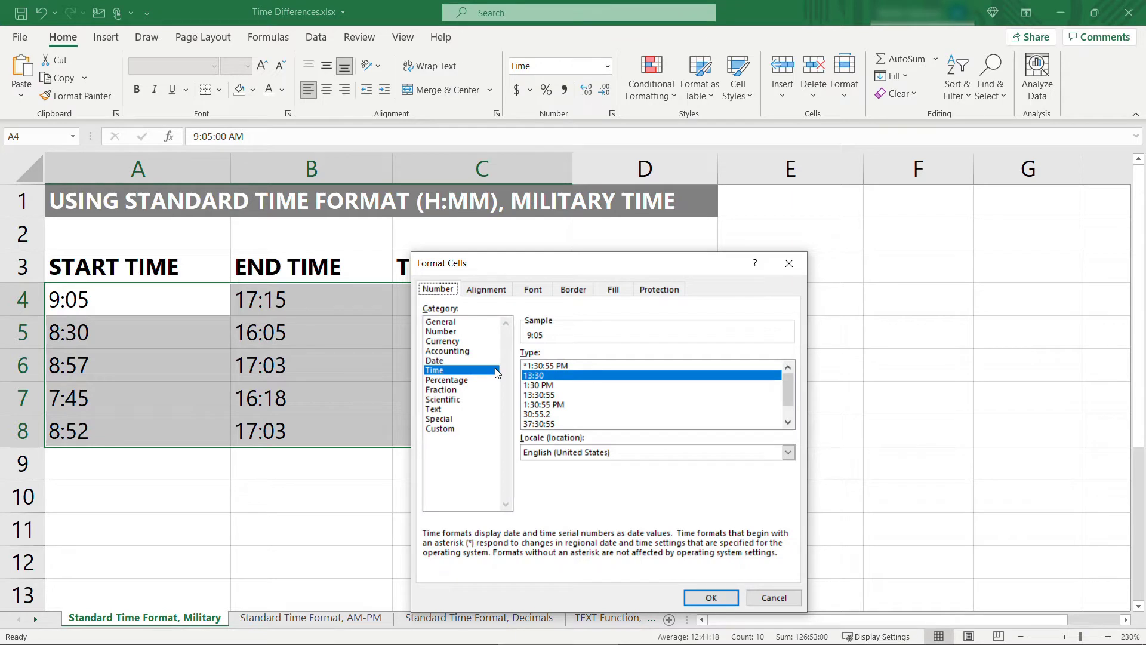
{"action": "mouse_move", "coordinate": [563, 378]}
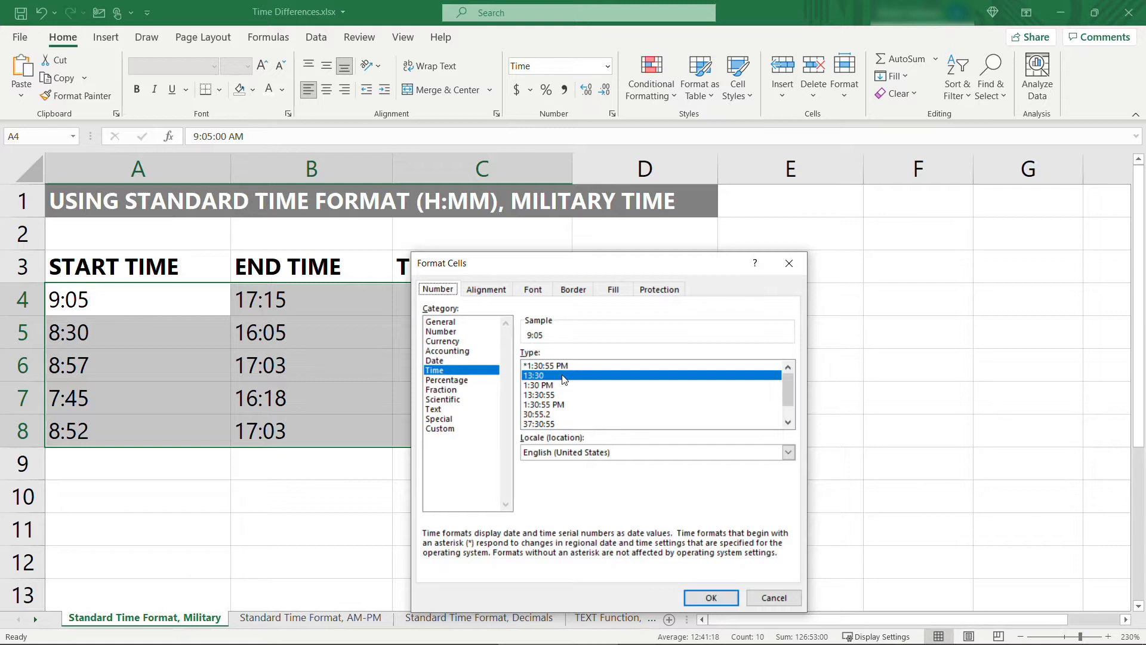
{"action": "mouse_move", "coordinate": [570, 399]}
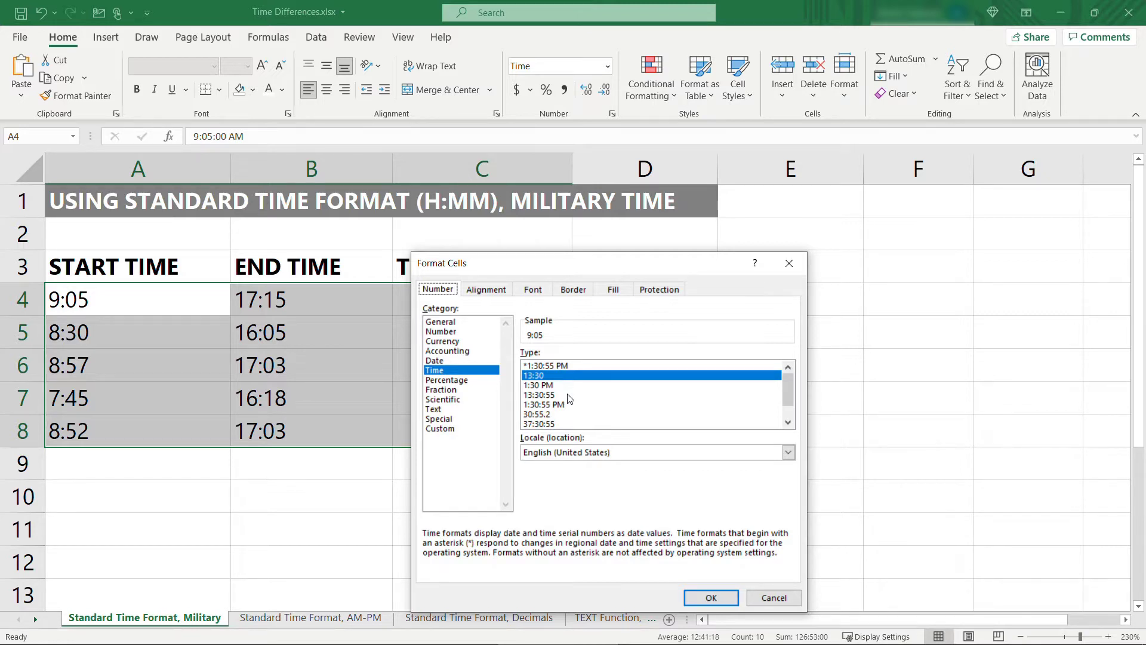
{"action": "left_click", "coordinate": [538, 395]}
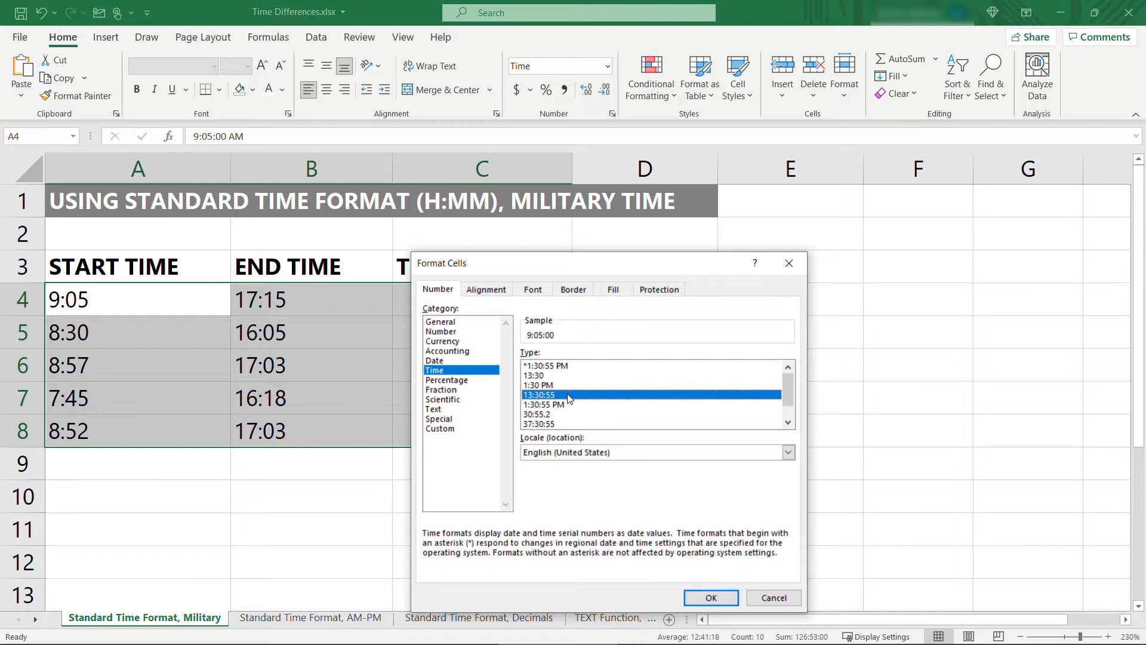
{"action": "mouse_move", "coordinate": [552, 379]}
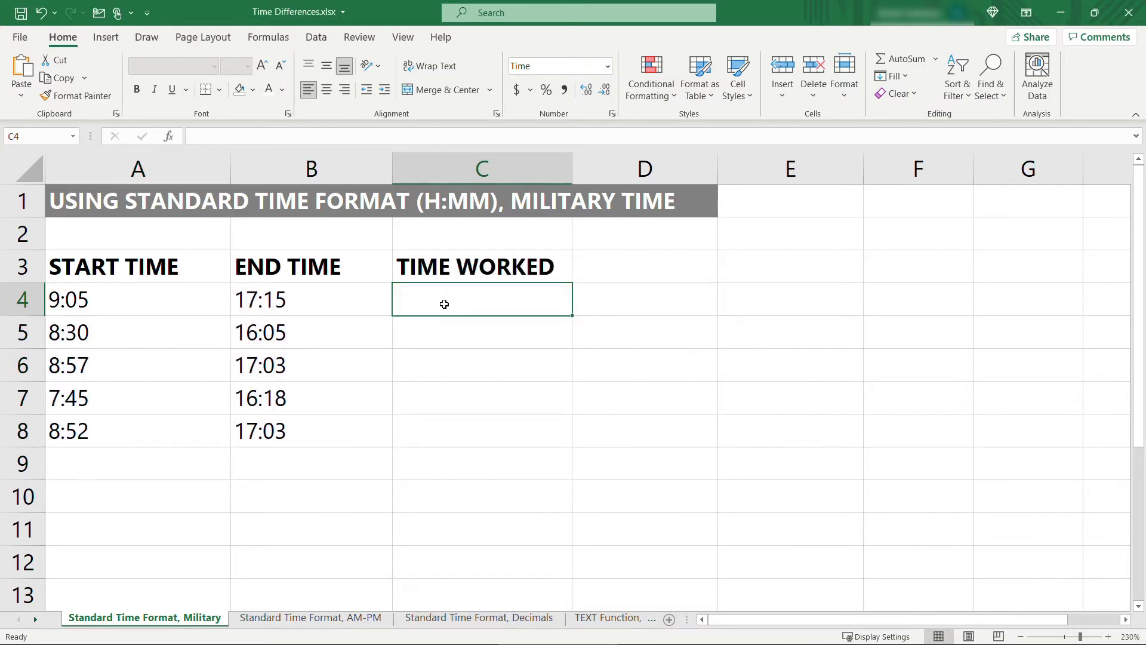
Compute Time Worked as =B4-A4 and fill it down to C8, giving 8:10, 7:35, 8:06, 8:33, 8:11
{"action": "type", "text": "=B4-"}
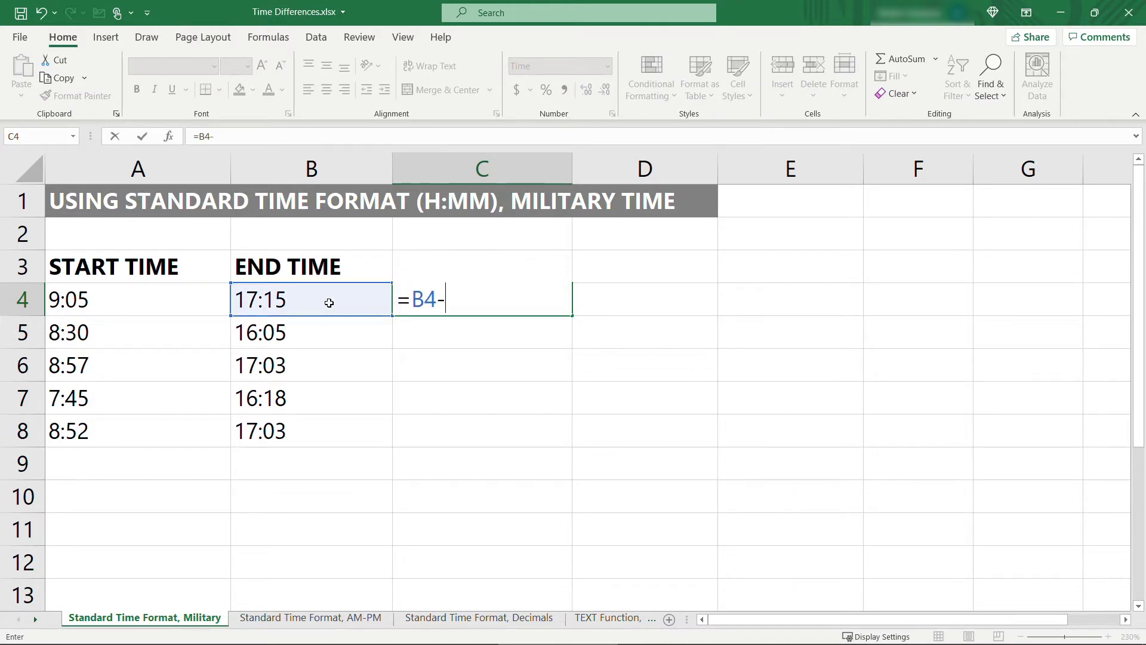
{"action": "left_click", "coordinate": [137, 299]}
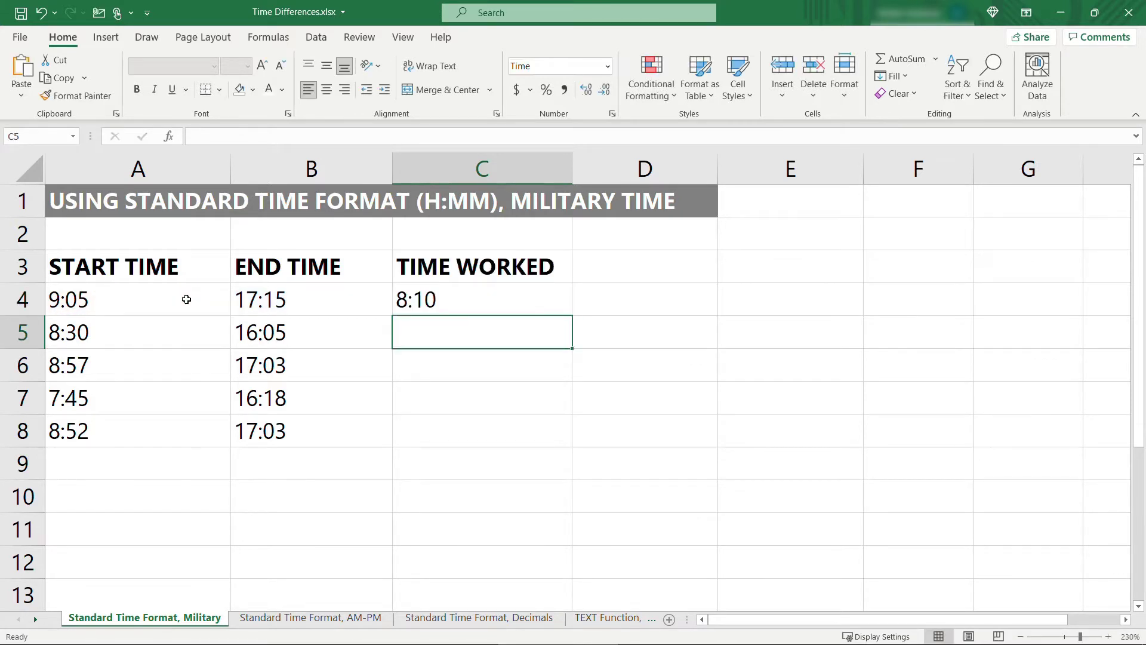
{"action": "left_click", "coordinate": [481, 298]}
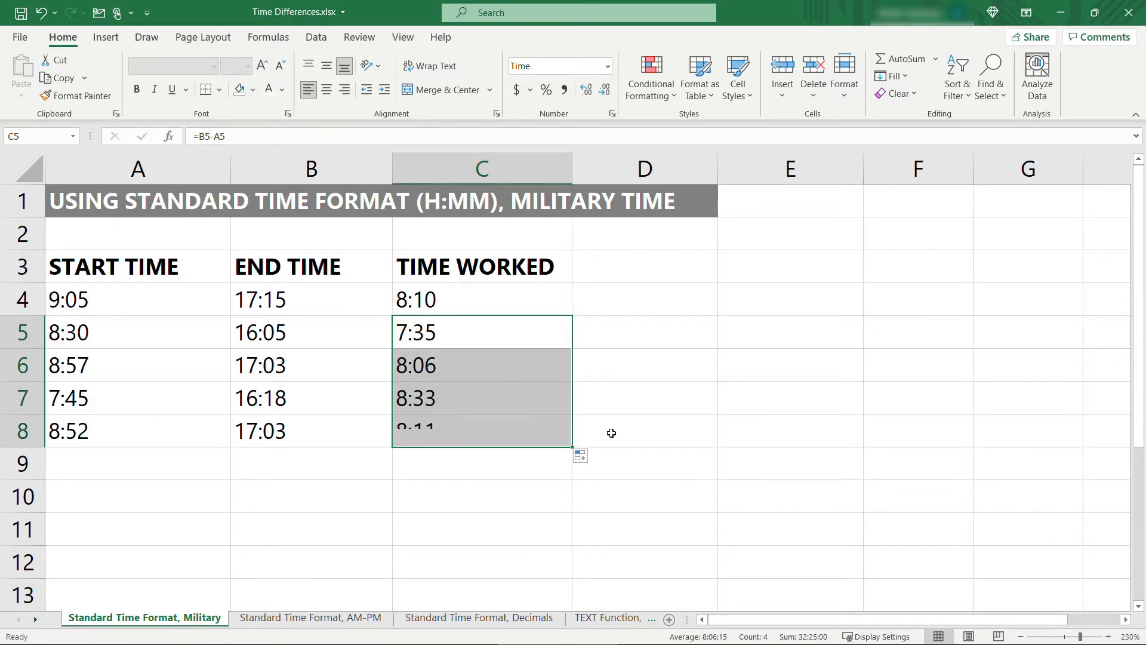
{"action": "left_click", "coordinate": [643, 431]}
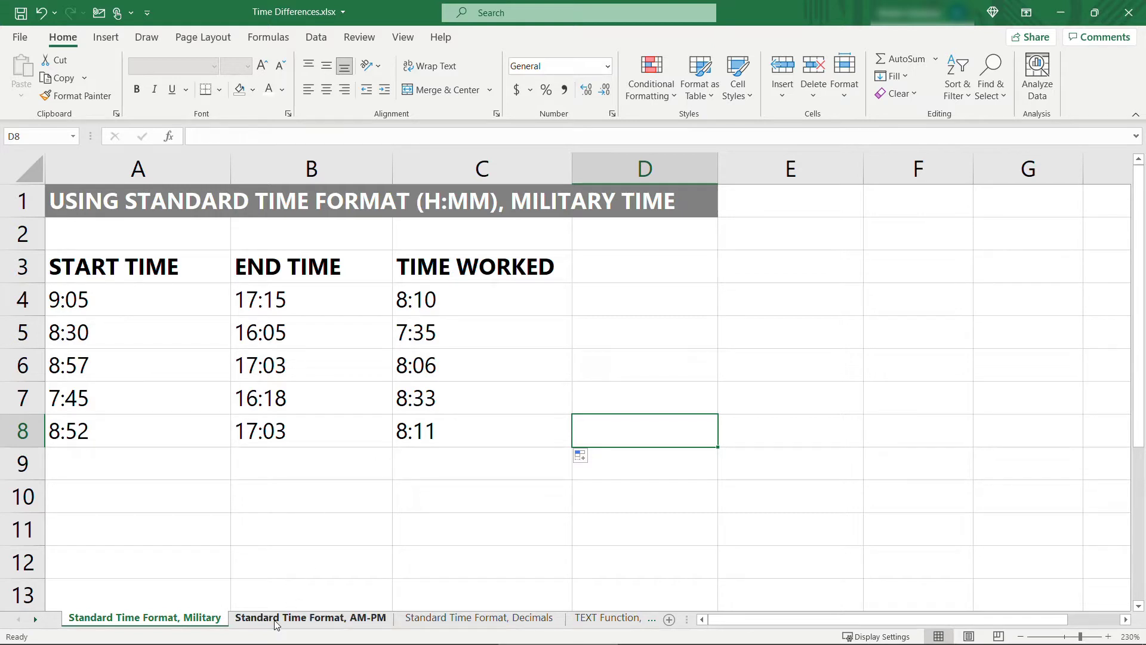
On the AM-PM sheet, keep the start and end times in the 1:30 PM time format
{"action": "left_click", "coordinate": [311, 617]}
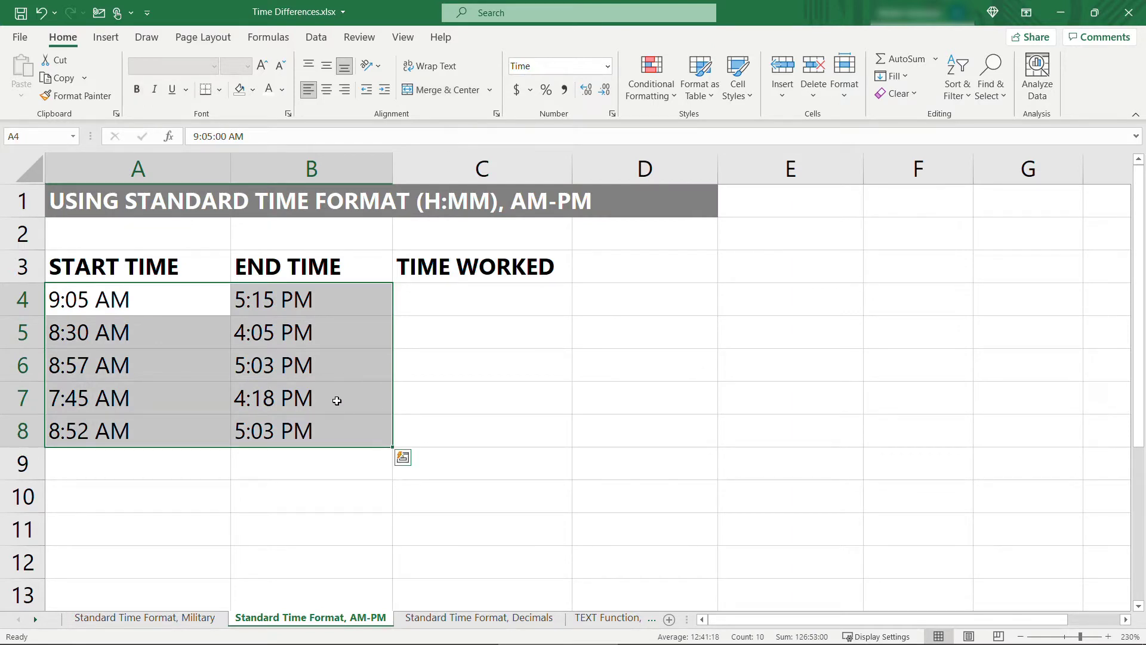
{"action": "right_click", "coordinate": [336, 400]}
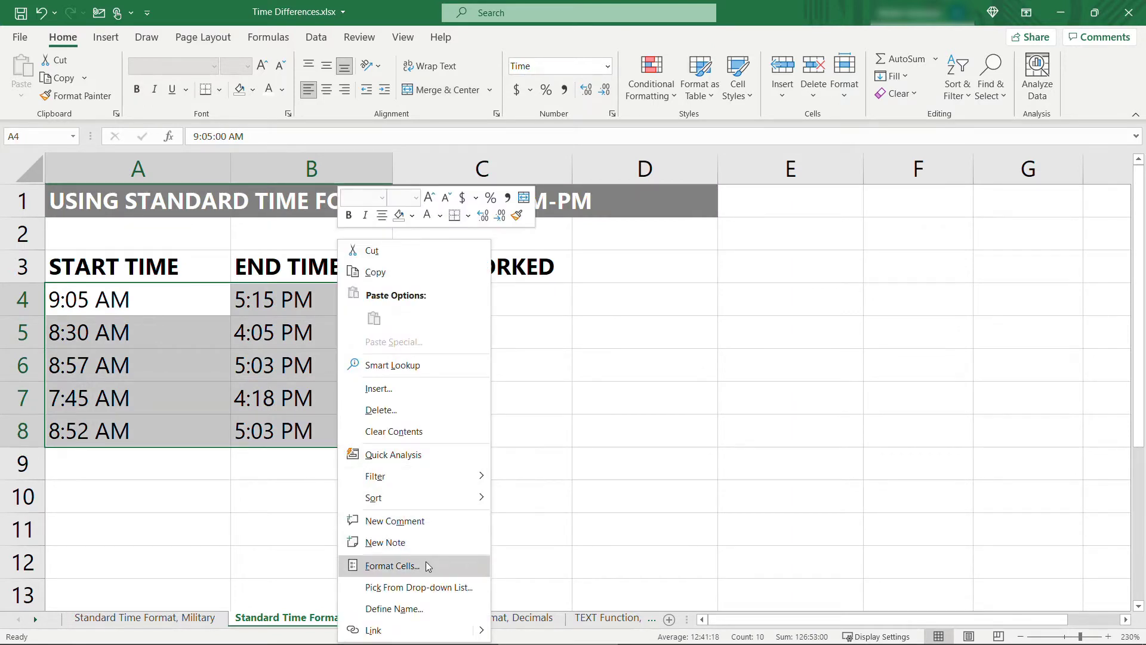
{"action": "left_click", "coordinate": [393, 566]}
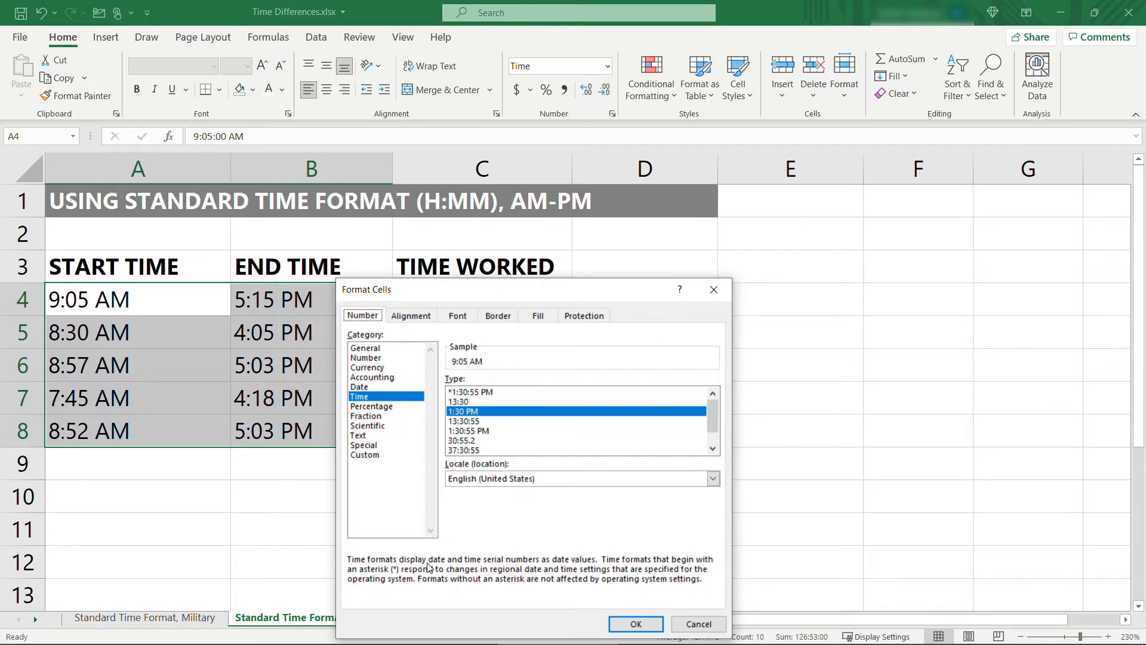
{"action": "mouse_move", "coordinate": [499, 415]}
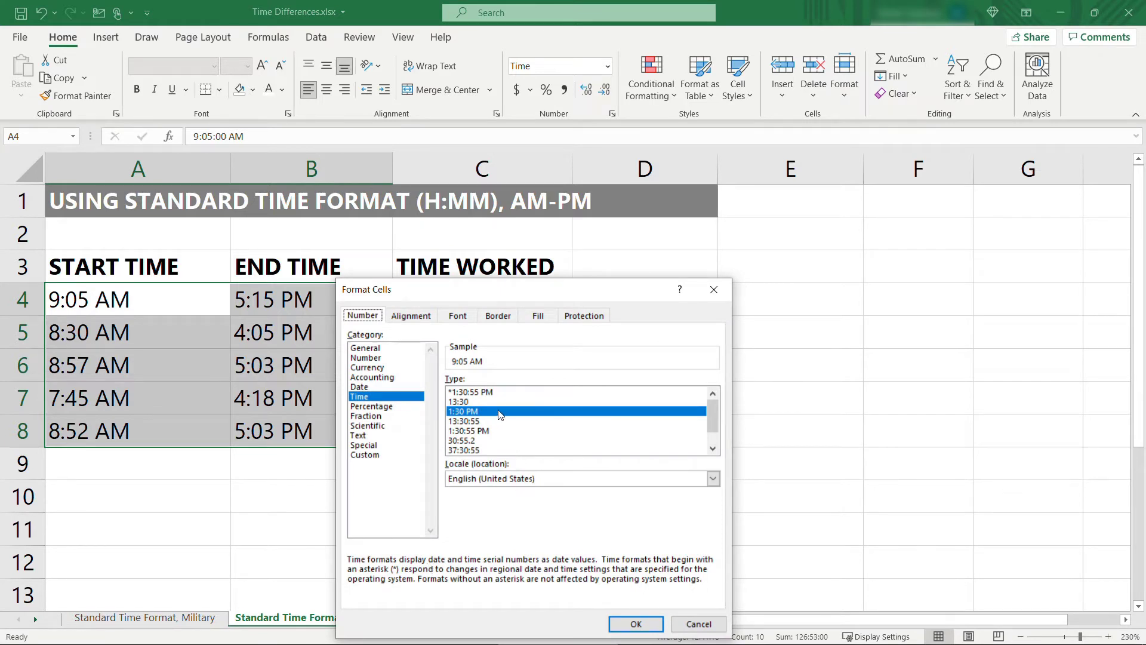
{"action": "mouse_move", "coordinate": [502, 417]}
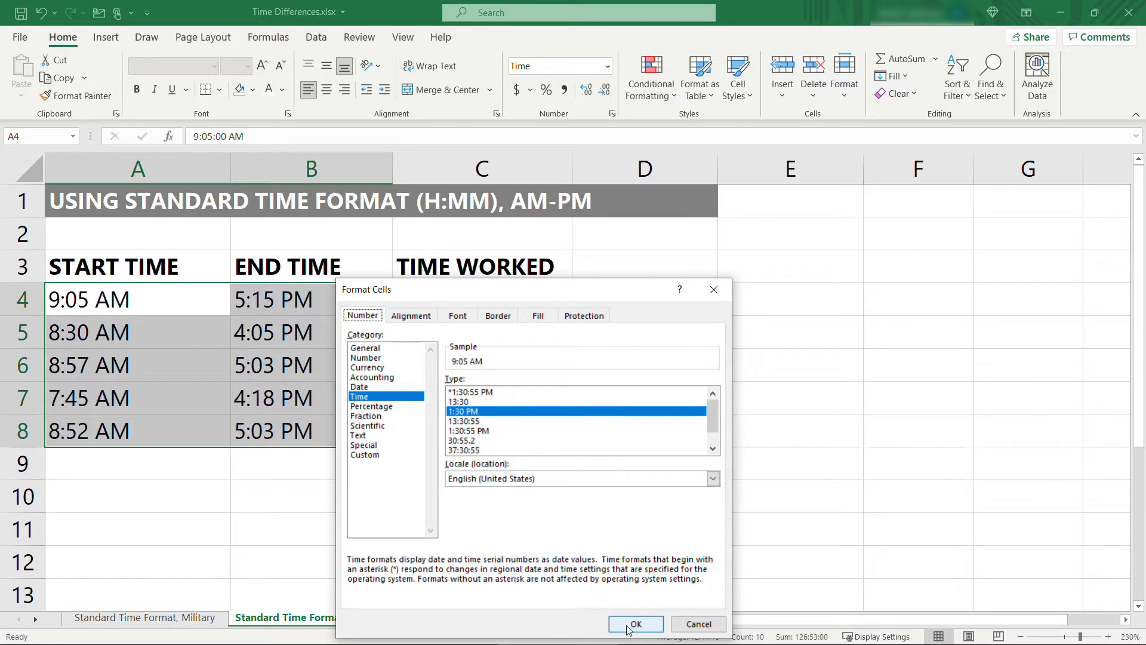
{"action": "left_click", "coordinate": [634, 623]}
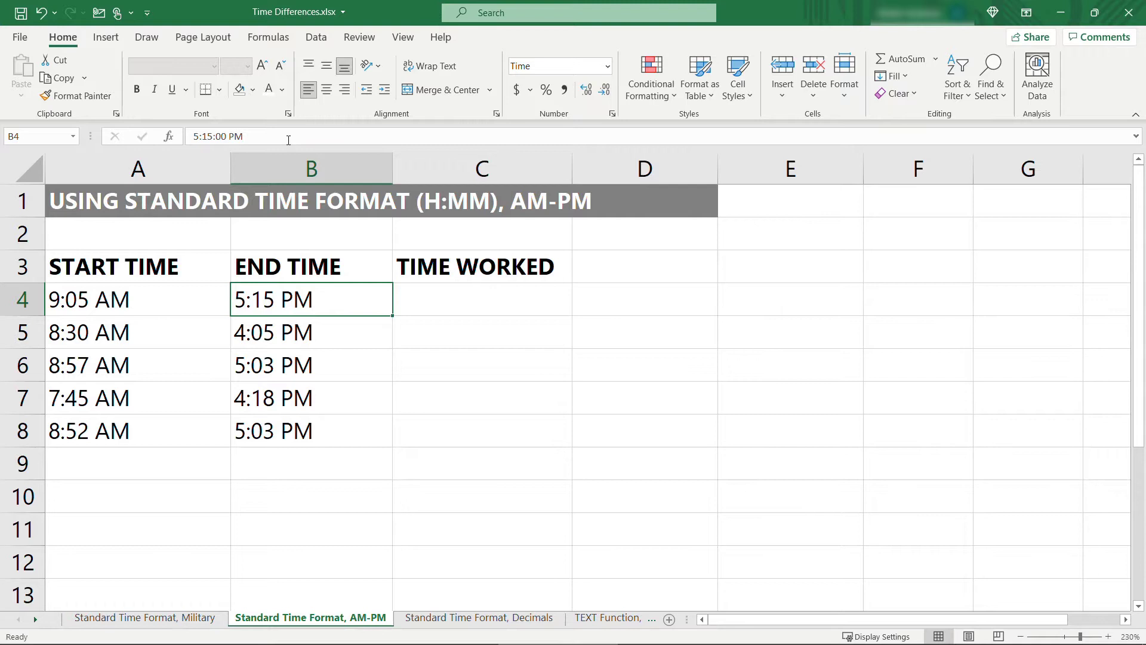
Change the first end time in B4 to 17, displaying 5:00 PM
{"action": "type", "text": "17"}
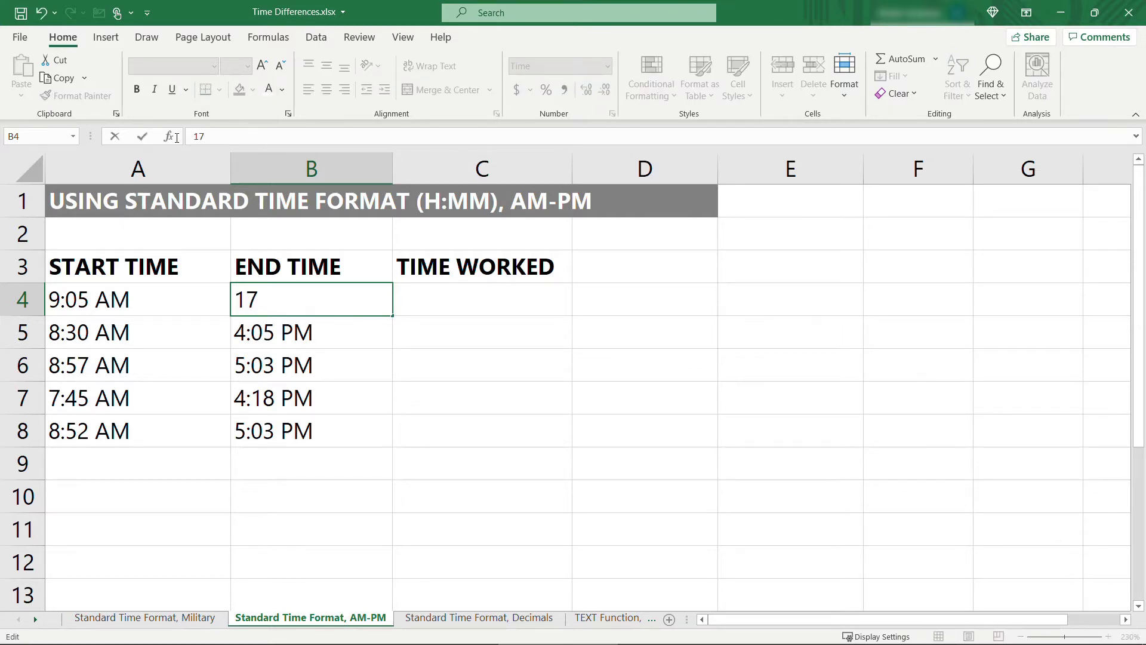
{"action": "key", "text": "Return"}
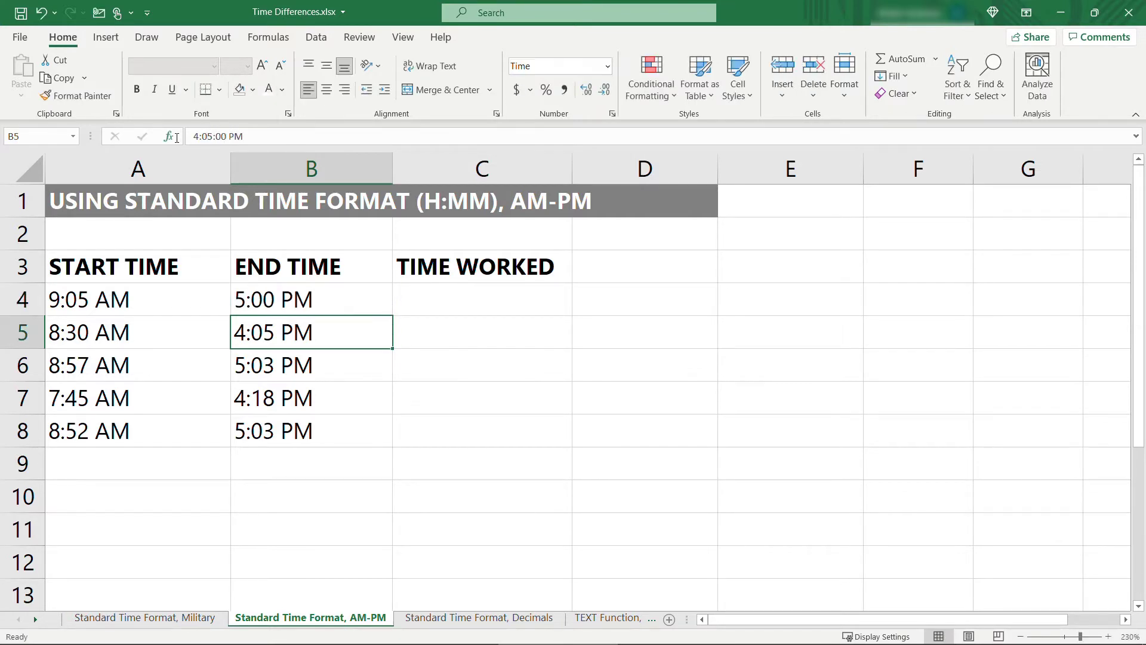
{"action": "left_click", "coordinate": [310, 299]}
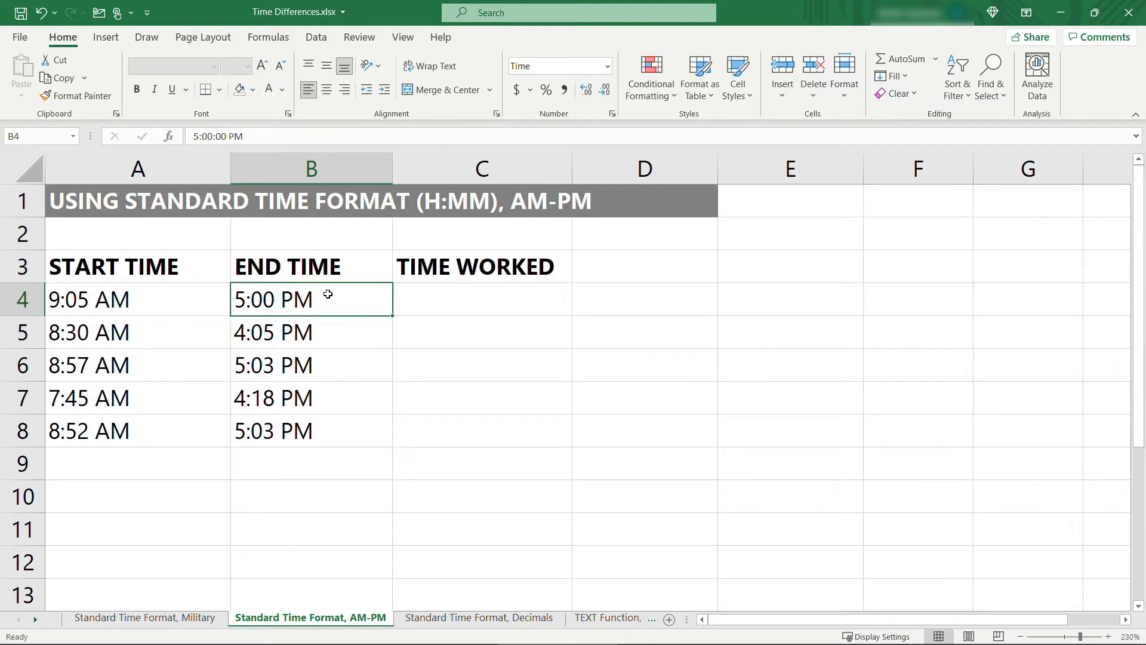
{"action": "left_click", "coordinate": [482, 298]}
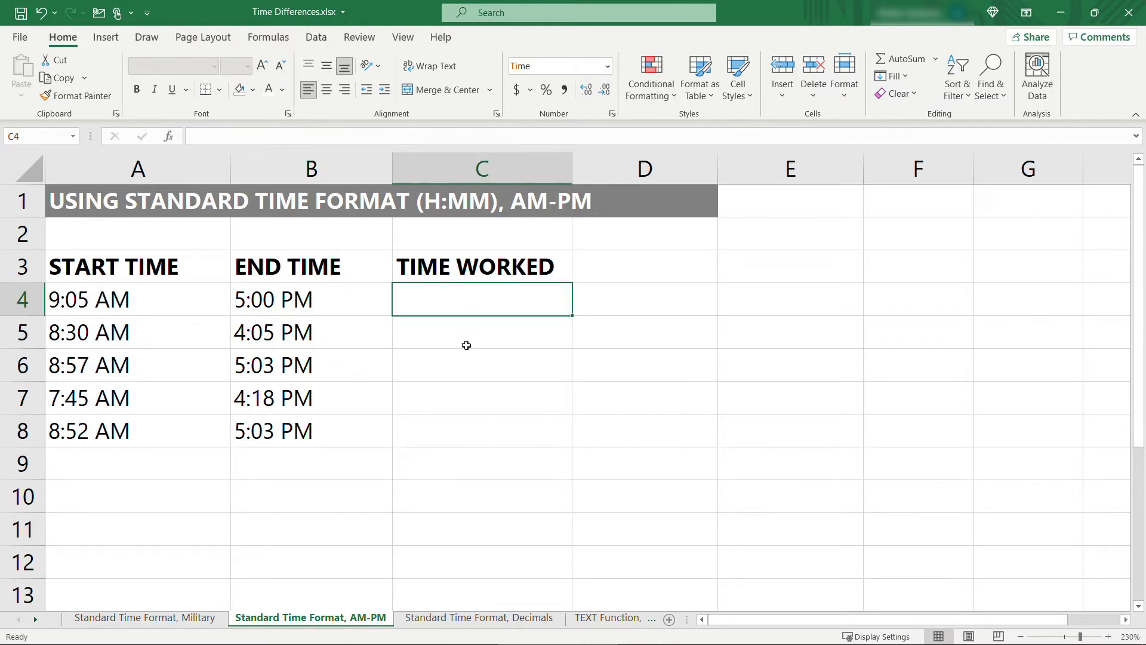
Cancel out of the Format Cells dialog for the Time Worked cells without changes
{"action": "right_click", "coordinate": [481, 299]}
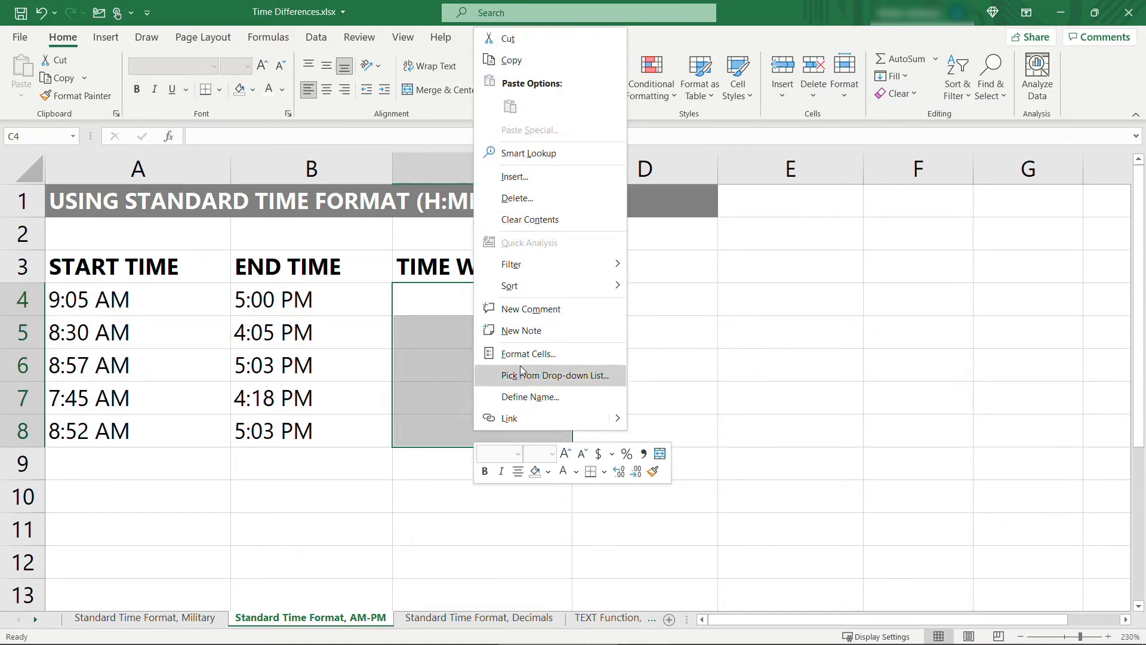
{"action": "left_click", "coordinate": [526, 353]}
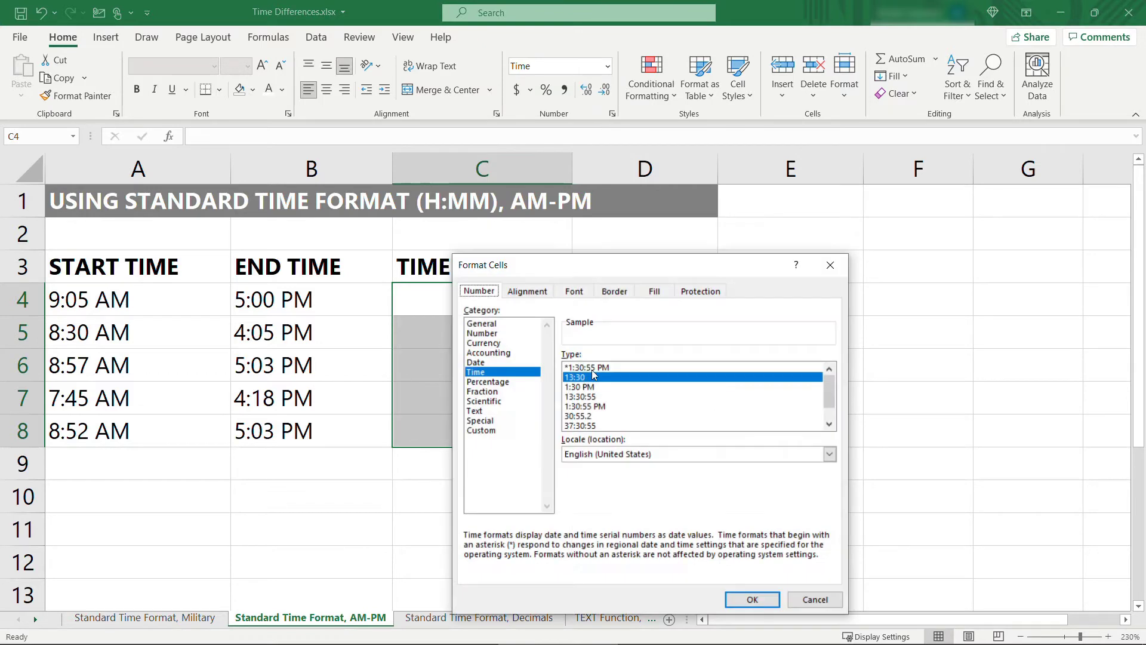
{"action": "mouse_move", "coordinate": [815, 598]}
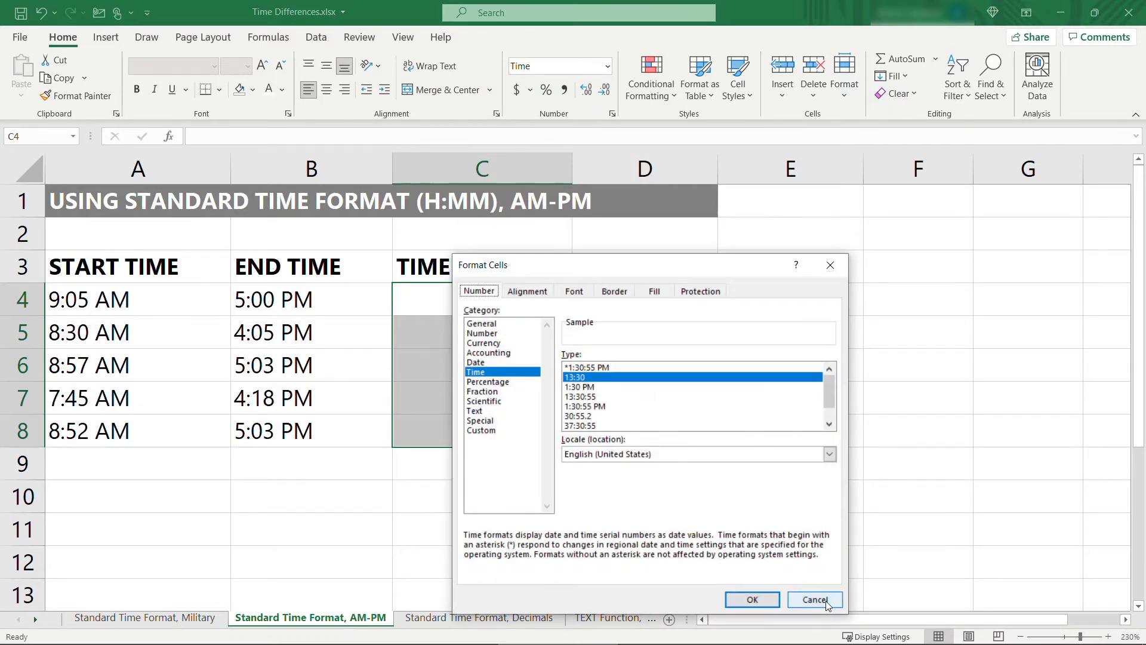
{"action": "left_click", "coordinate": [814, 599]}
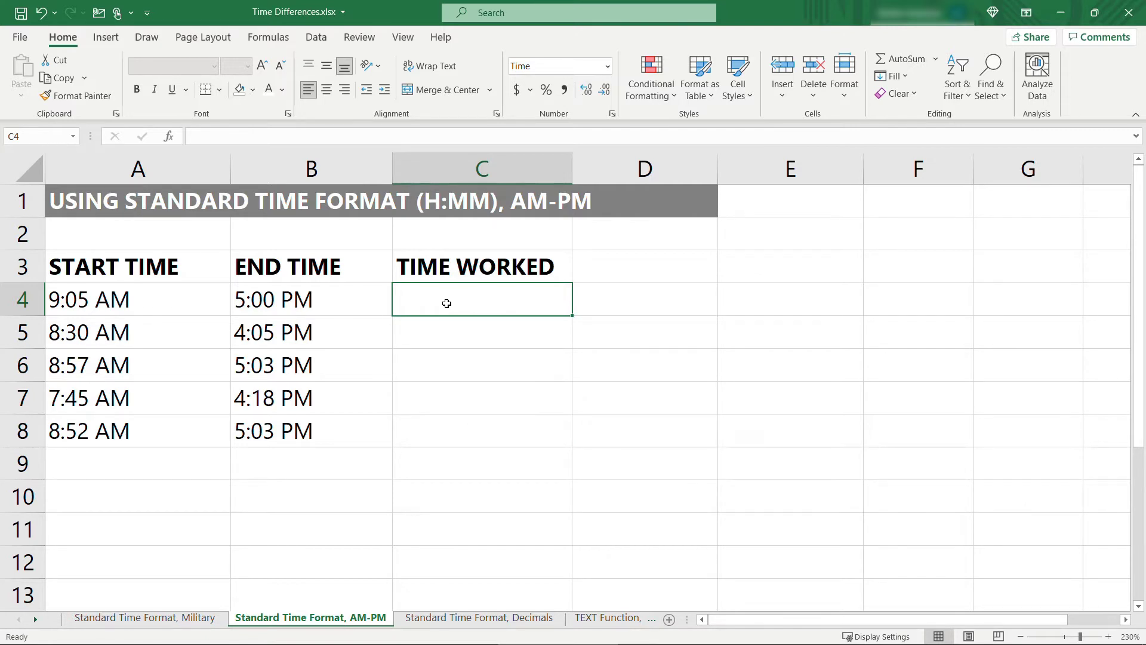
Enter =B4-A4 in C4 and fill down to C8, giving 7:55, 7:35, 8:06, 8:33, 8:11
{"action": "left_click", "coordinate": [310, 299]}
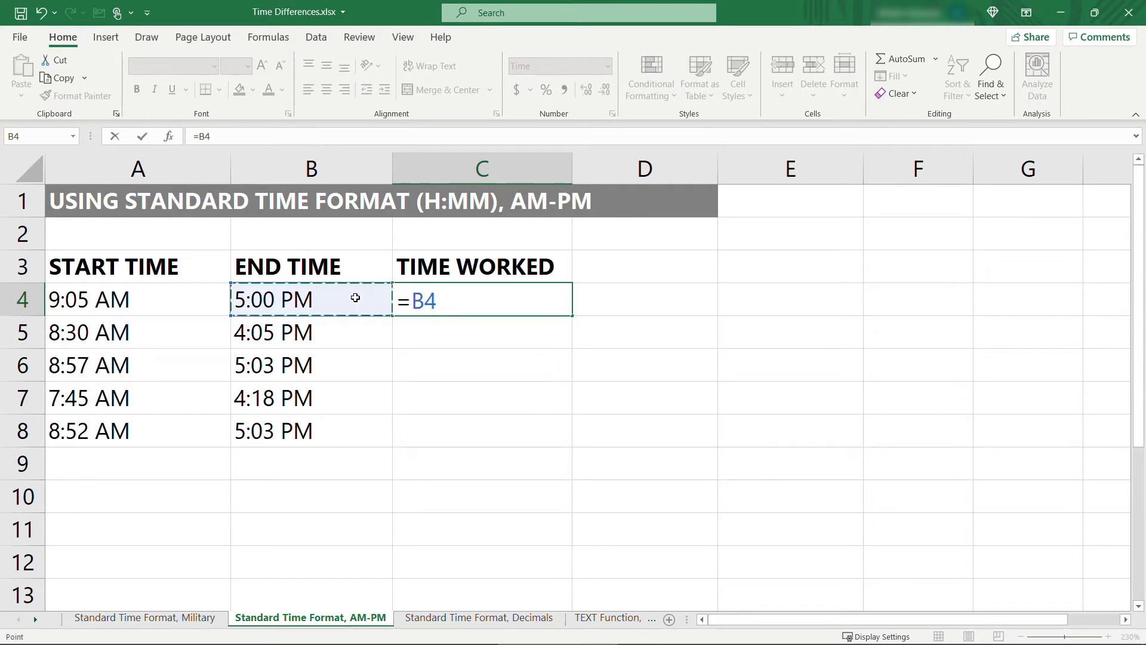
{"action": "type", "text": "-"}
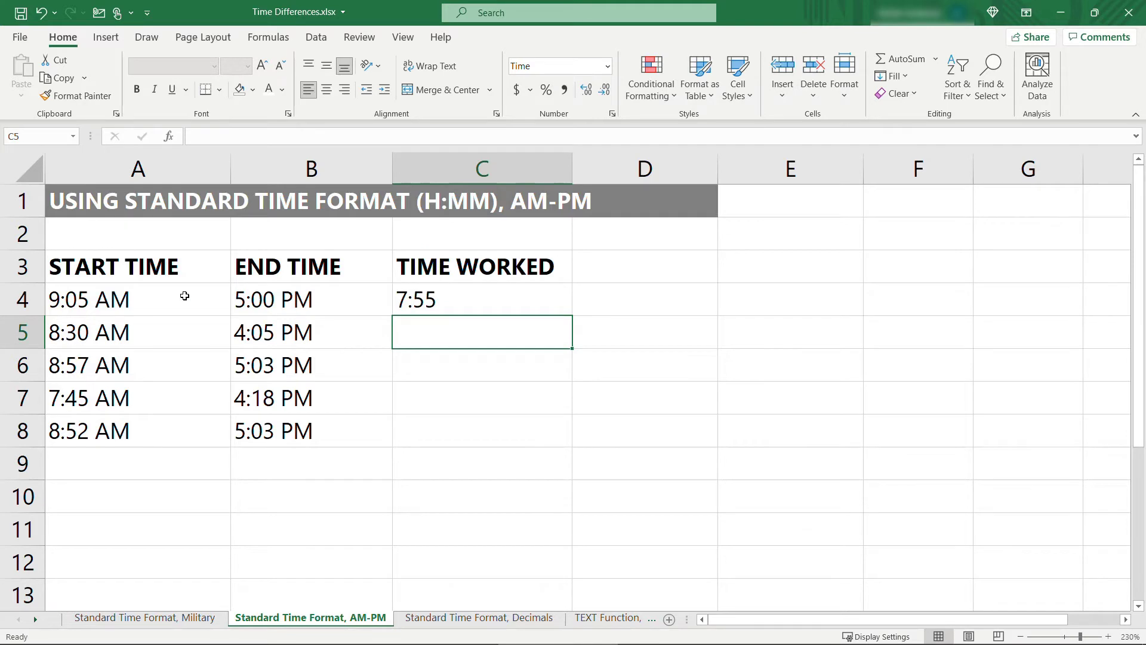
{"action": "mouse_move", "coordinate": [181, 605]}
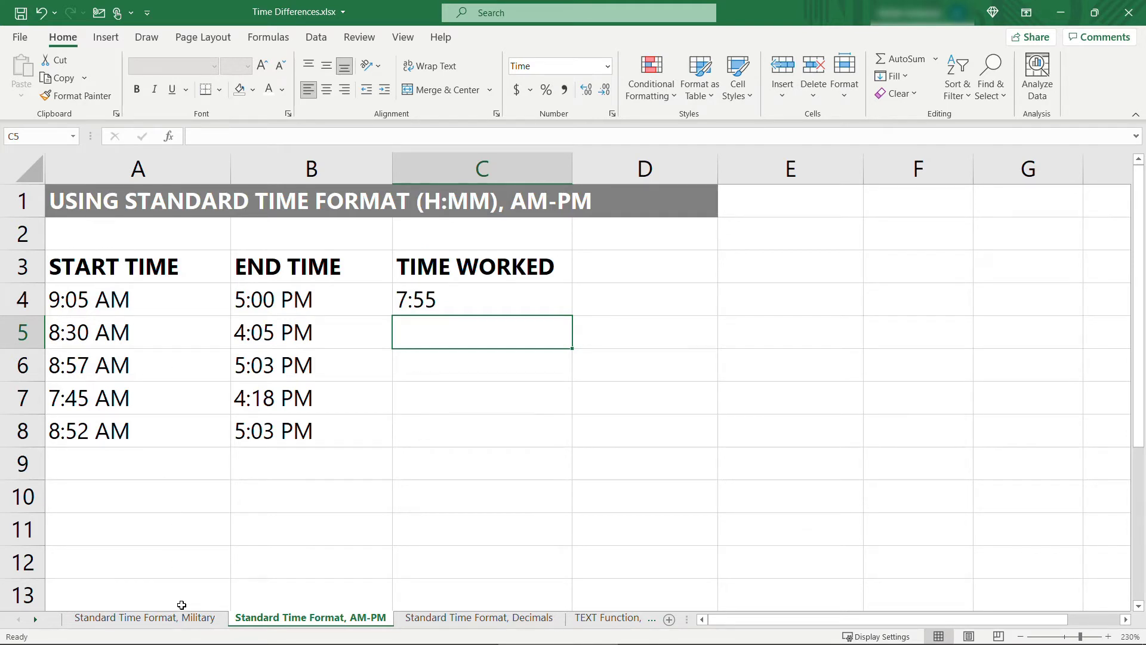
{"action": "left_click", "coordinate": [145, 617]}
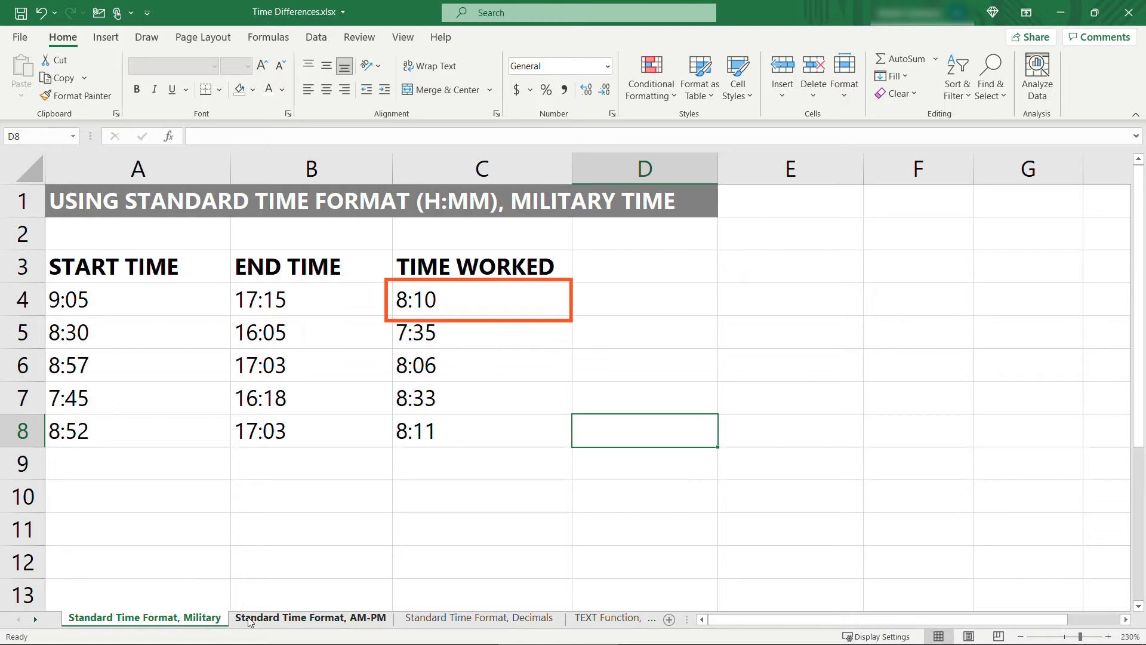
{"action": "left_click", "coordinate": [310, 617]}
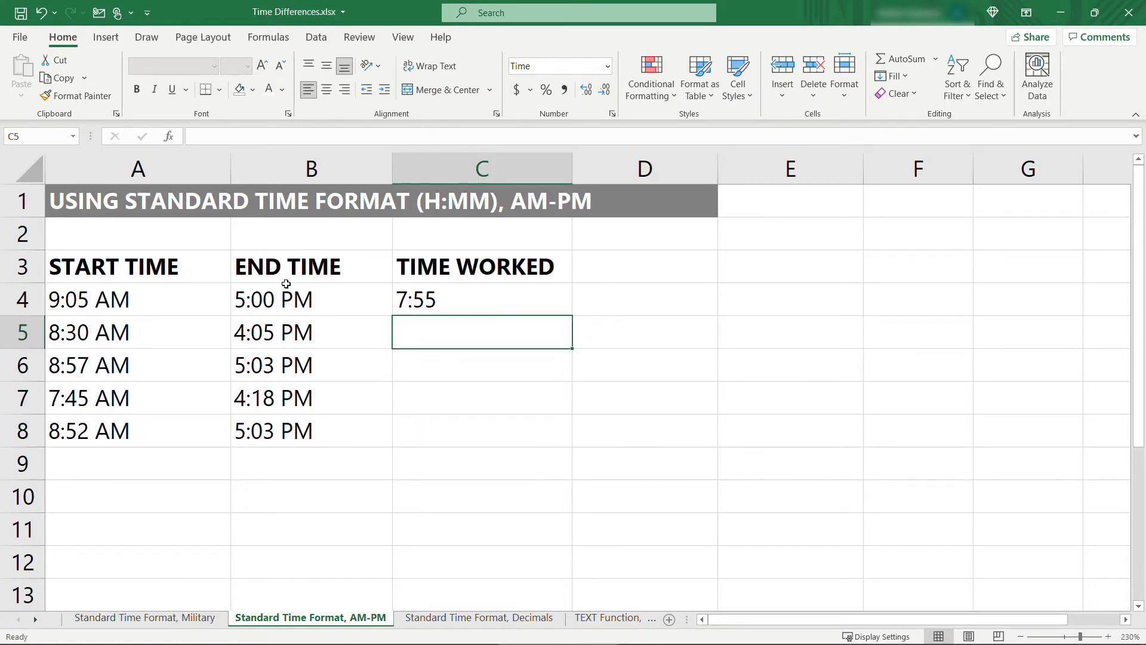
{"action": "left_click", "coordinate": [310, 298]}
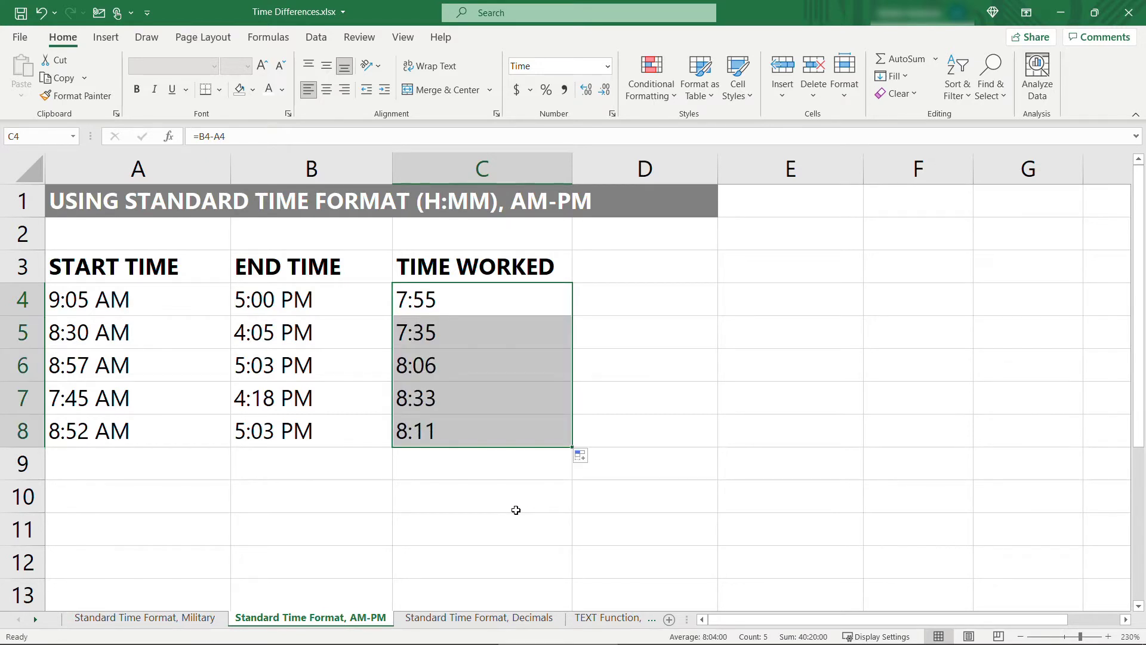
{"action": "left_click", "coordinate": [481, 495]}
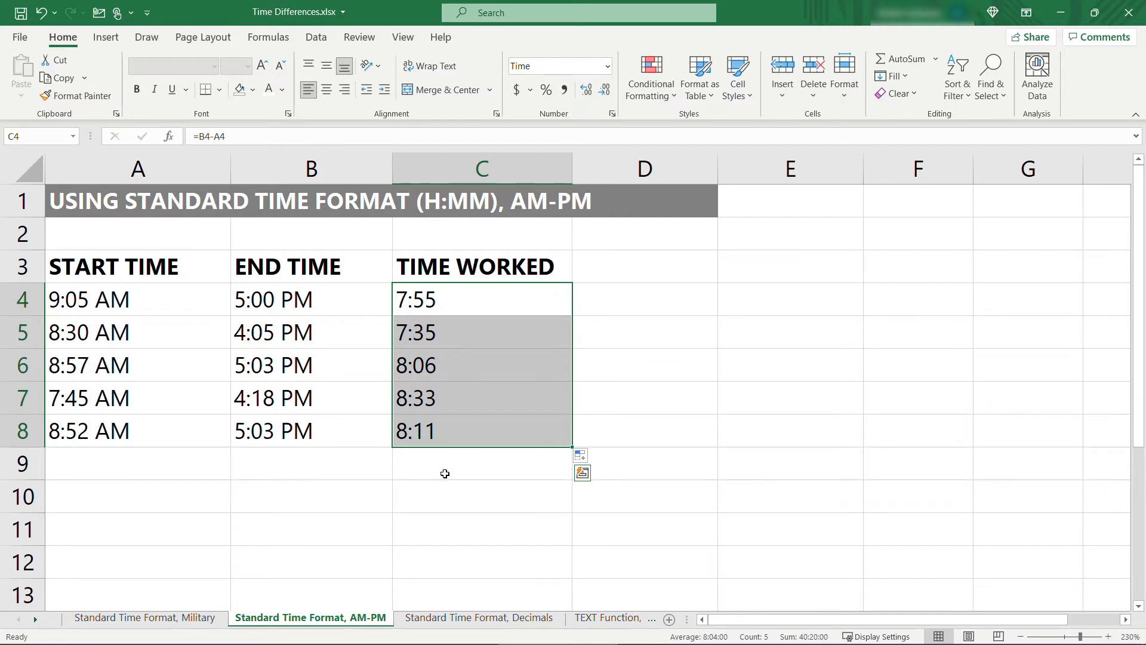
Switch to the Standard Time Format, Decimals sheet
{"action": "left_click", "coordinate": [479, 618]}
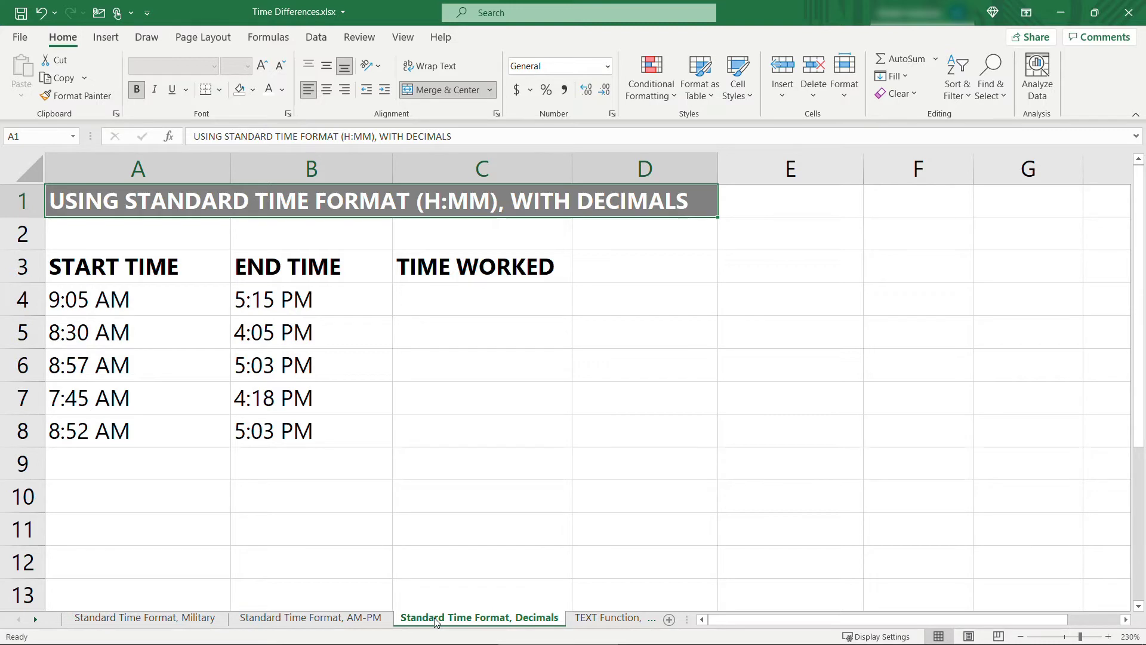
Enter =(B4-A4)*24 in C4 to get hours worked as the decimal 8.17
{"action": "left_click", "coordinate": [481, 299]}
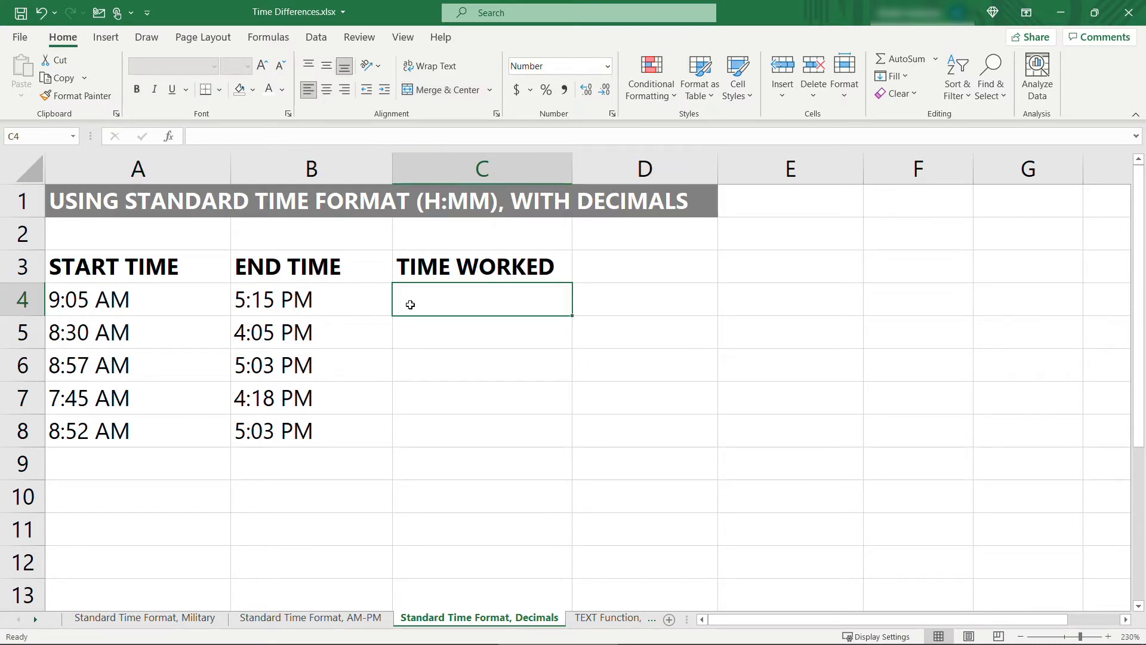
{"action": "type", "text": "="}
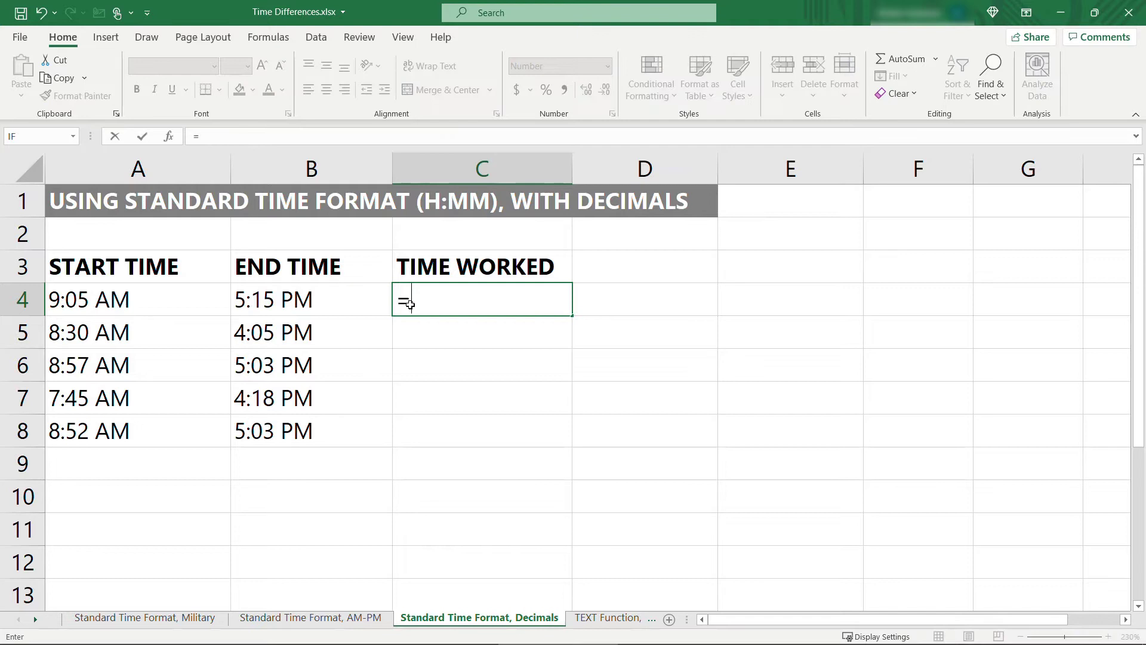
{"action": "left_click", "coordinate": [310, 298]}
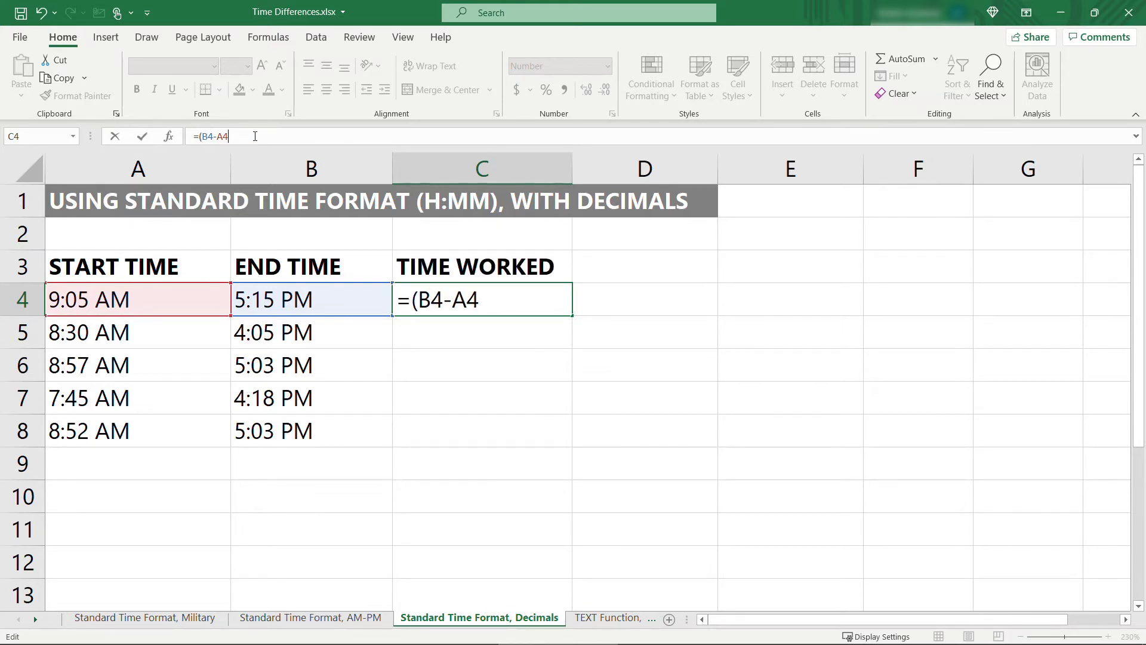
{"action": "type", "text": "*"}
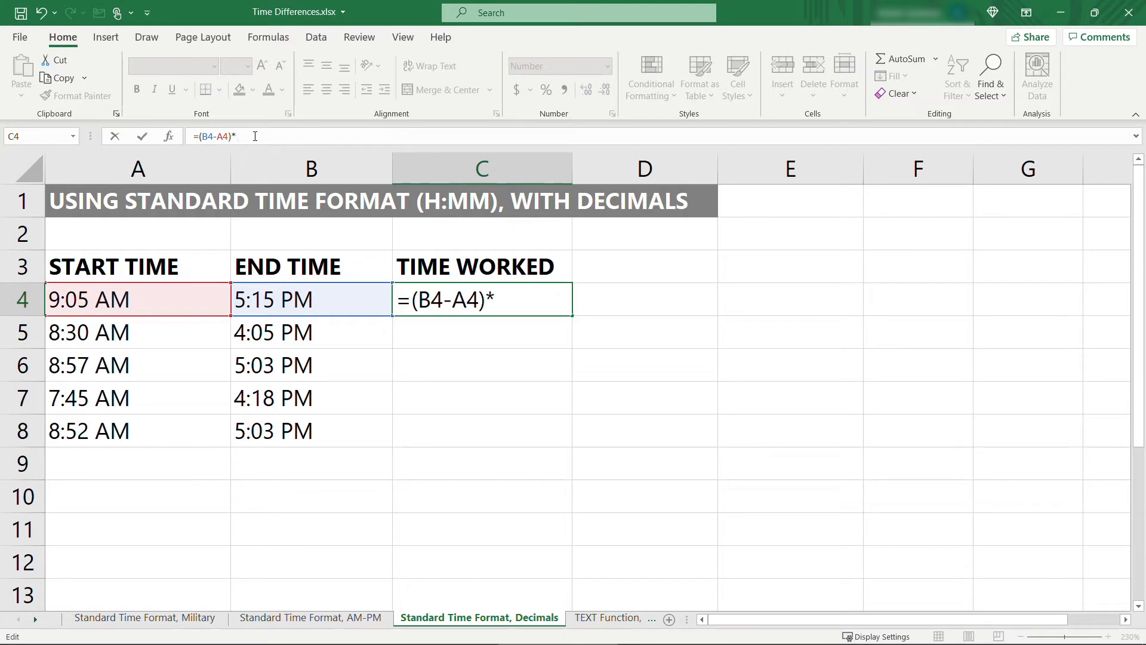
{"action": "type", "text": "24"}
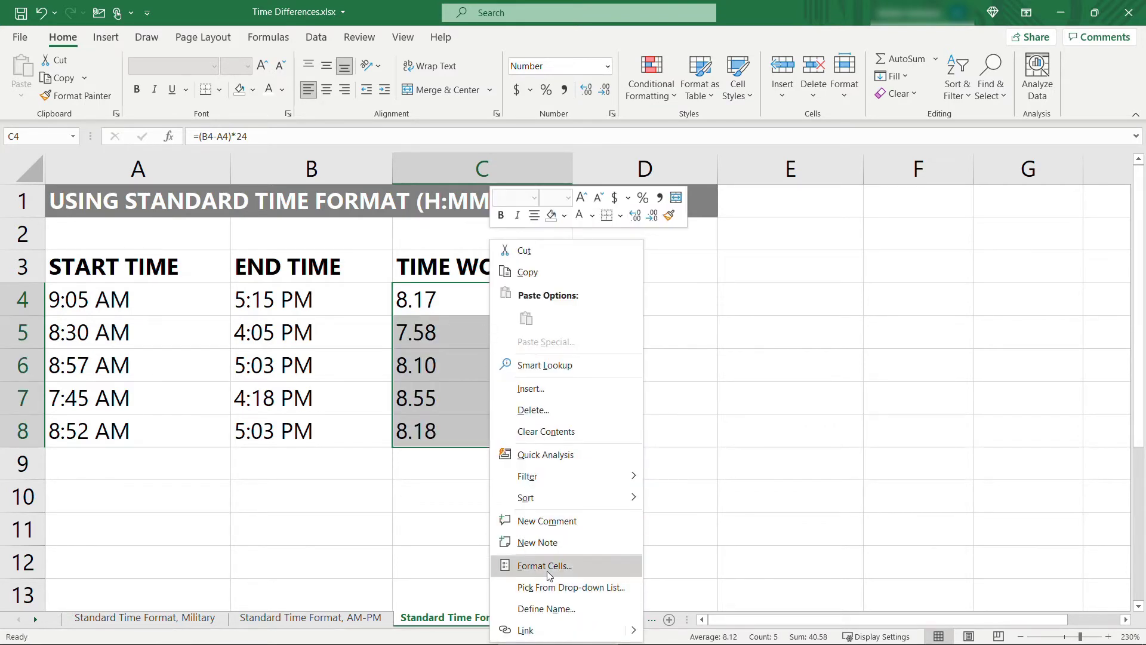
{"action": "left_click", "coordinate": [543, 564]}
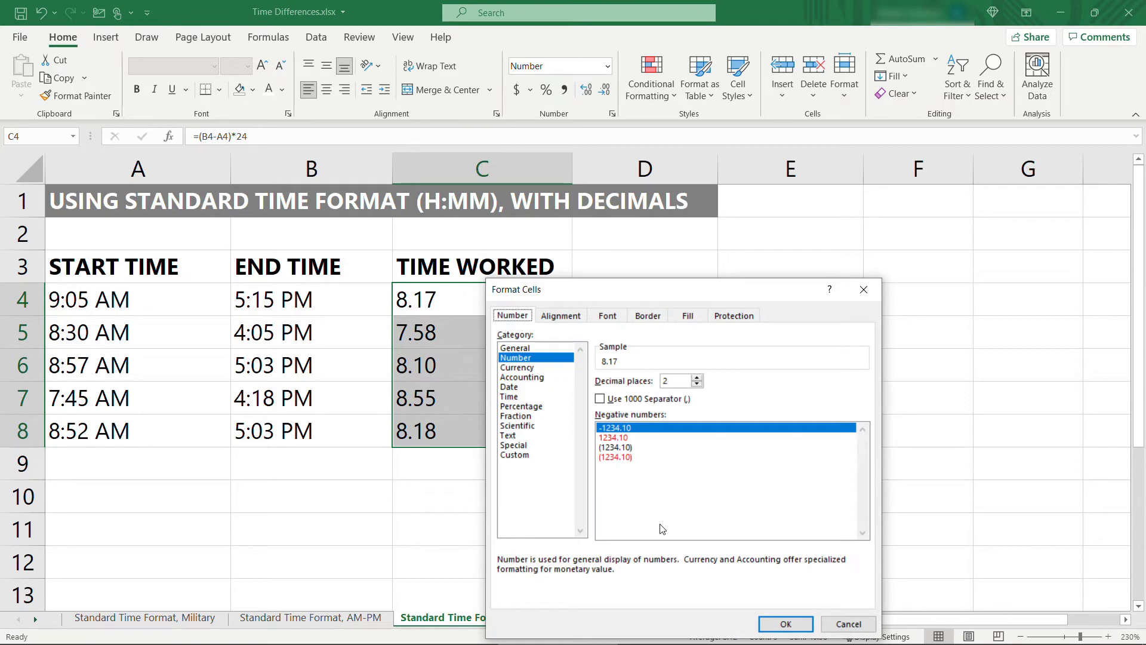
{"action": "mouse_move", "coordinate": [544, 364]}
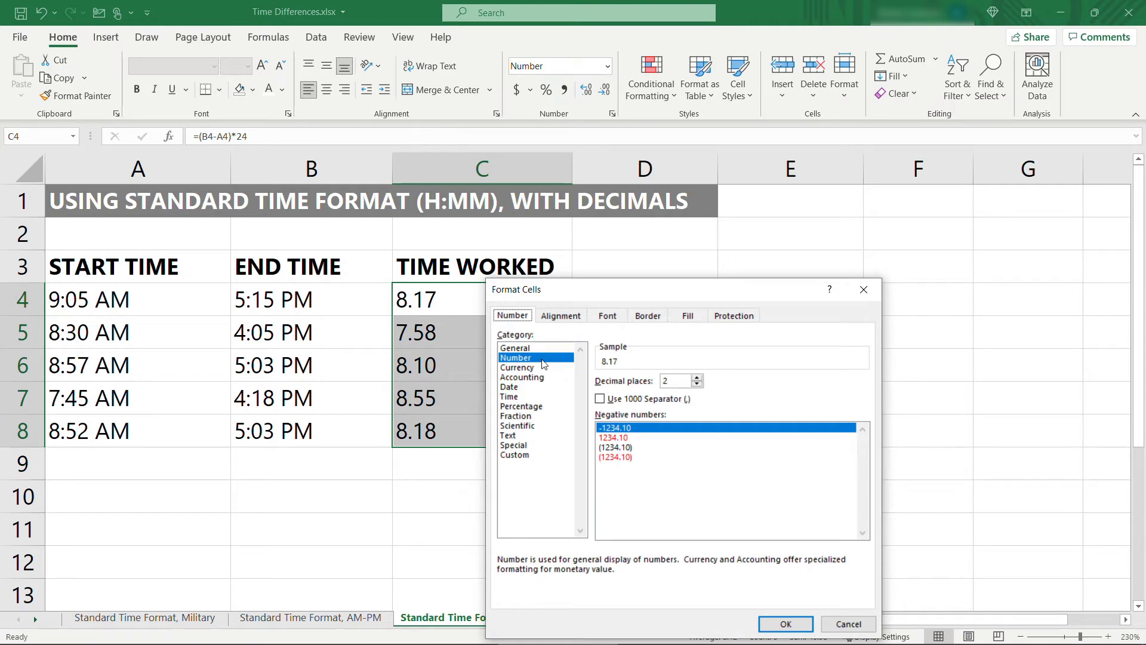
{"action": "left_click", "coordinate": [508, 397]}
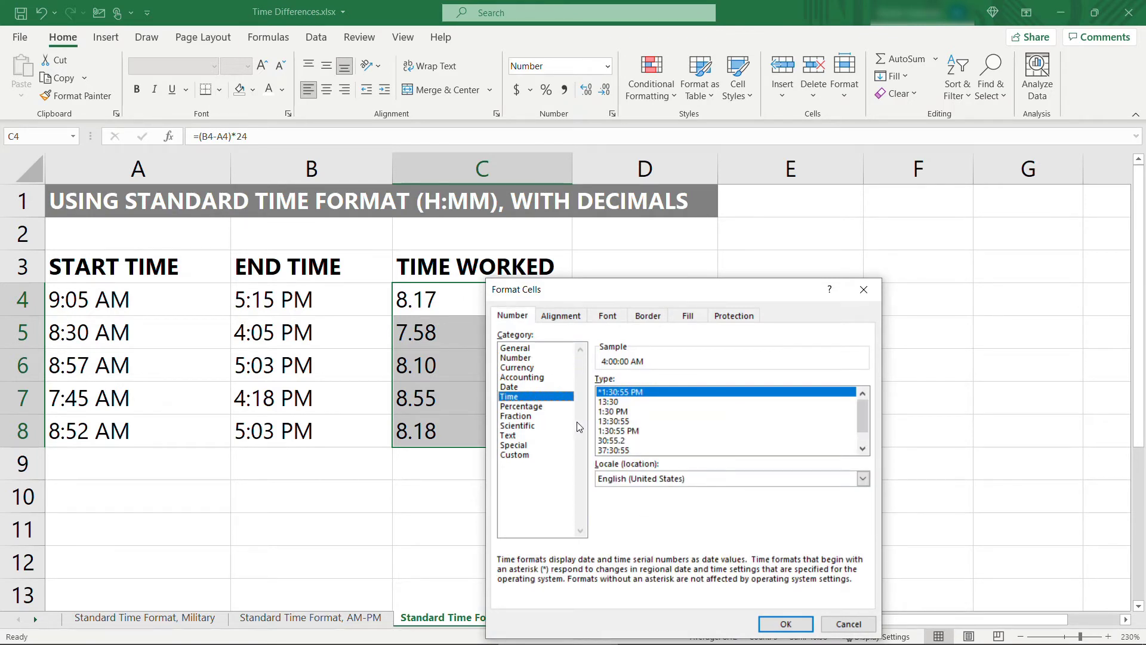
{"action": "left_click", "coordinate": [785, 623]}
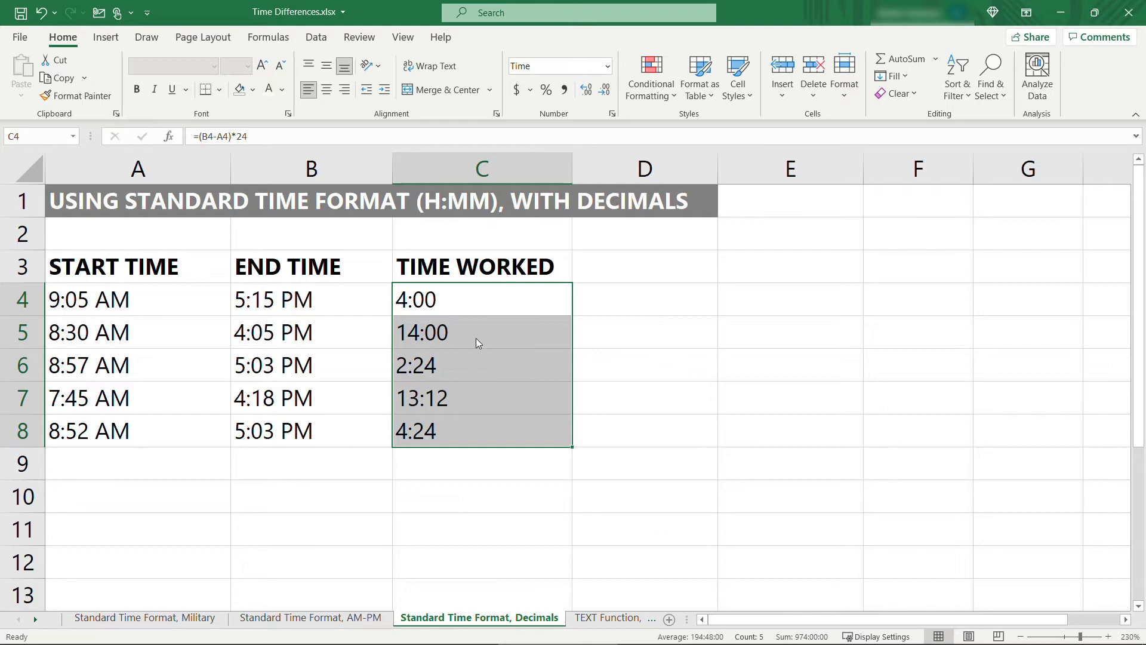
{"action": "key", "text": "ctrl+1"}
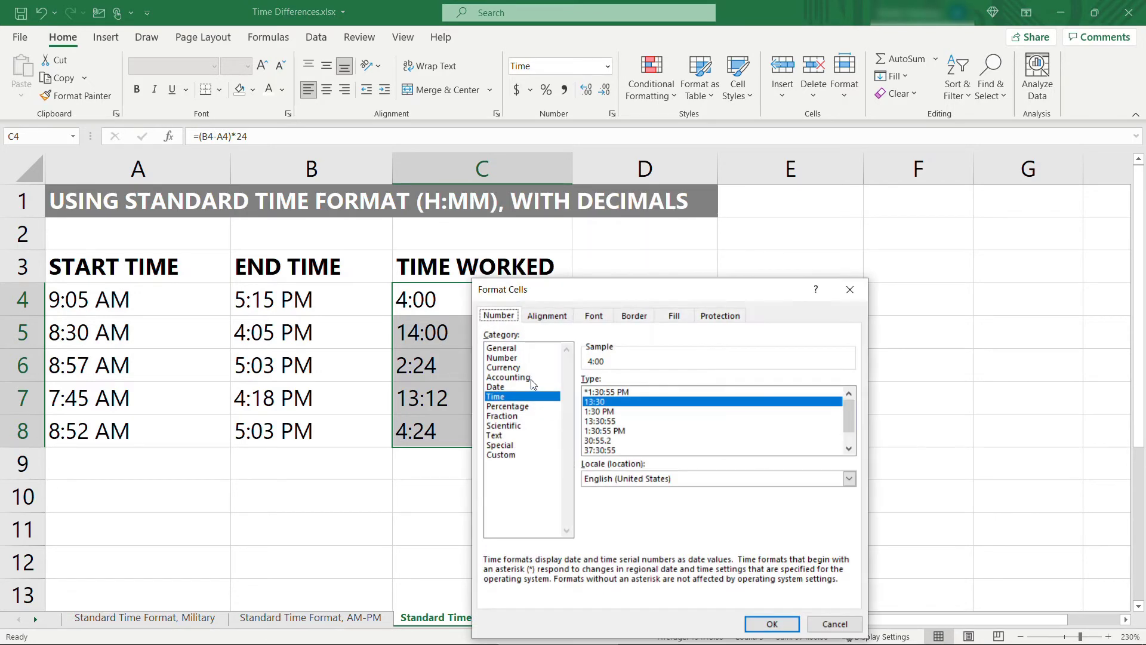
{"action": "left_click", "coordinate": [502, 357]}
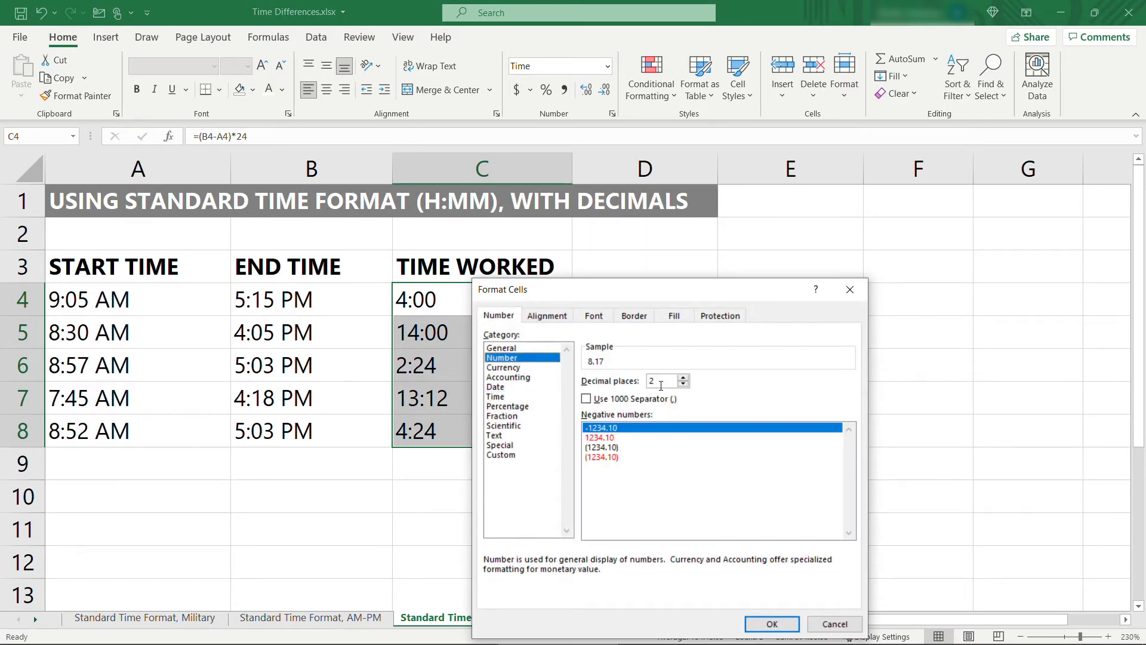
{"action": "left_click", "coordinate": [770, 623]}
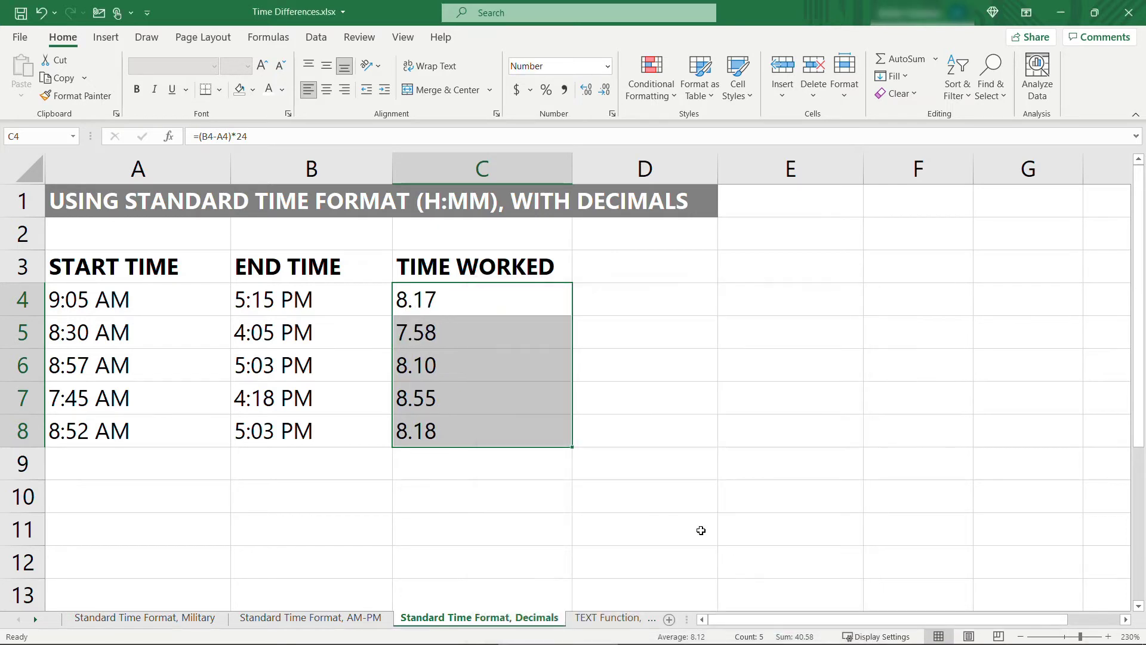
{"action": "left_click", "coordinate": [645, 431]}
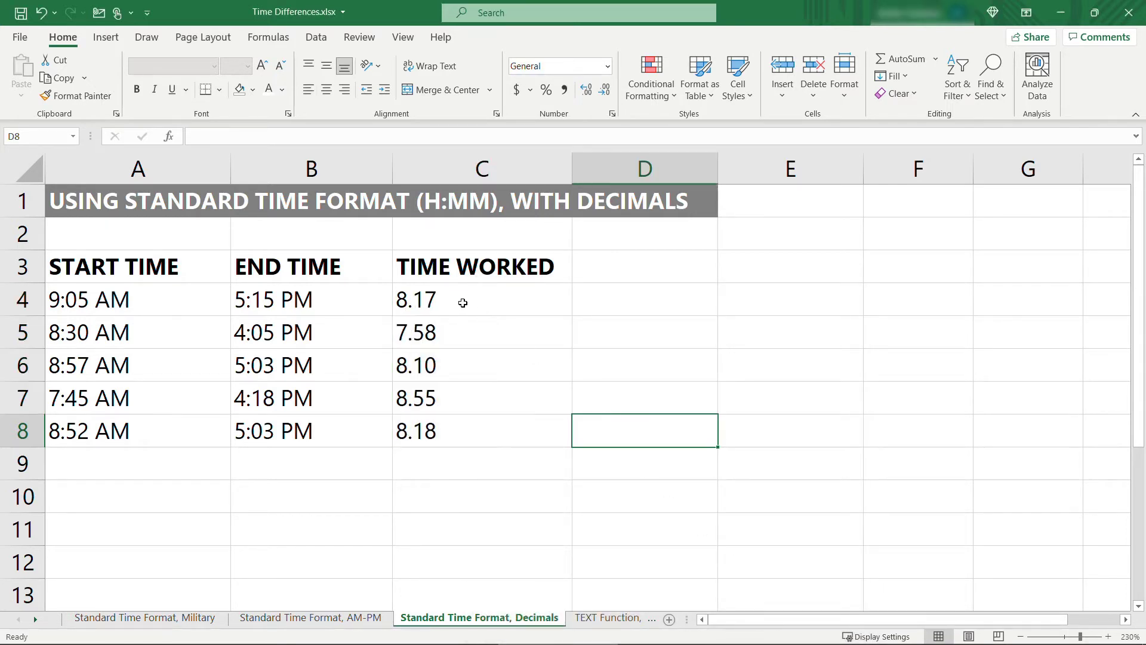
Go to the TEXT Function, Hours sheet and select cell C4
{"action": "left_click", "coordinate": [481, 300]}
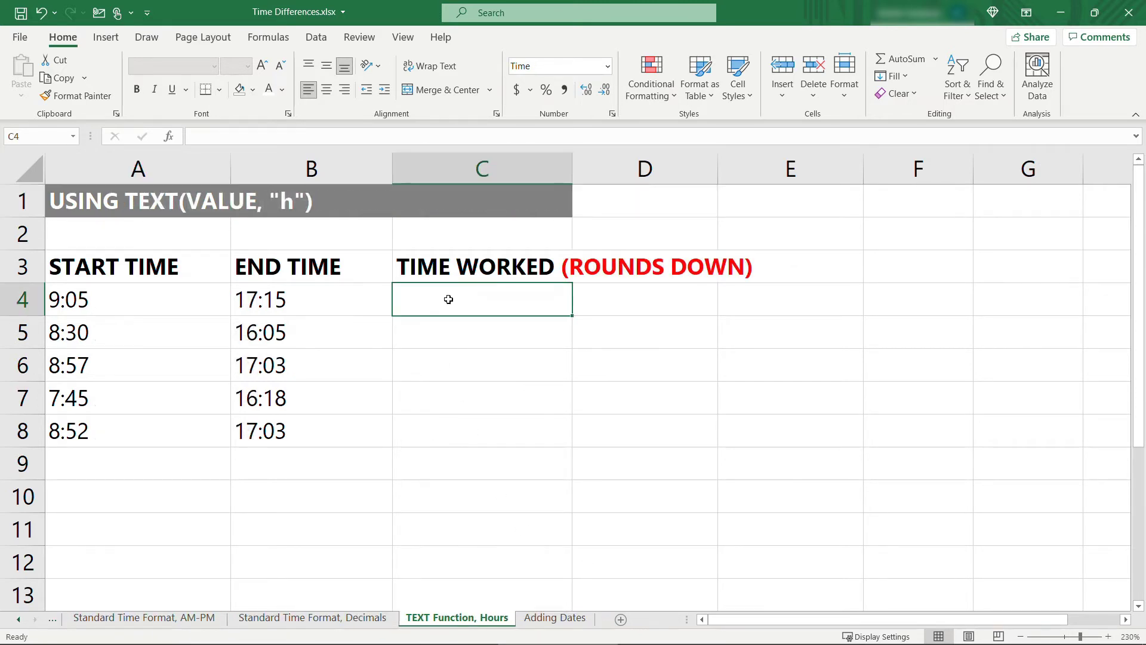
Review the Time number formats for C4 in Format Cells and close it with OK
{"action": "right_click", "coordinate": [481, 299]}
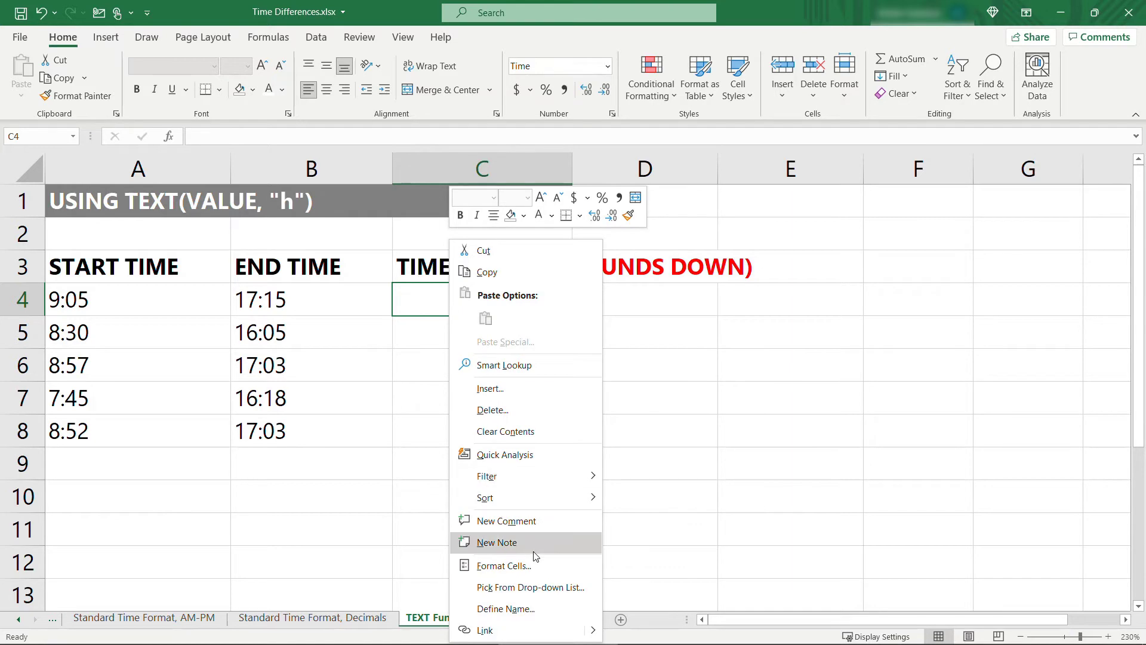
{"action": "left_click", "coordinate": [504, 564]}
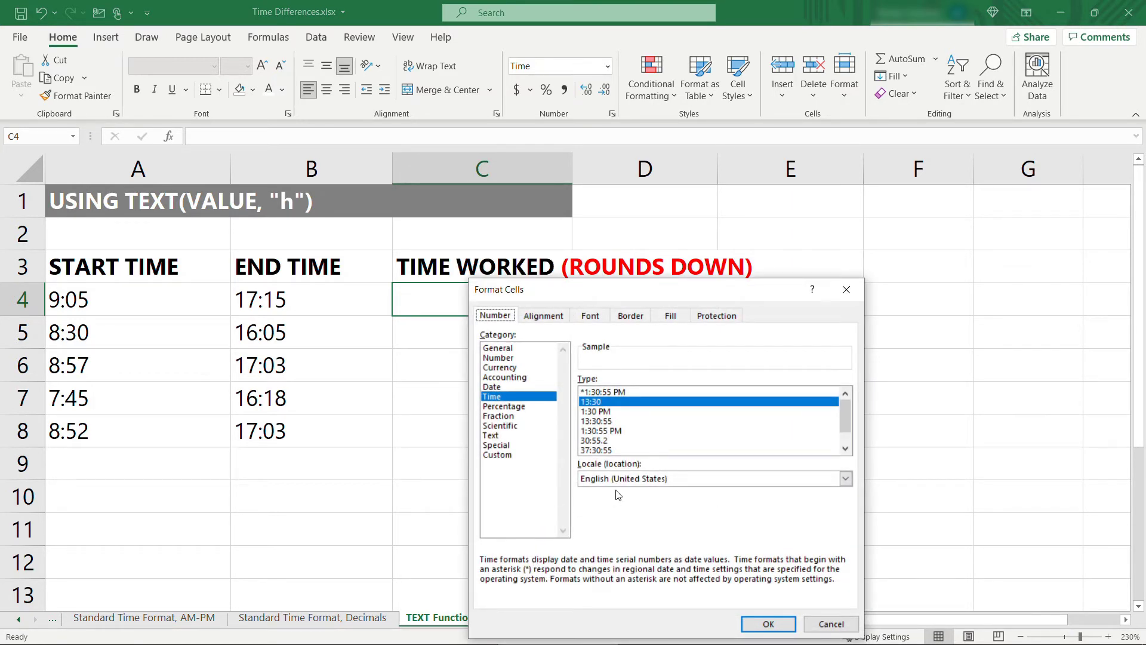
{"action": "mouse_move", "coordinate": [626, 476]}
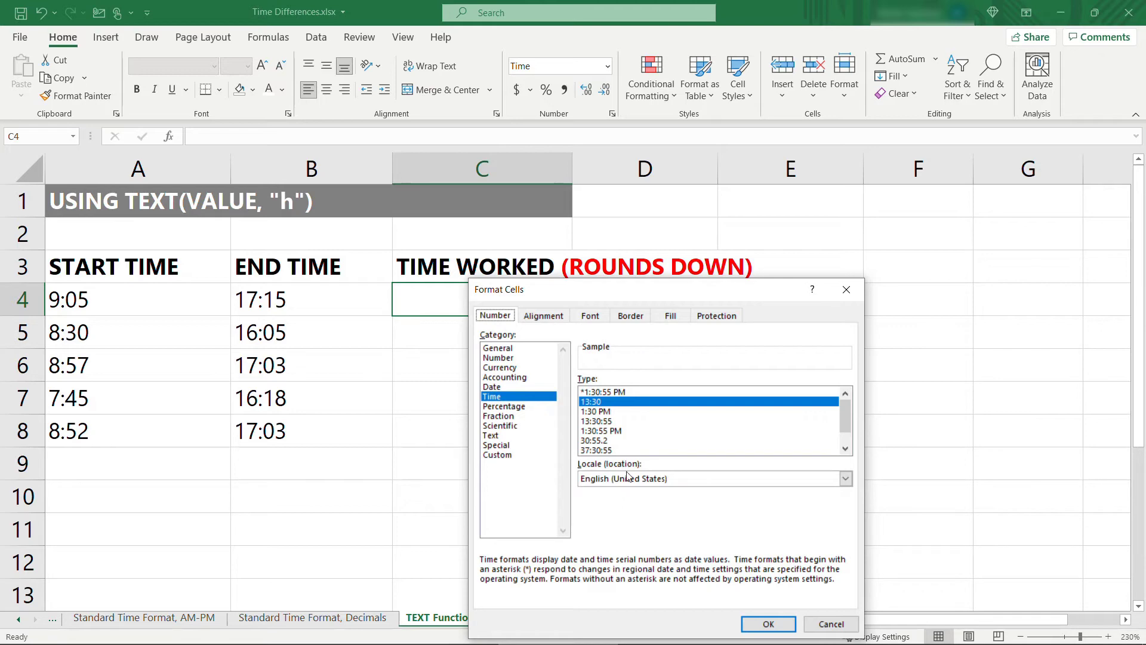
{"action": "scroll", "scroll_direction": "down", "scroll_amount": 3}
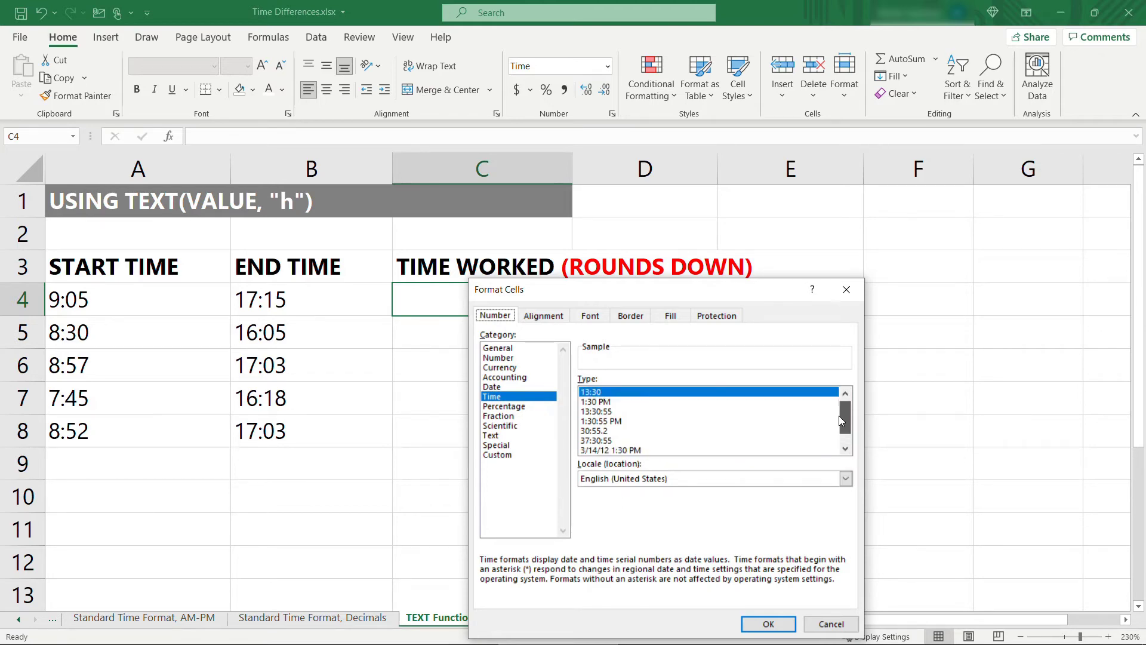
{"action": "left_click", "coordinate": [830, 624]}
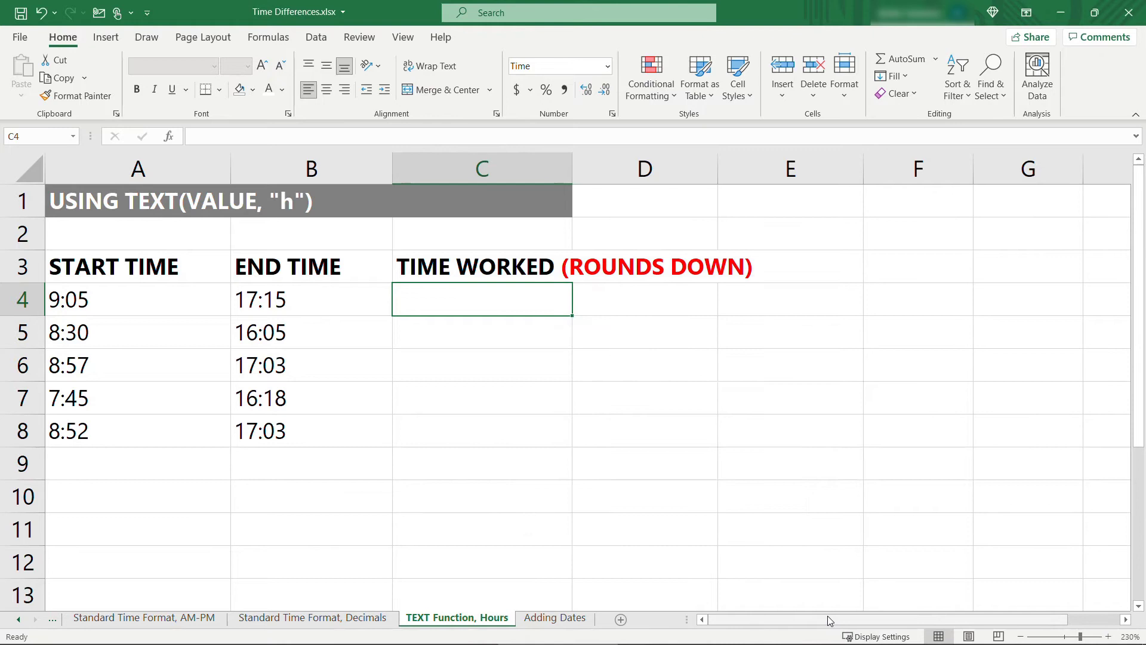
{"action": "mouse_move", "coordinate": [458, 301]}
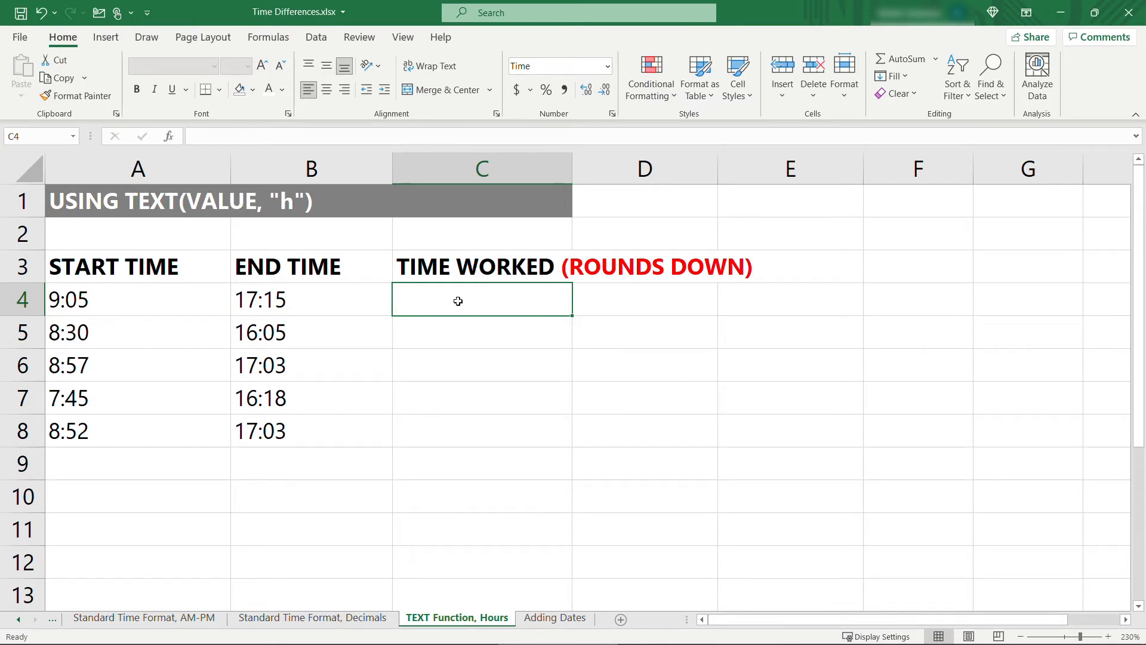
Enter =TEXT(B4-A4,"h") in C4 and copy it down, giving whole hours 8, 7, 8, 8, 8
{"action": "type", "text": "="}
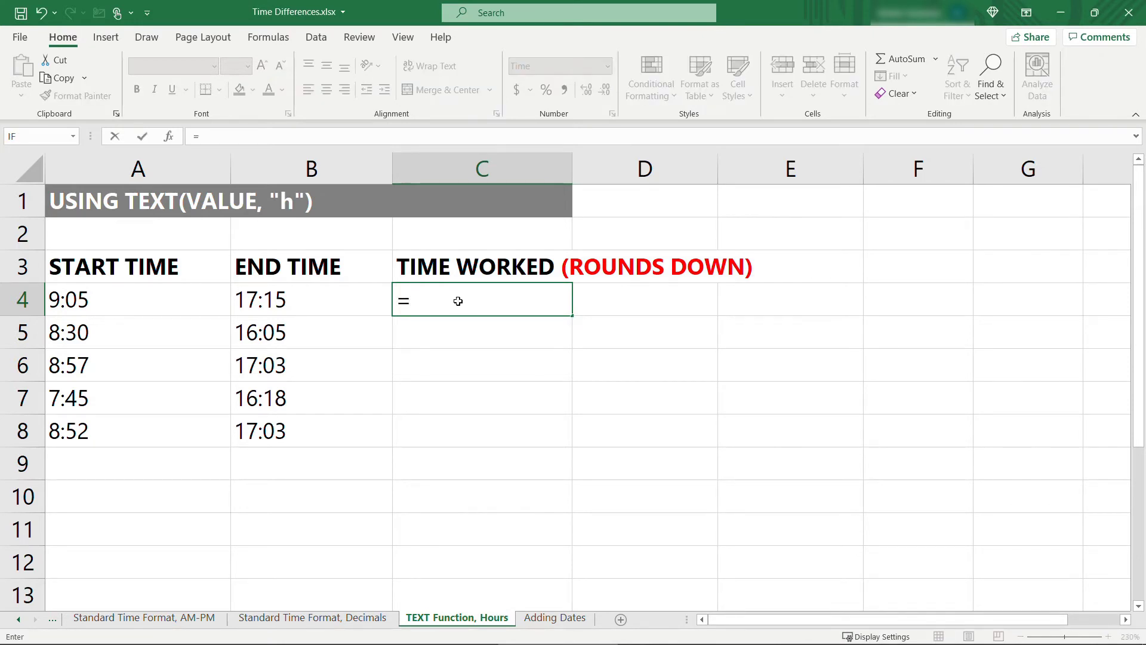
{"action": "type", "text": "text"}
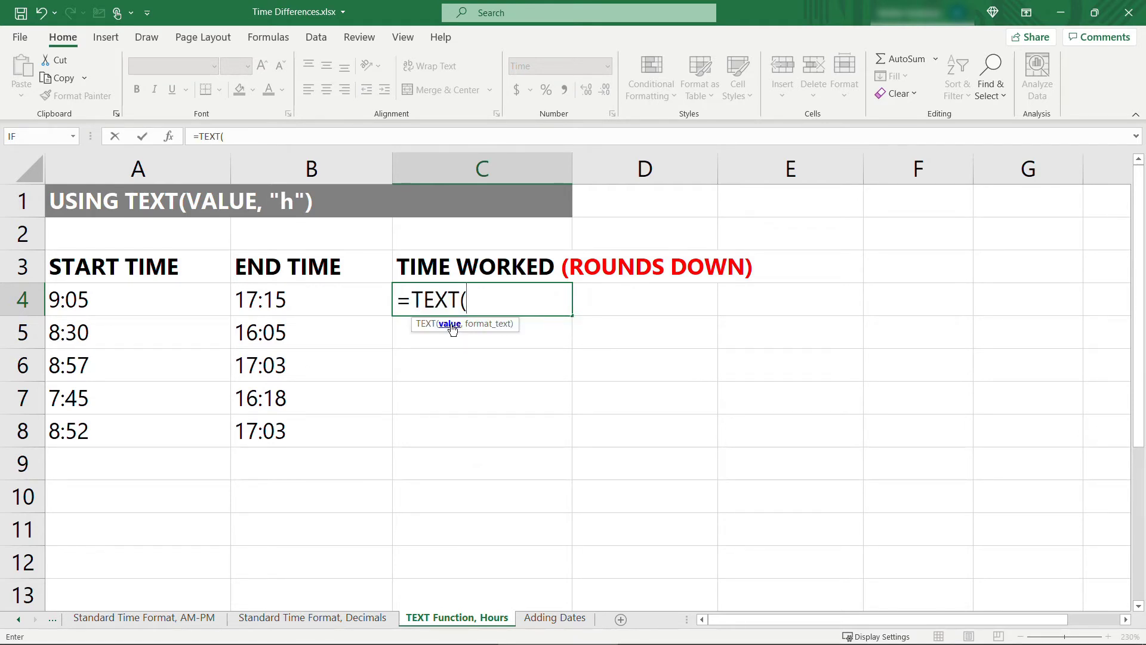
{"action": "left_click", "coordinate": [310, 298]}
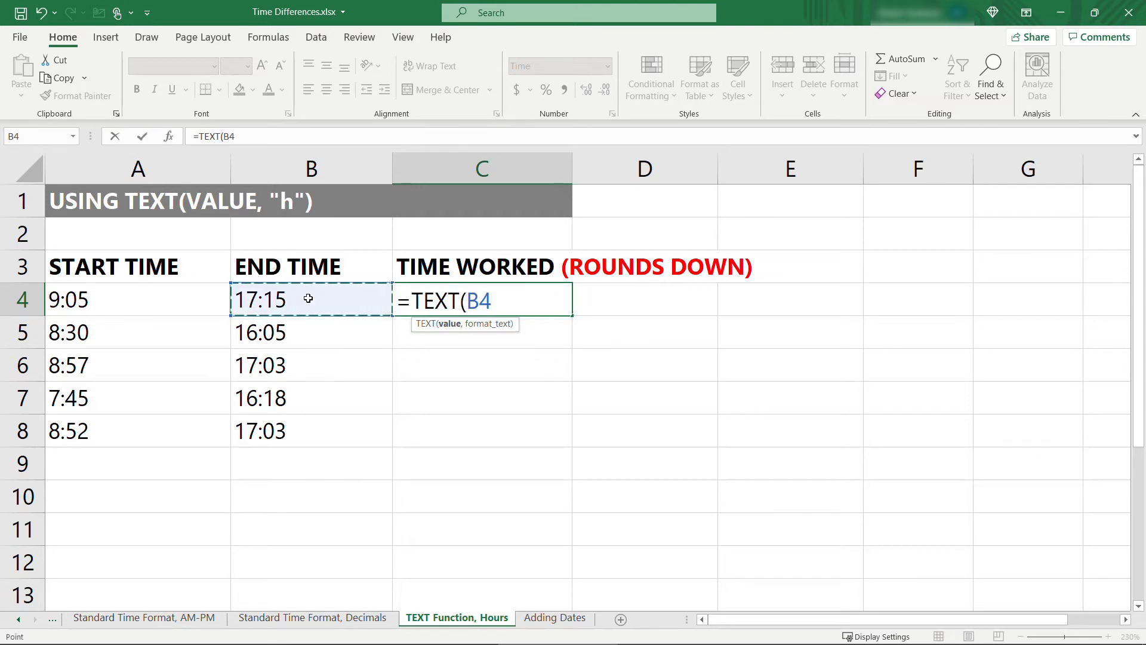
{"action": "type", "text": "-"}
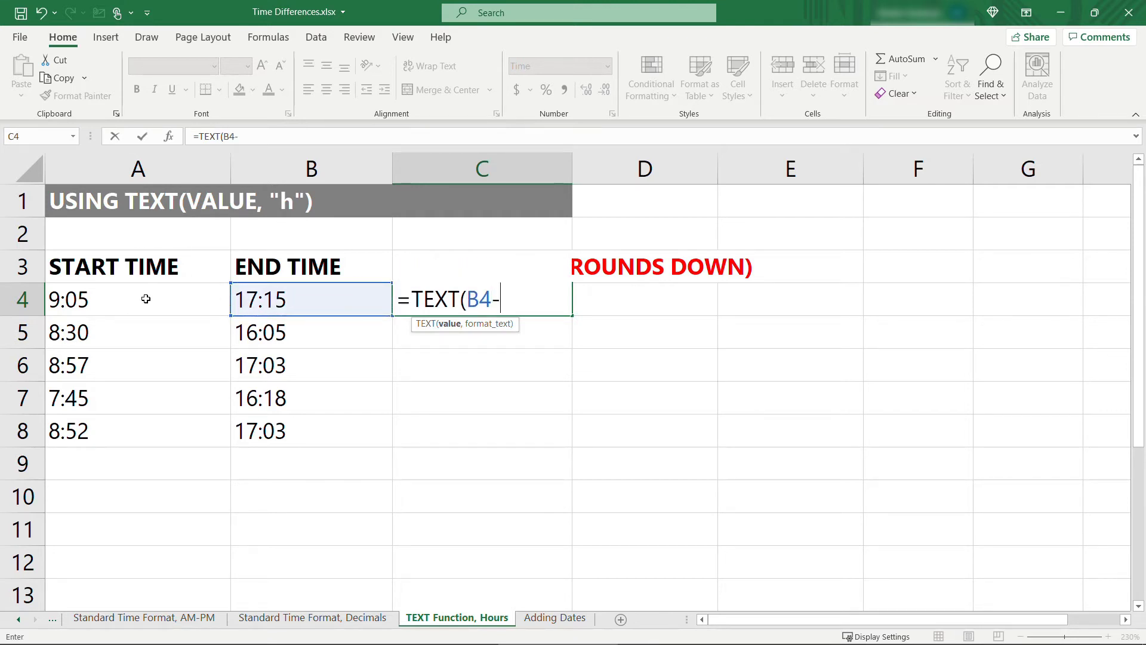
{"action": "left_click", "coordinate": [137, 300]}
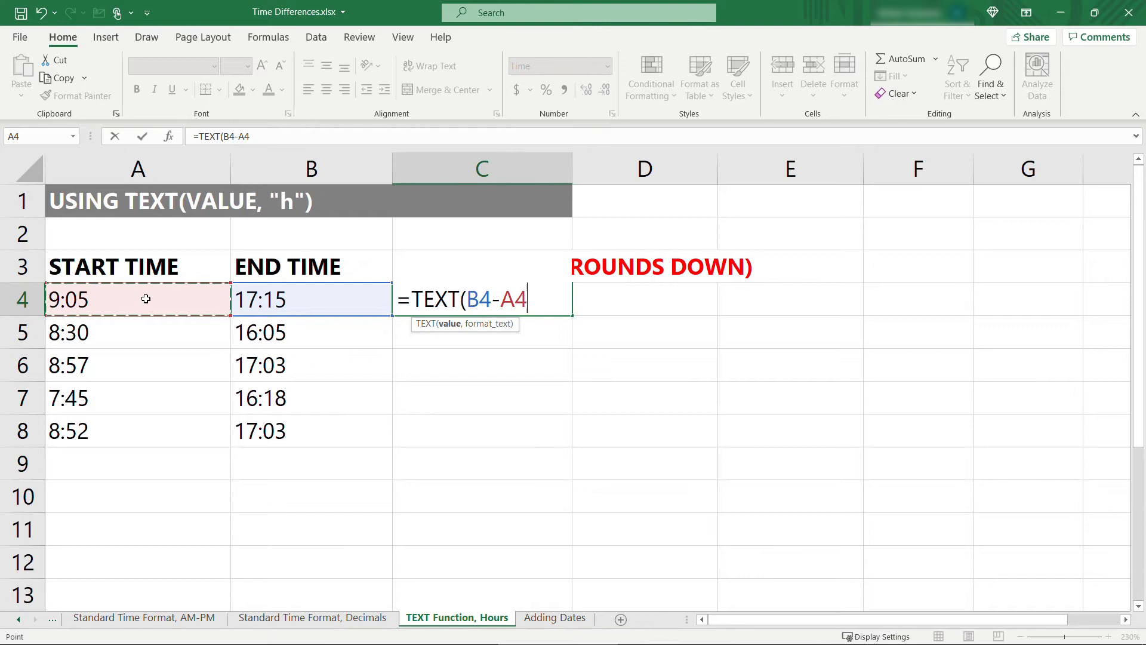
{"action": "type", "text": ","}
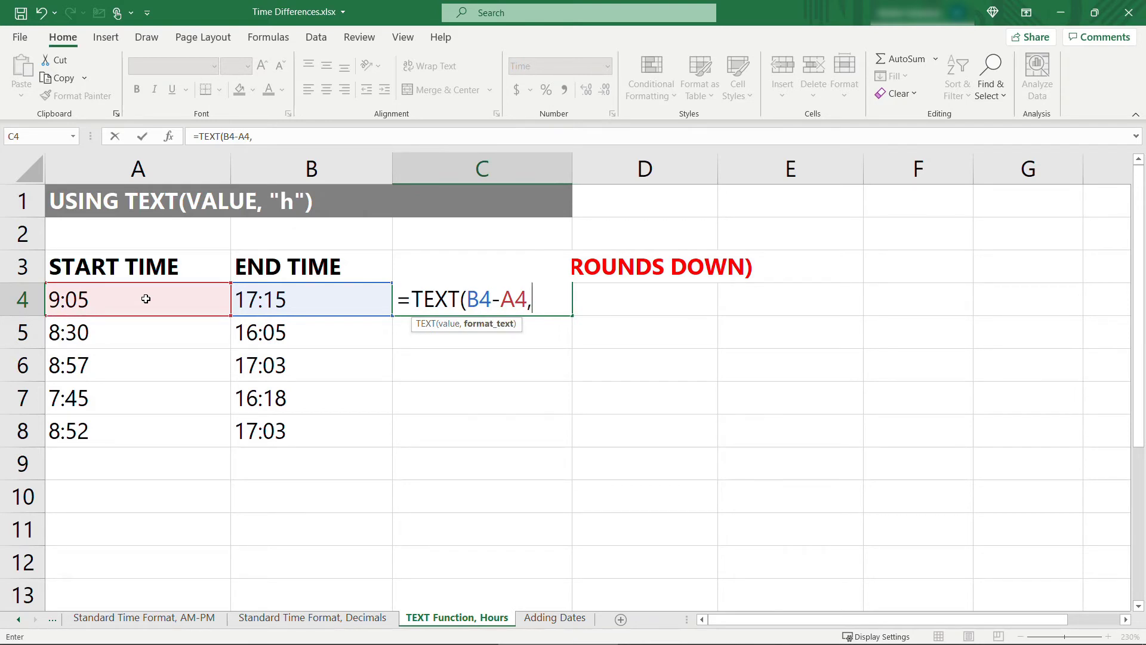
{"action": "type", "text": "\""}
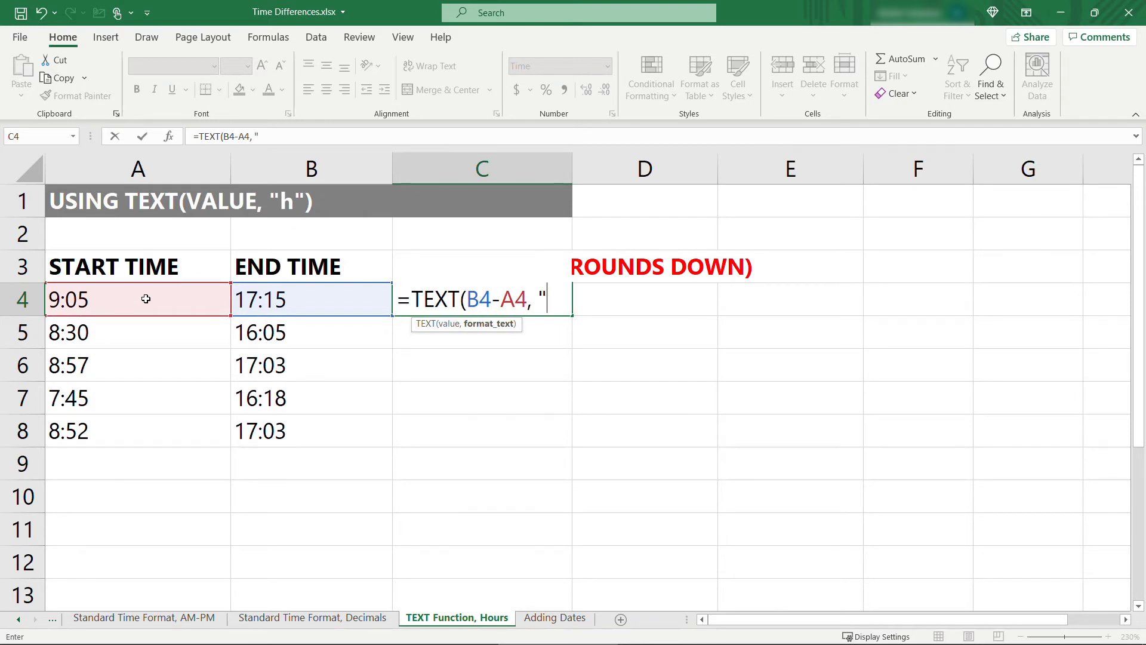
{"action": "type", "text": "h\""}
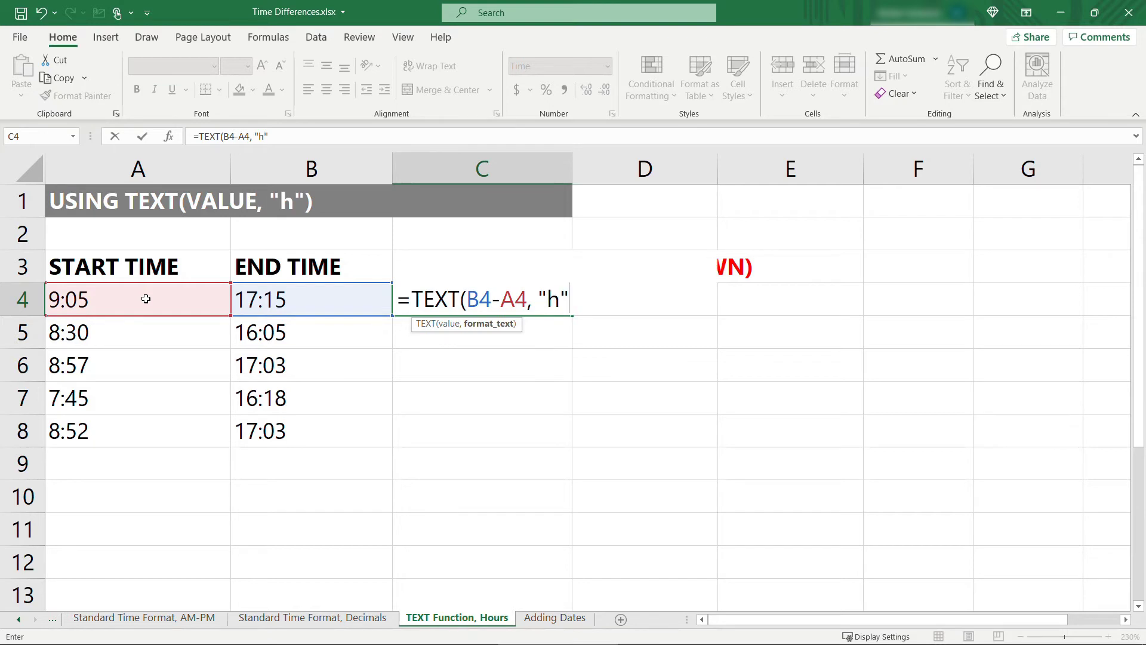
{"action": "type", "text": ")"}
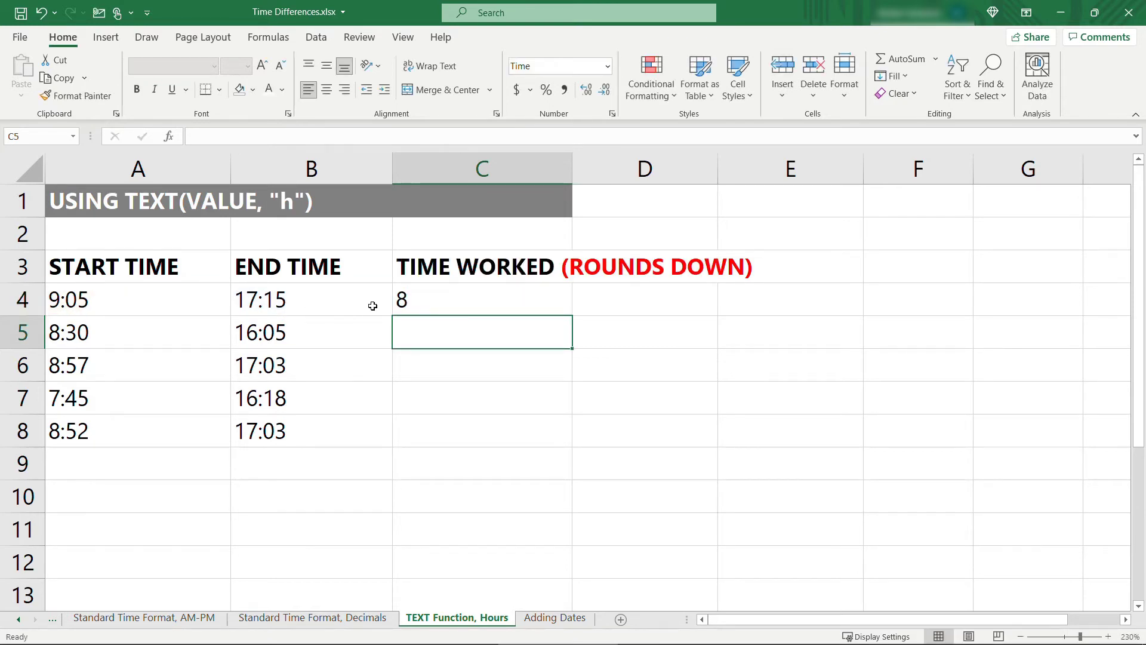
{"action": "left_click", "coordinate": [481, 299]}
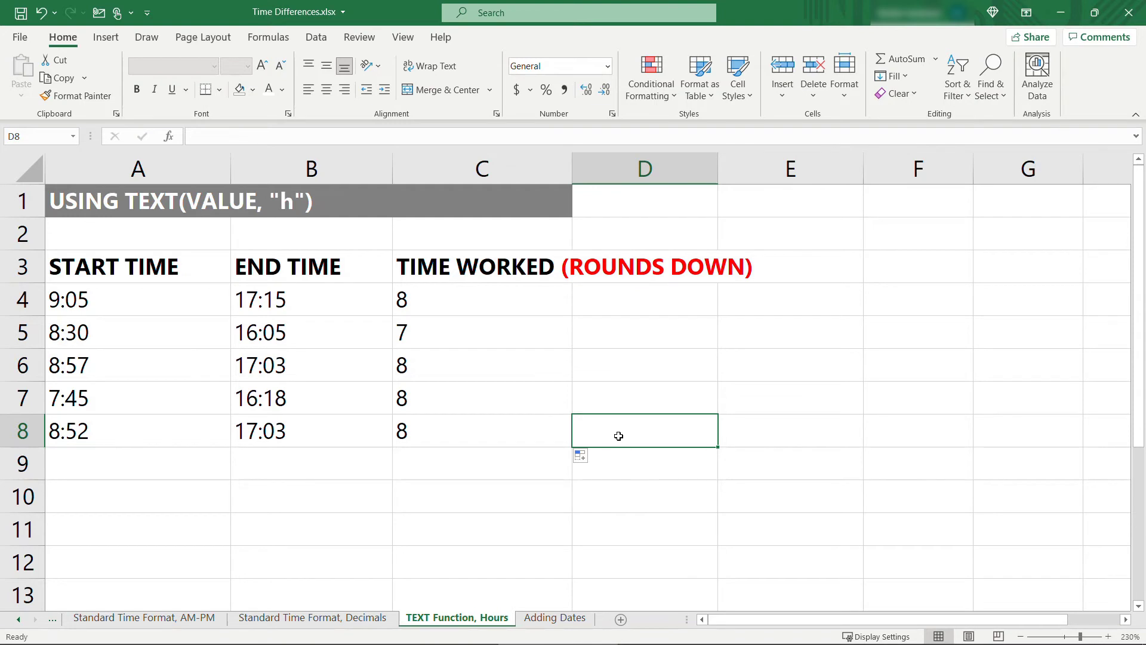
Switch to the Adding Dates sheet and select cells A4:B4
{"action": "left_click", "coordinate": [554, 617]}
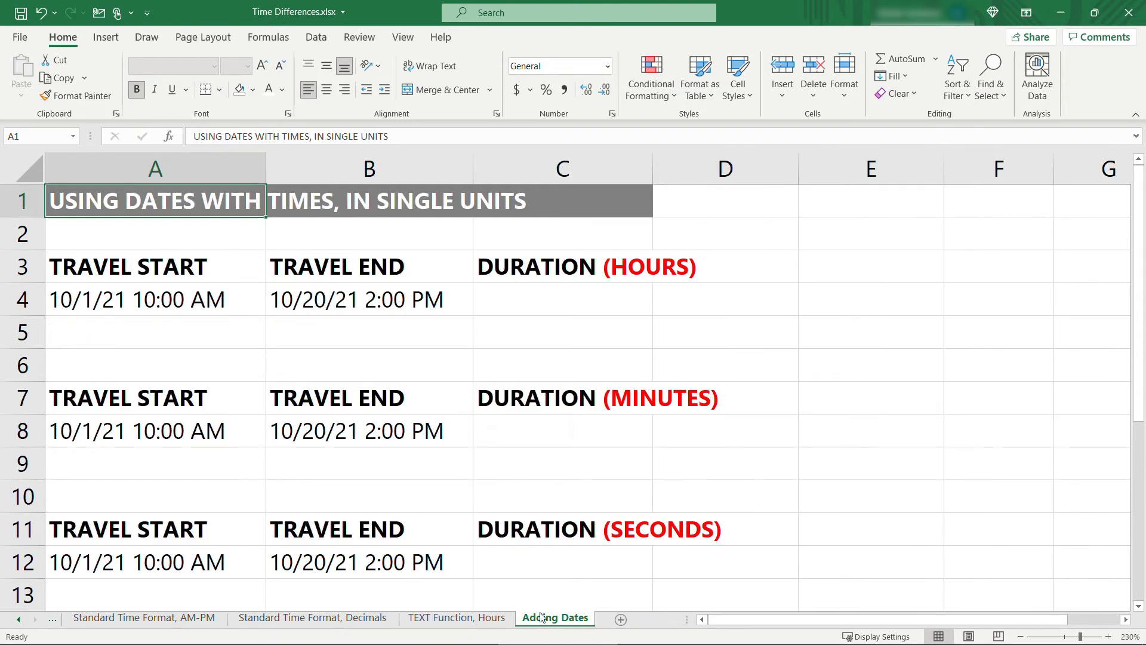
{"action": "mouse_move", "coordinate": [789, 551]}
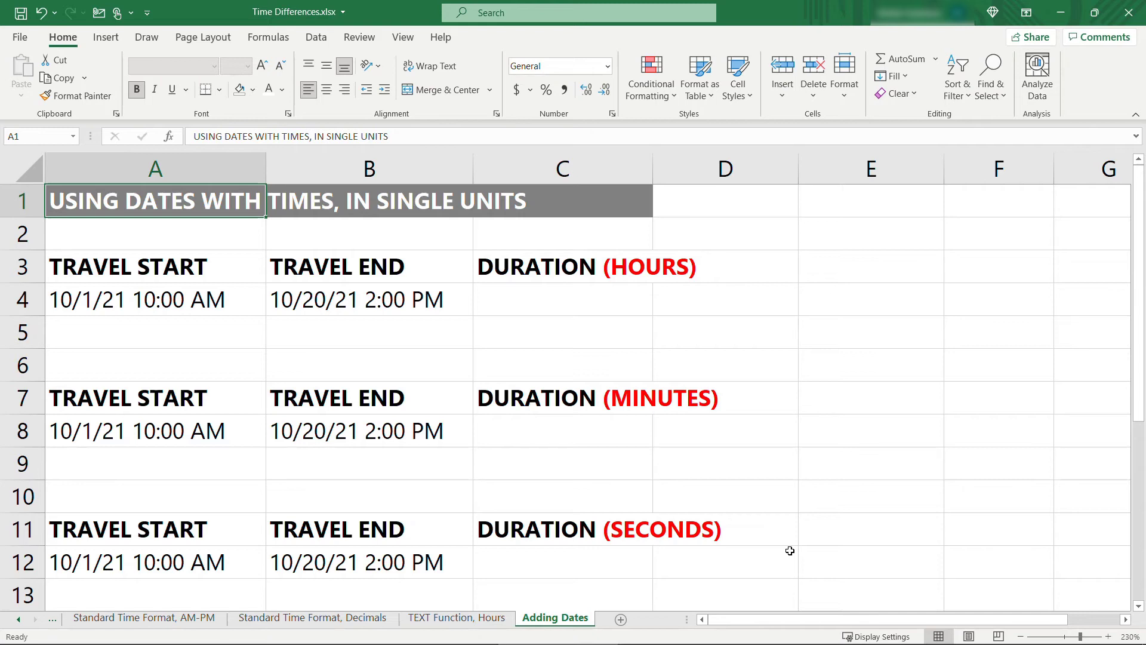
{"action": "mouse_move", "coordinate": [634, 468]}
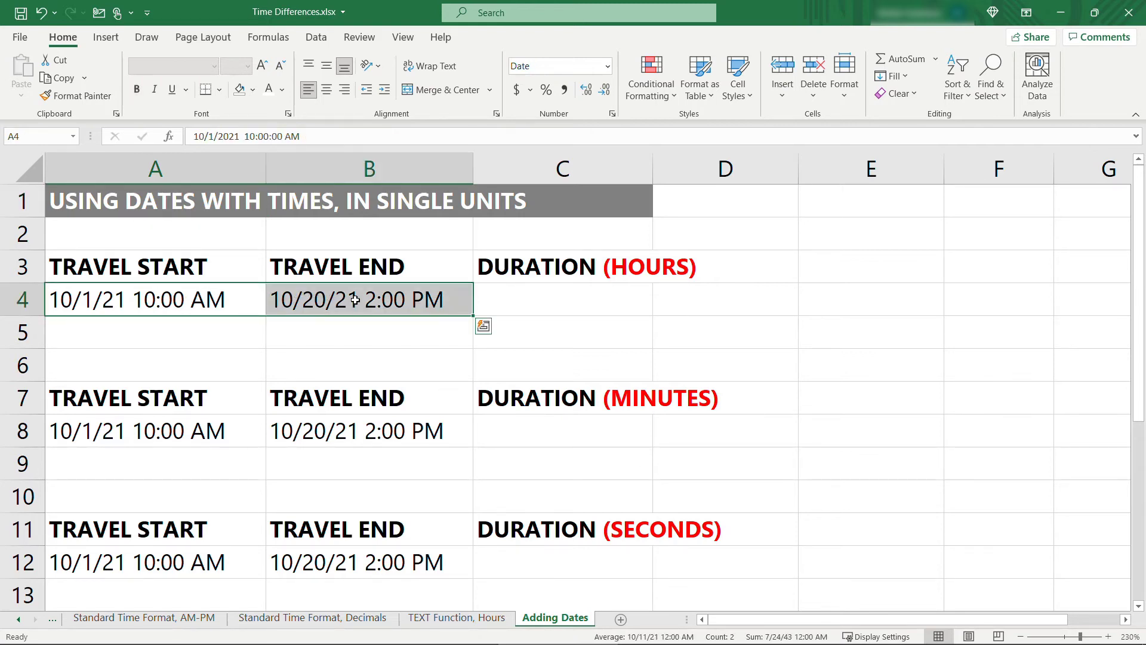
{"action": "right_click", "coordinate": [369, 299]}
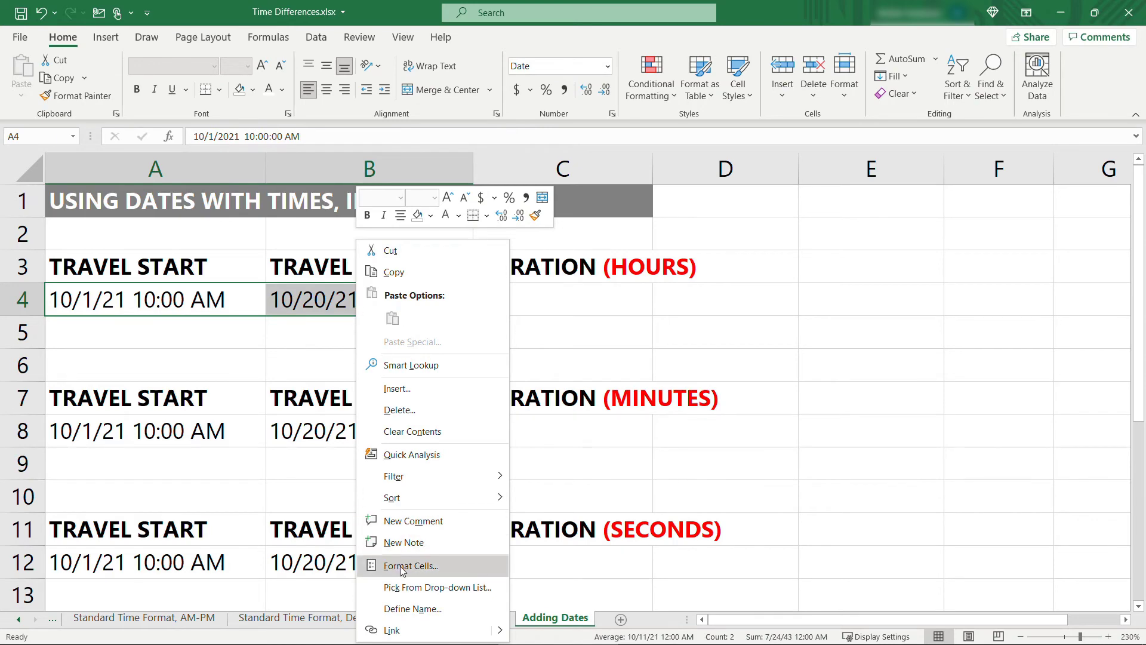
{"action": "left_click", "coordinate": [410, 565]}
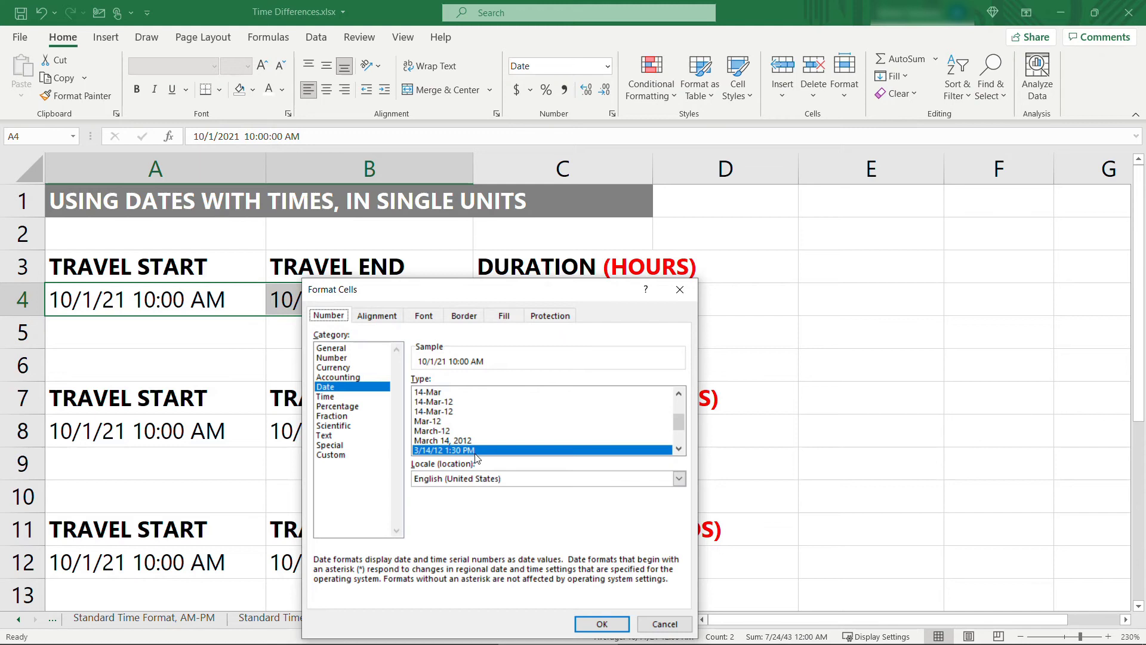
{"action": "mouse_move", "coordinate": [353, 392]}
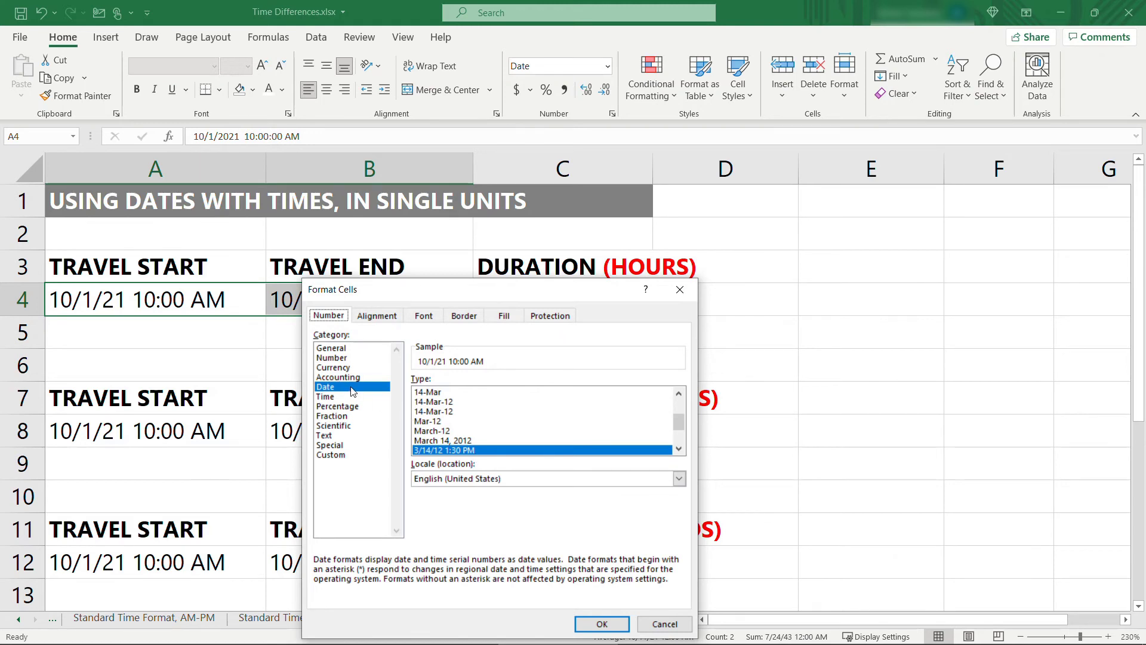
{"action": "left_click", "coordinate": [324, 386]}
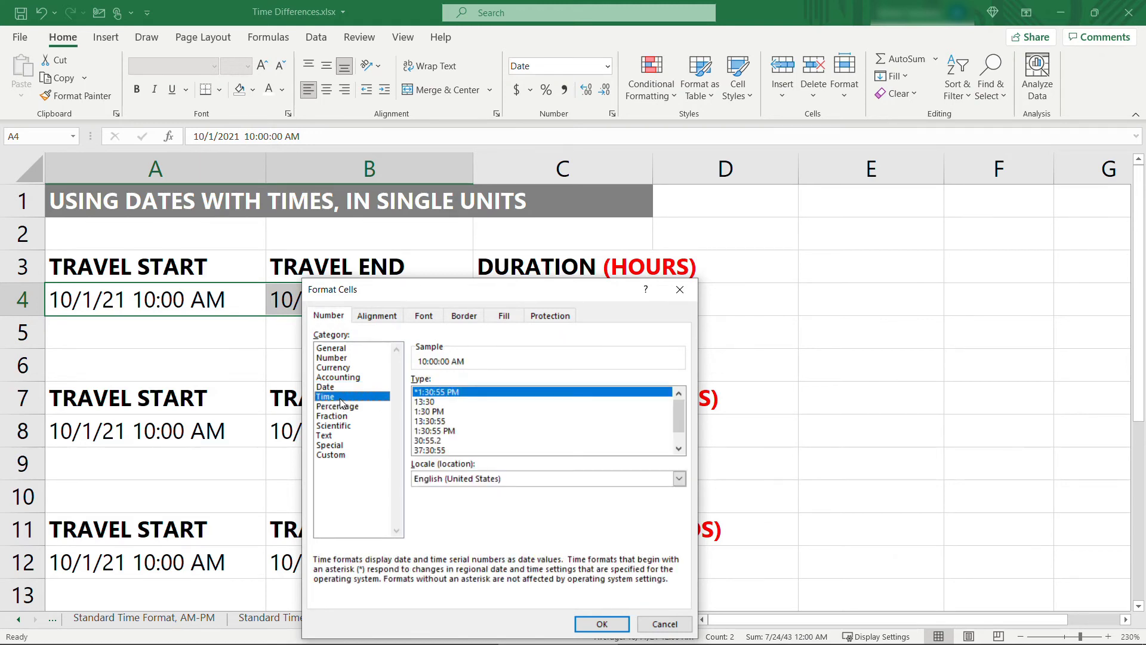
{"action": "mouse_move", "coordinate": [380, 408]}
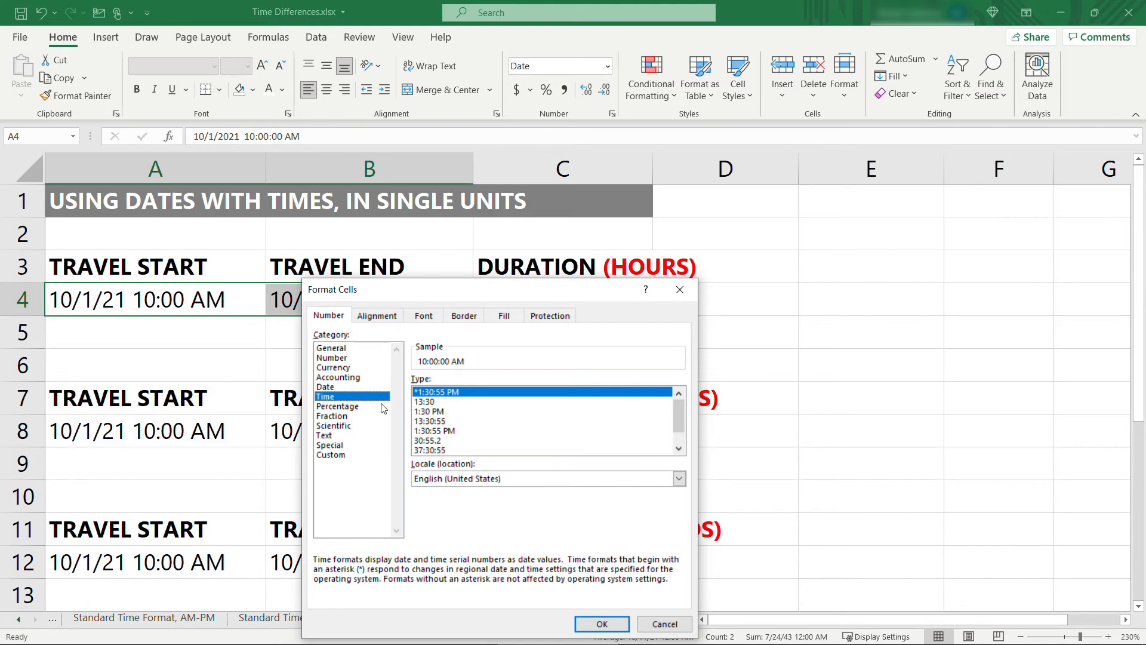
{"action": "left_click", "coordinate": [326, 385]}
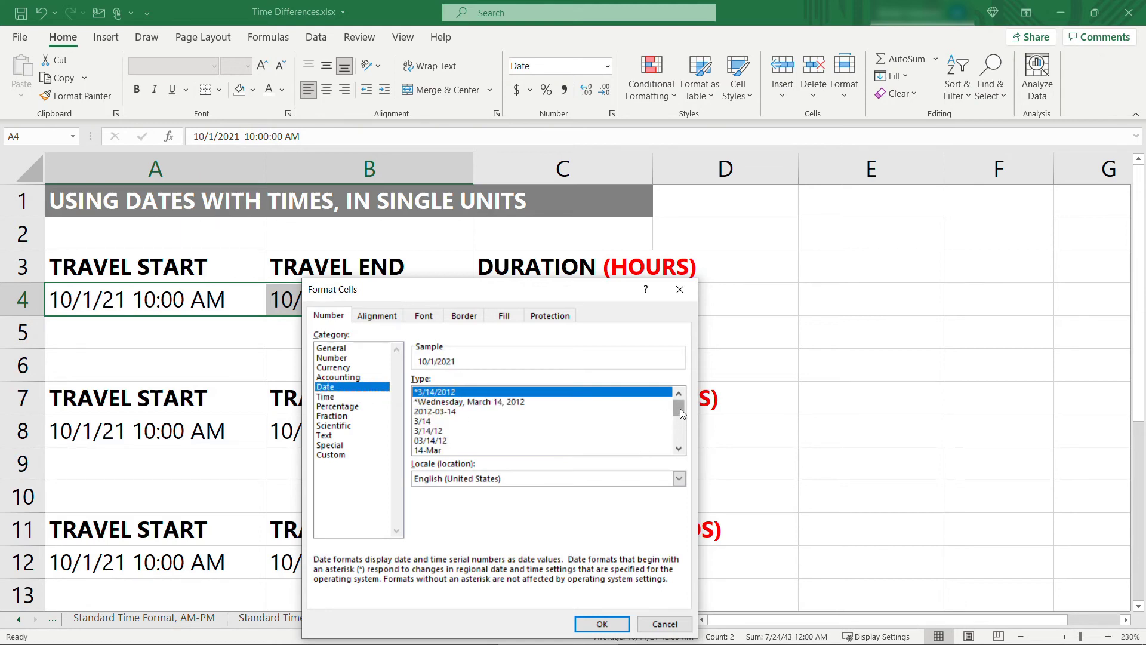
{"action": "scroll", "scroll_direction": "down", "scroll_amount": 3}
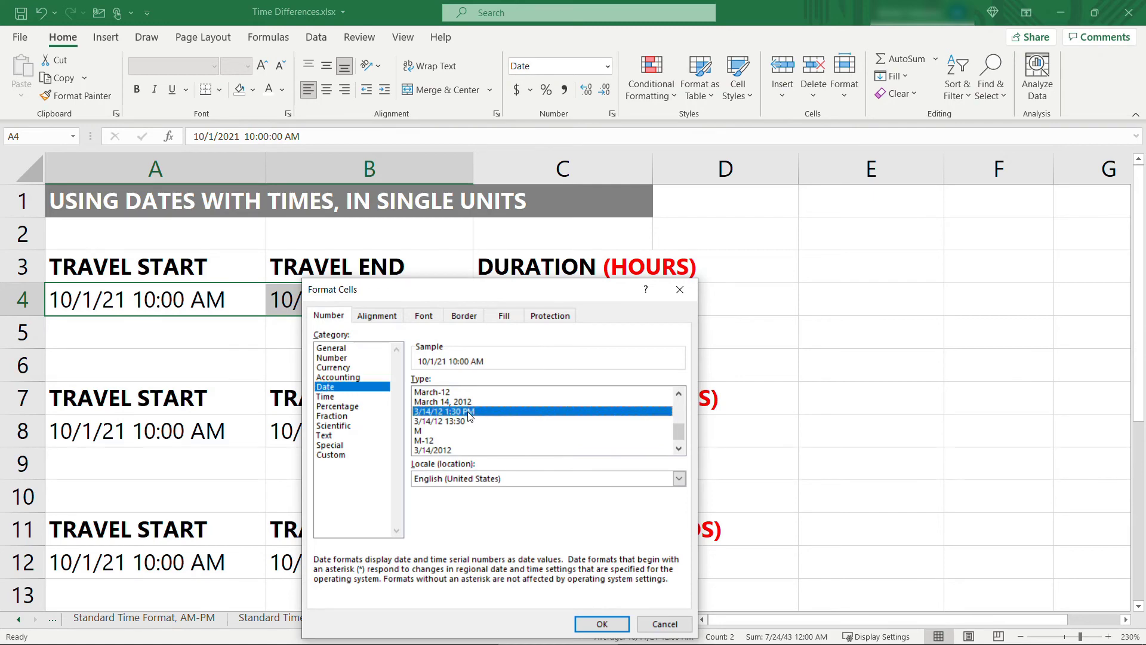
{"action": "left_click", "coordinate": [601, 624]}
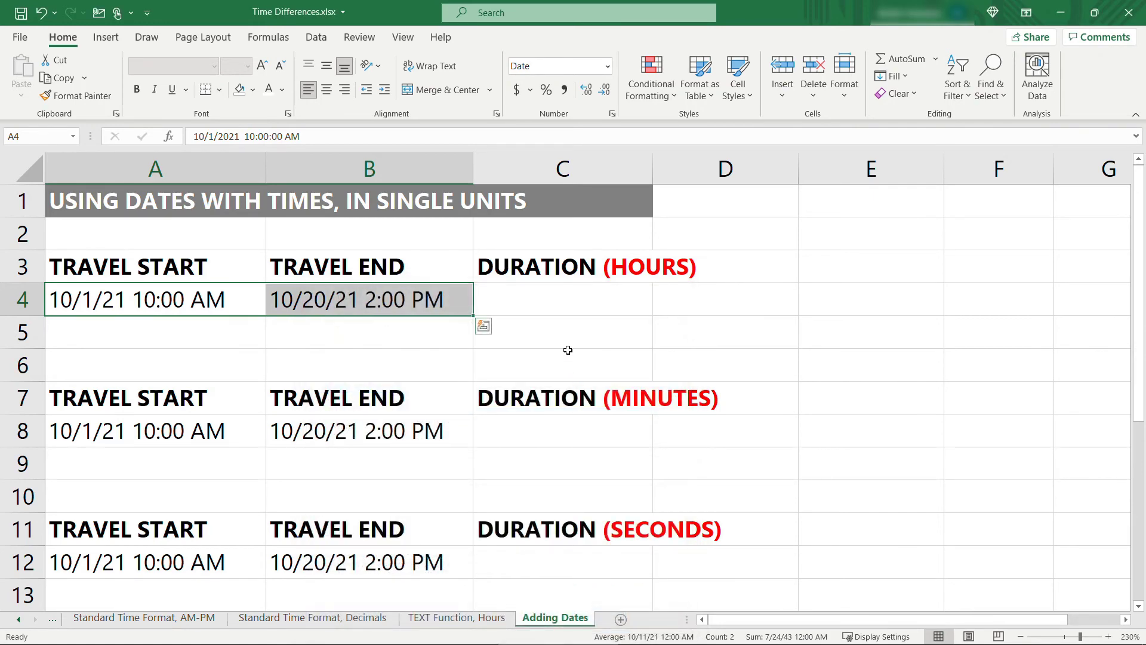
Enter =(B4-A4)*24 in C4 so the hours duration shows 460
{"action": "left_click", "coordinate": [562, 299]}
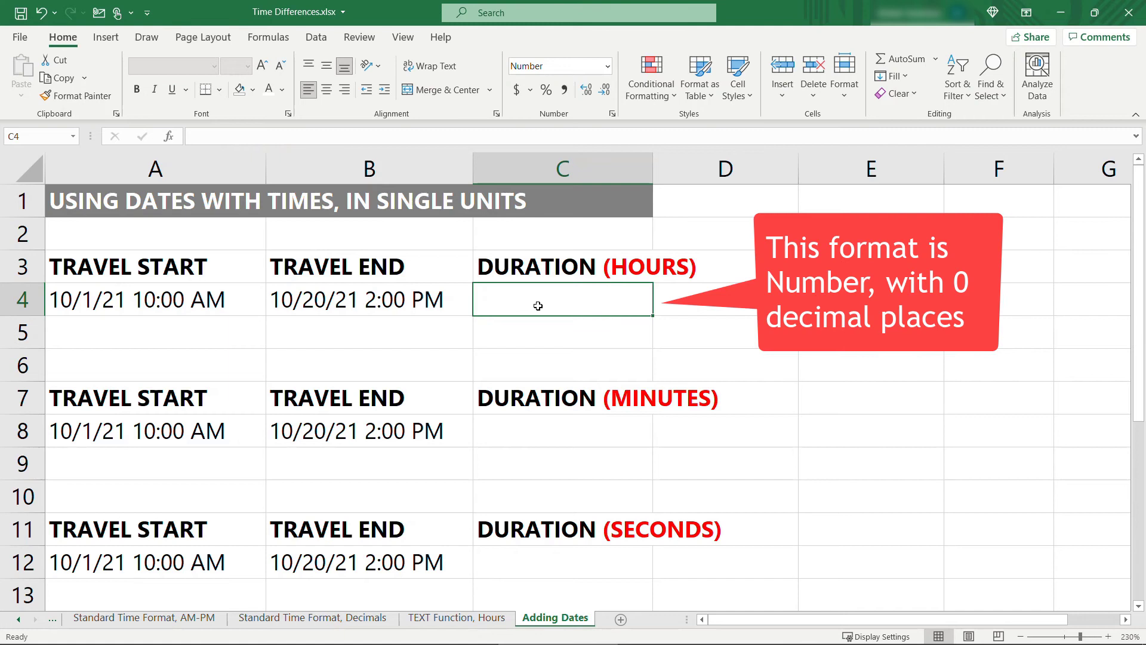
{"action": "type", "text": "="}
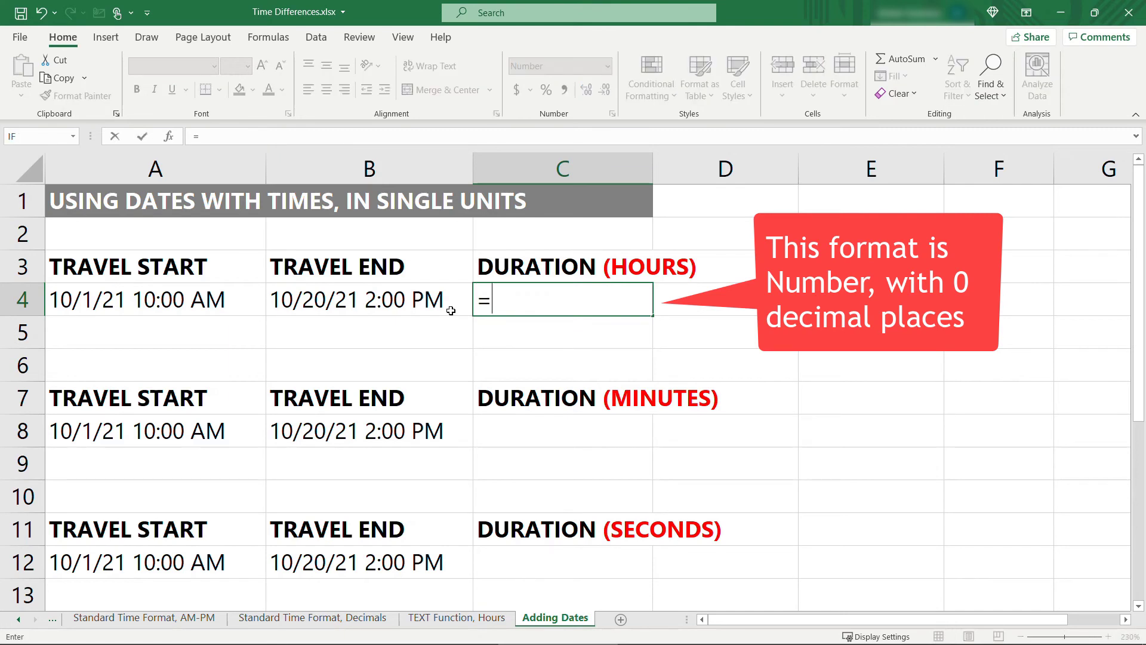
{"action": "left_click", "coordinate": [369, 300]}
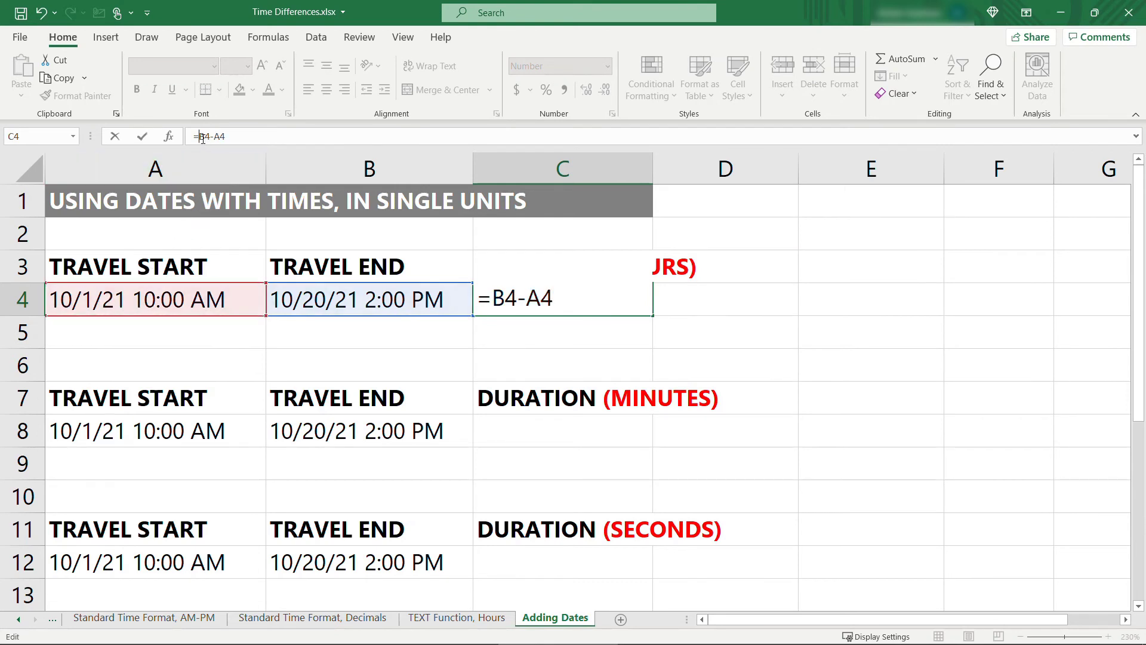
{"action": "type", "text": "("}
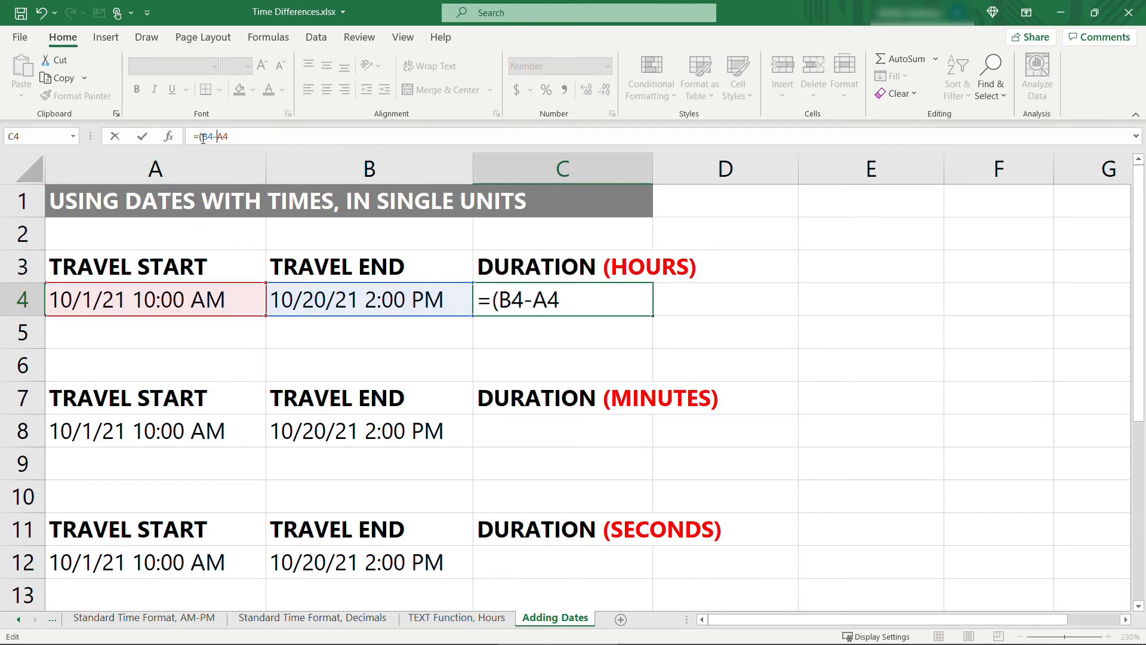
{"action": "type", "text": ")"}
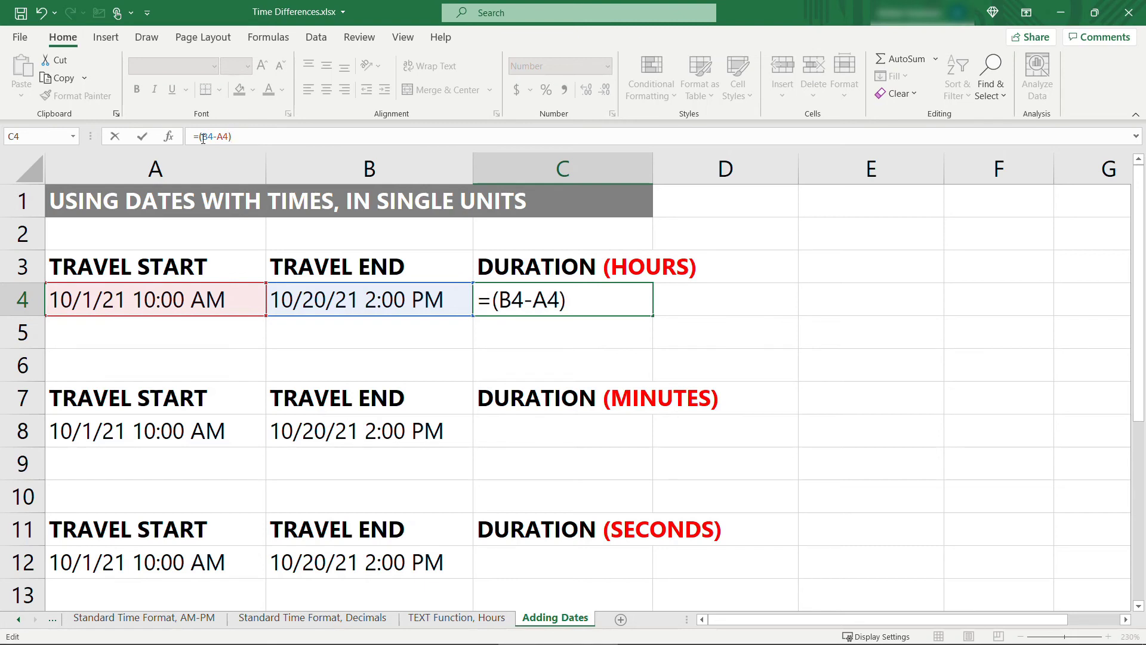
{"action": "type", "text": "*"}
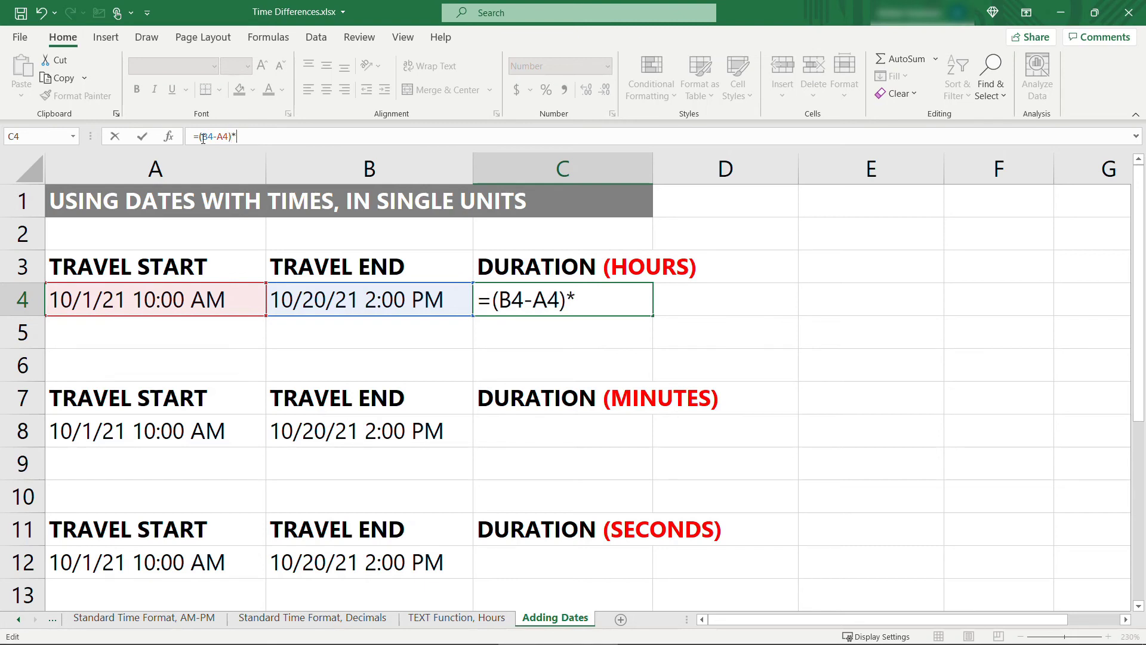
{"action": "type", "text": "24"}
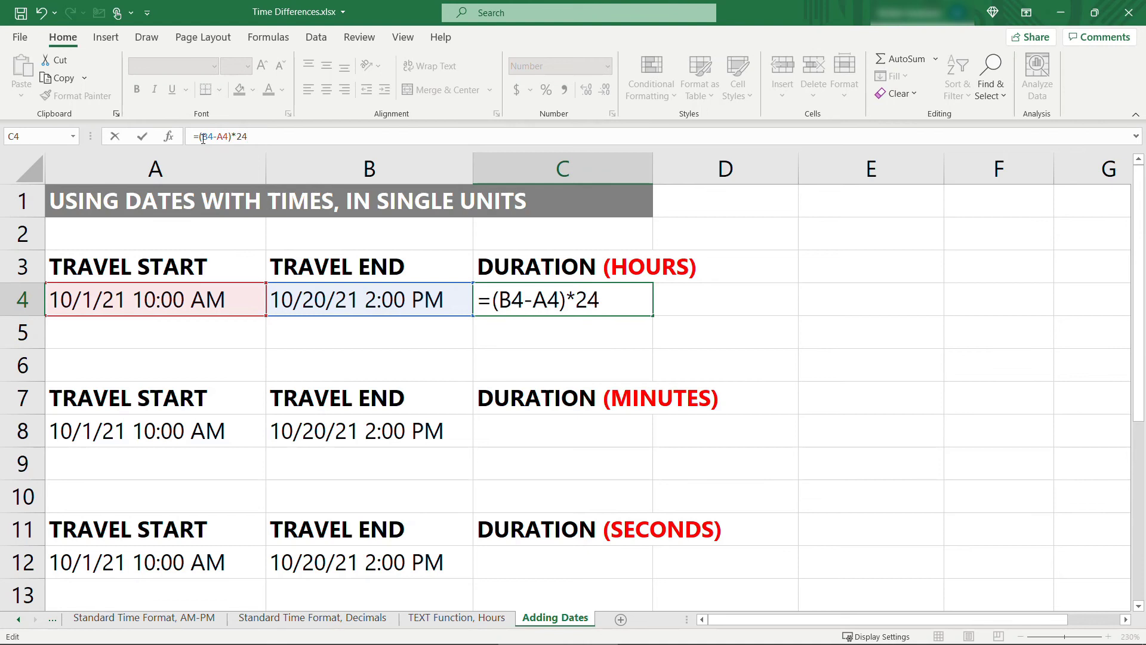
{"action": "key", "text": "Return"}
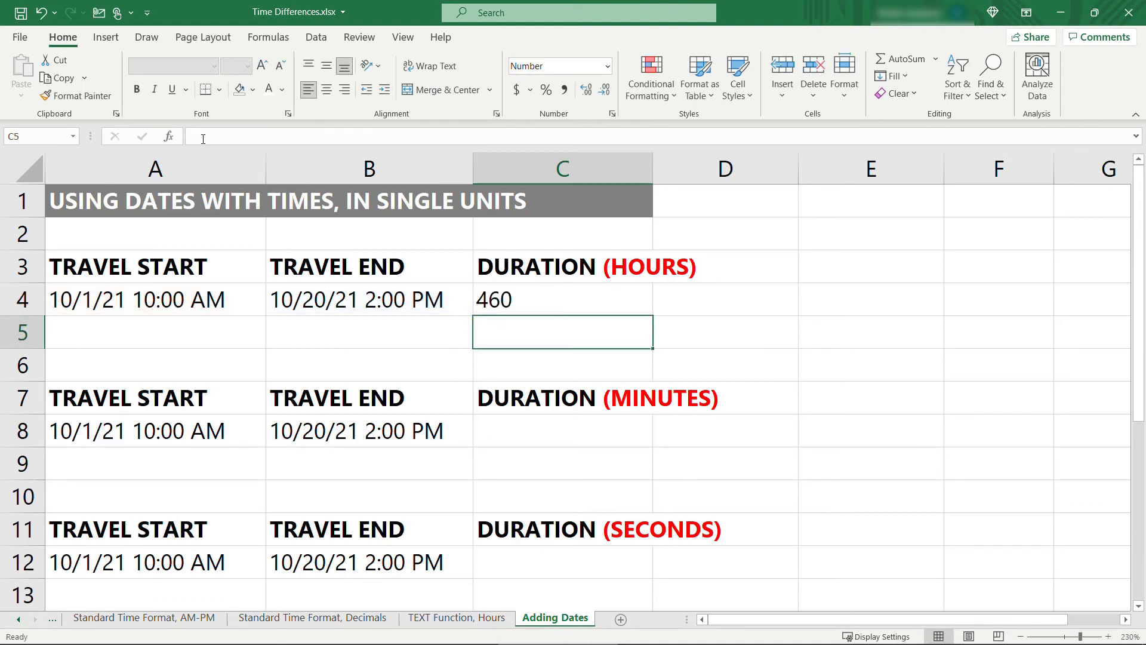
Check the travel start and end date values in A4 and B4
{"action": "left_click", "coordinate": [155, 300]}
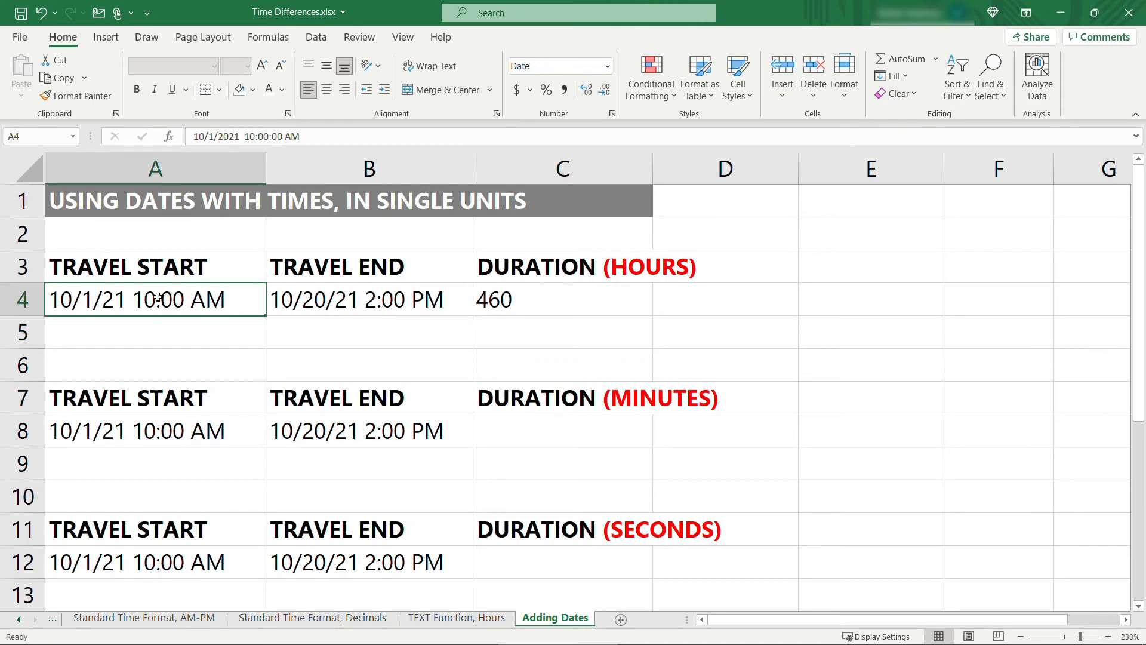
{"action": "left_click", "coordinate": [369, 299]}
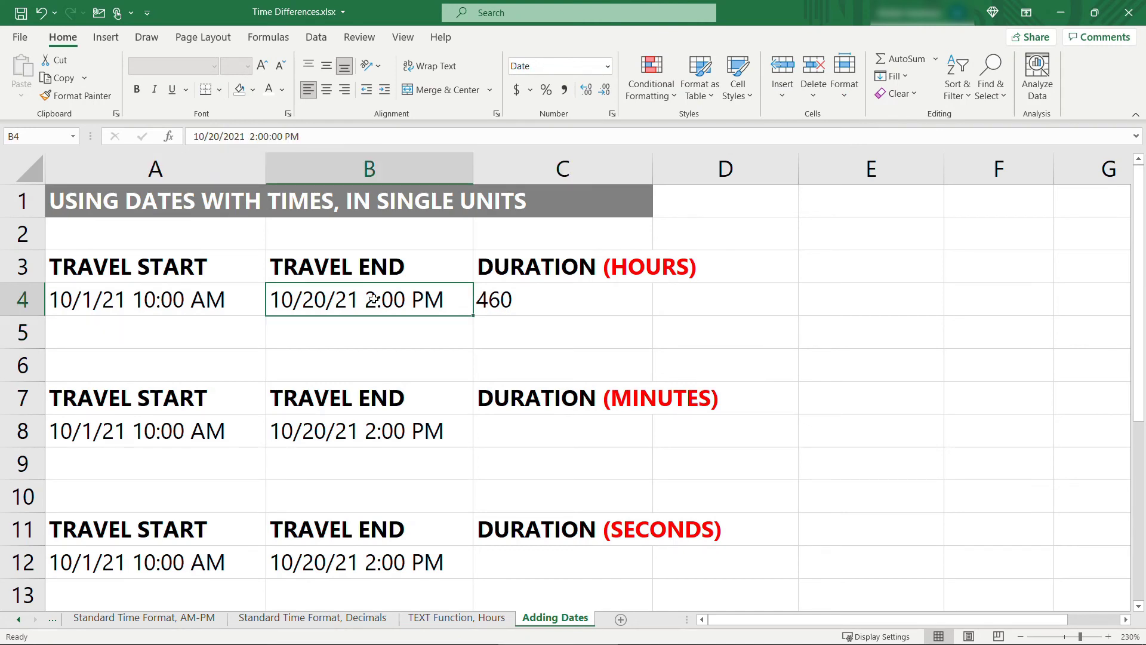
Copy the C4 formula into C8 as =(B8-A8)*1440, giving 27600 minutes
{"action": "left_click", "coordinate": [562, 431]}
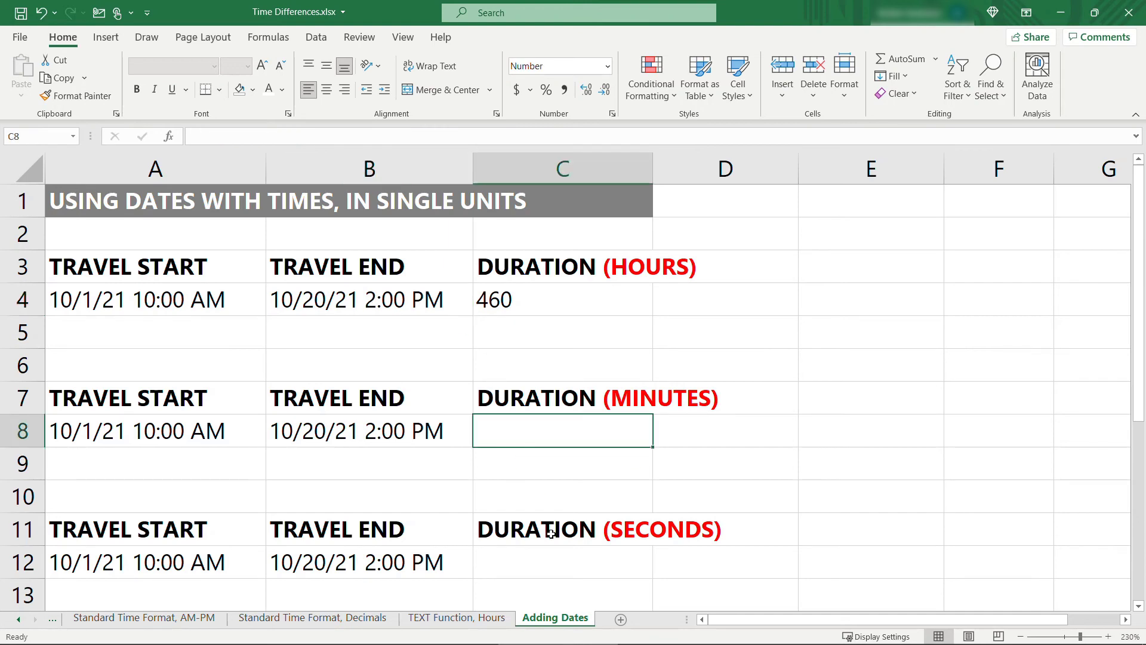
{"action": "left_click", "coordinate": [562, 298]}
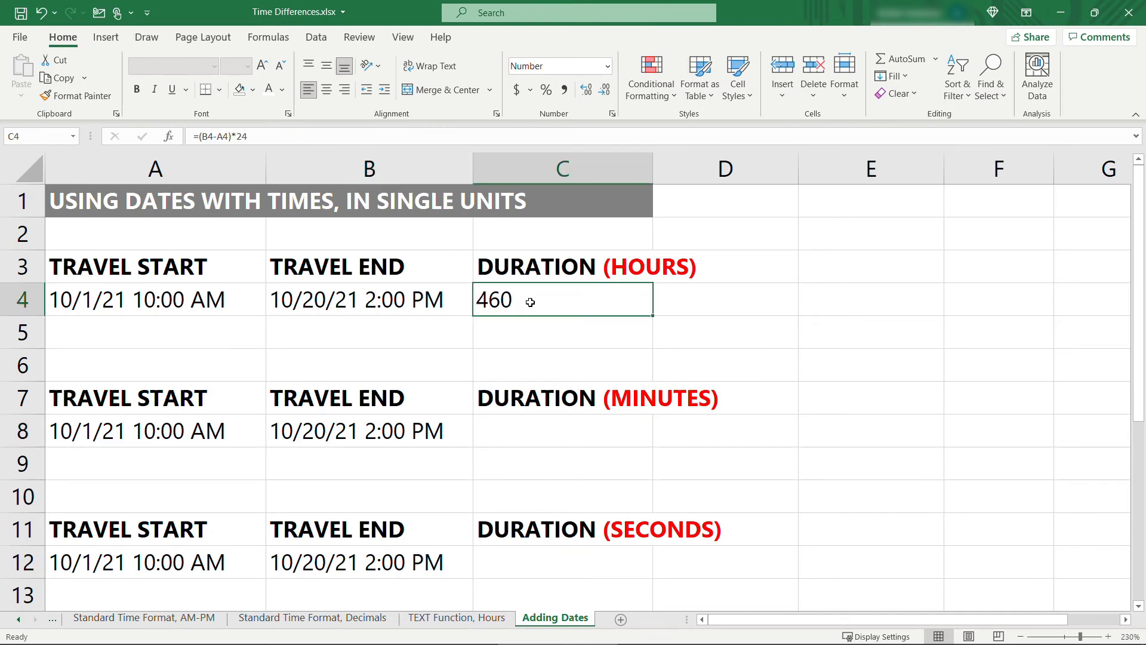
{"action": "key", "text": "ctrl+c"}
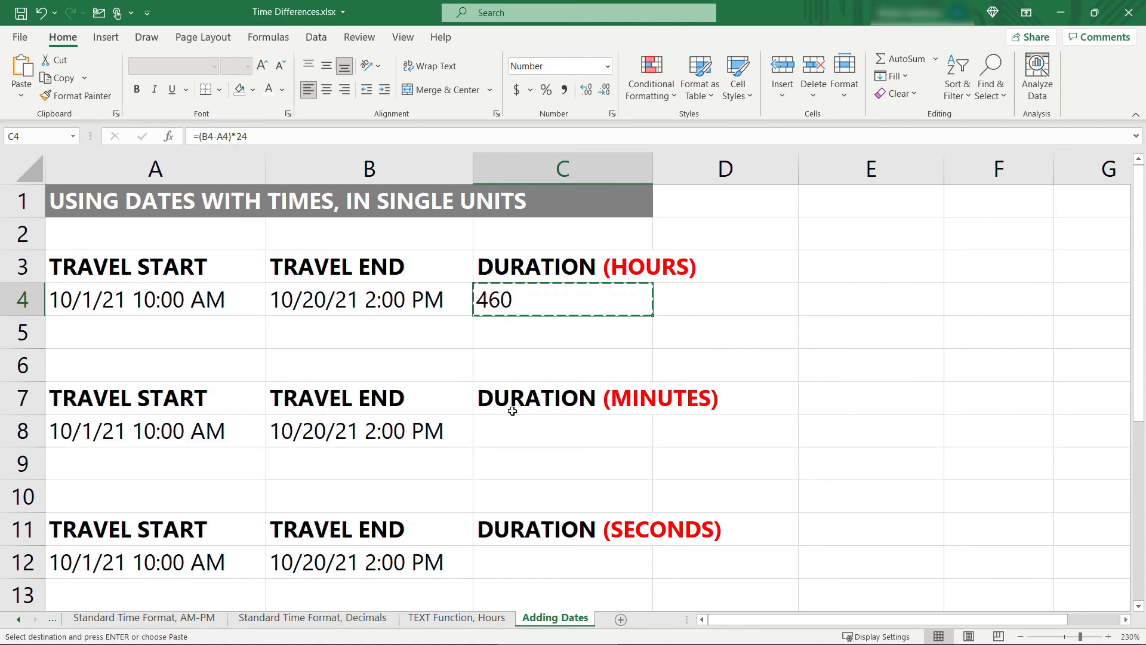
{"action": "left_click", "coordinate": [562, 431]}
{"action": "type", "text": "=(B8-A8)*"}
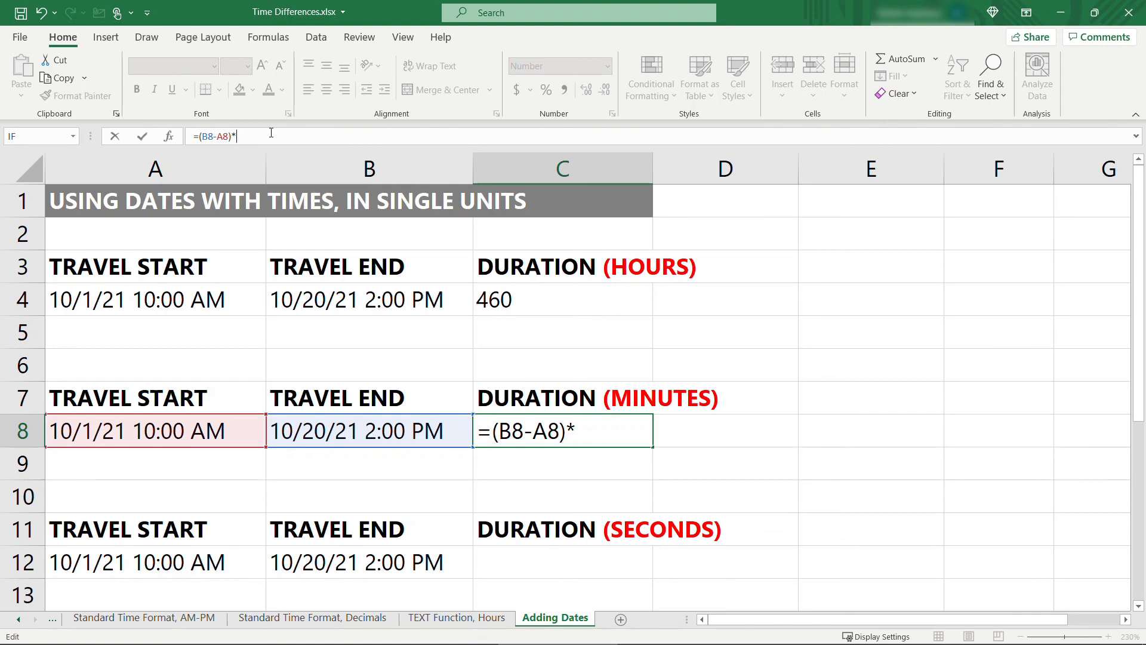
{"action": "type", "text": "1"}
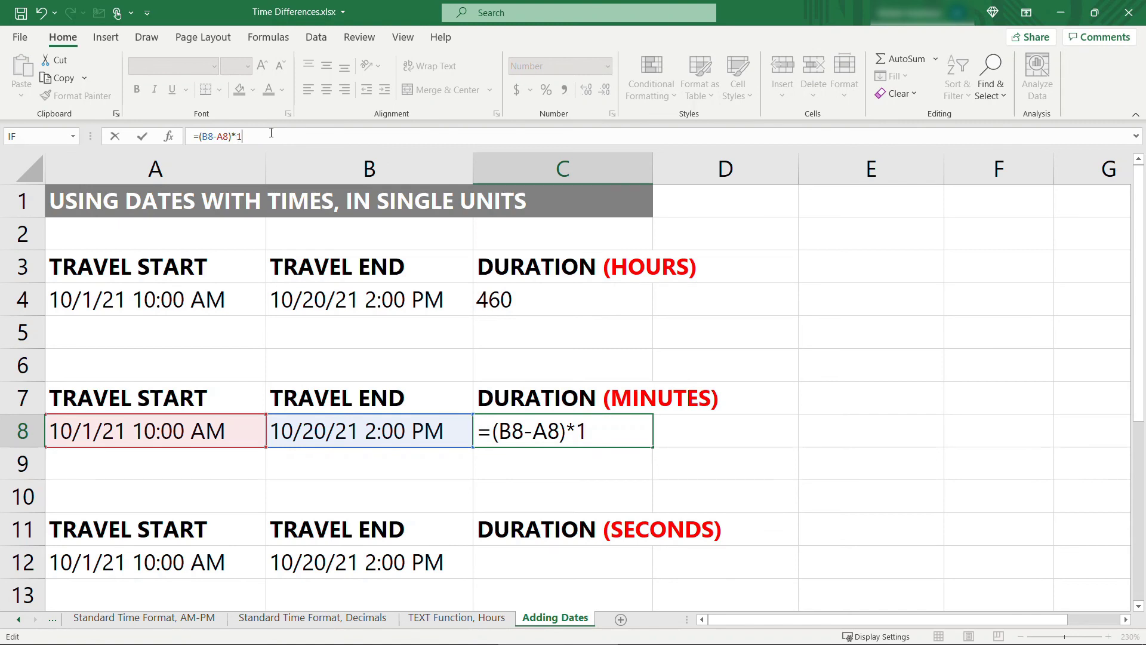
{"action": "key", "text": "Return"}
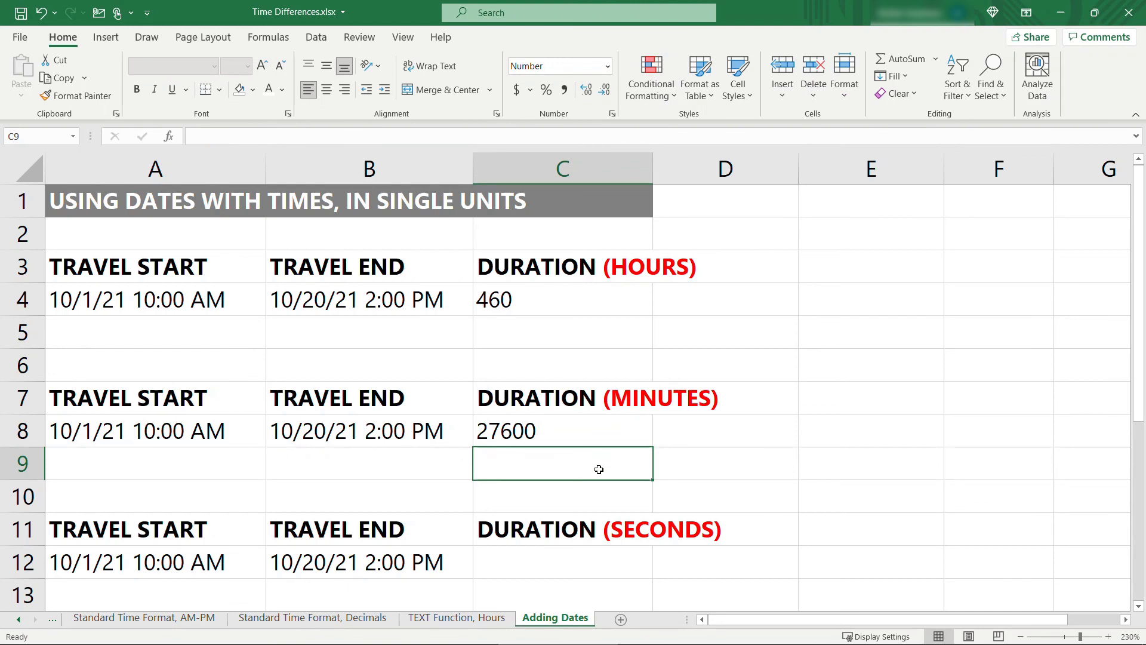
Make C12 =(B12-A12)*86400 so the seconds duration shows 1656000
{"action": "left_click", "coordinate": [562, 561]}
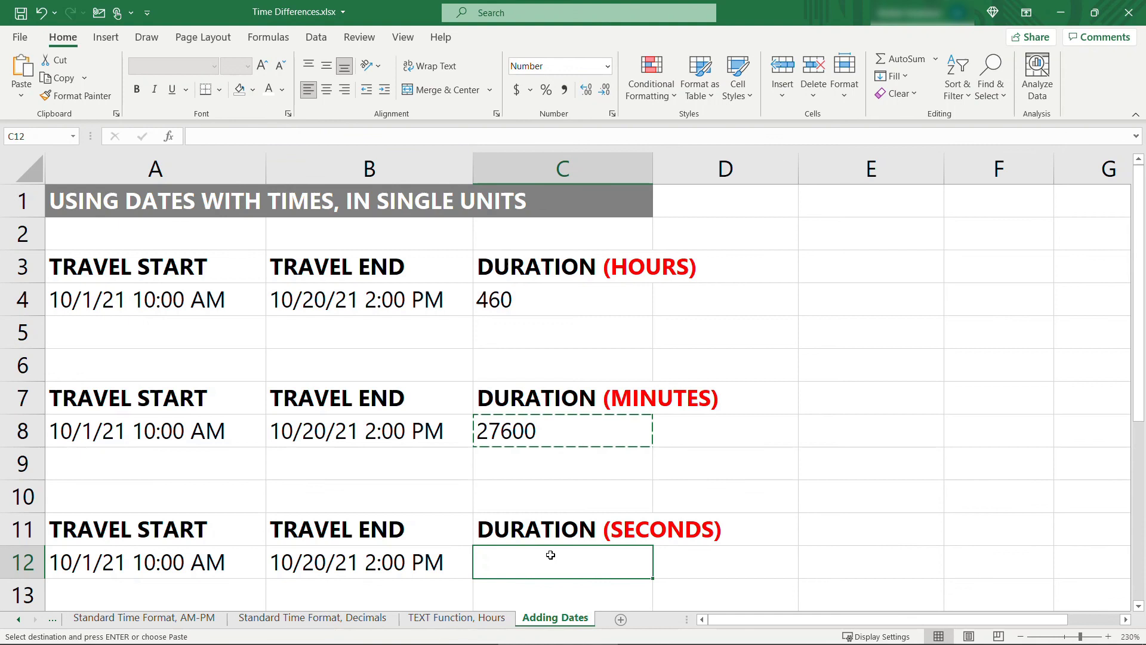
{"action": "type", "text": "=(B12-A12)*1440"}
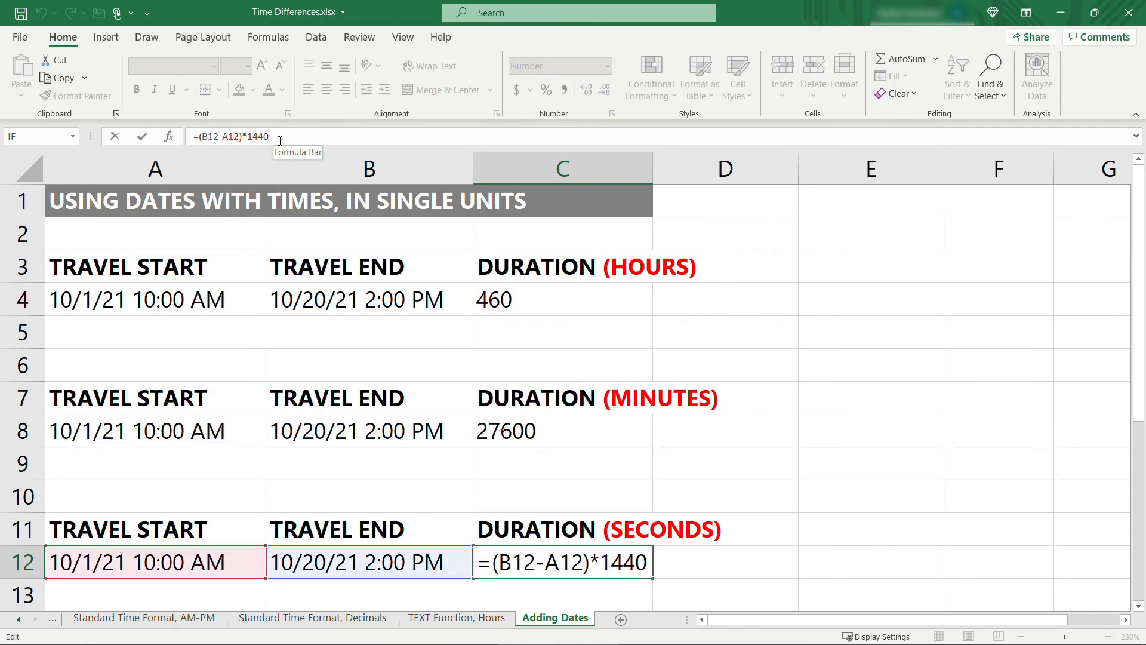
{"action": "key", "text": "Backspace"}
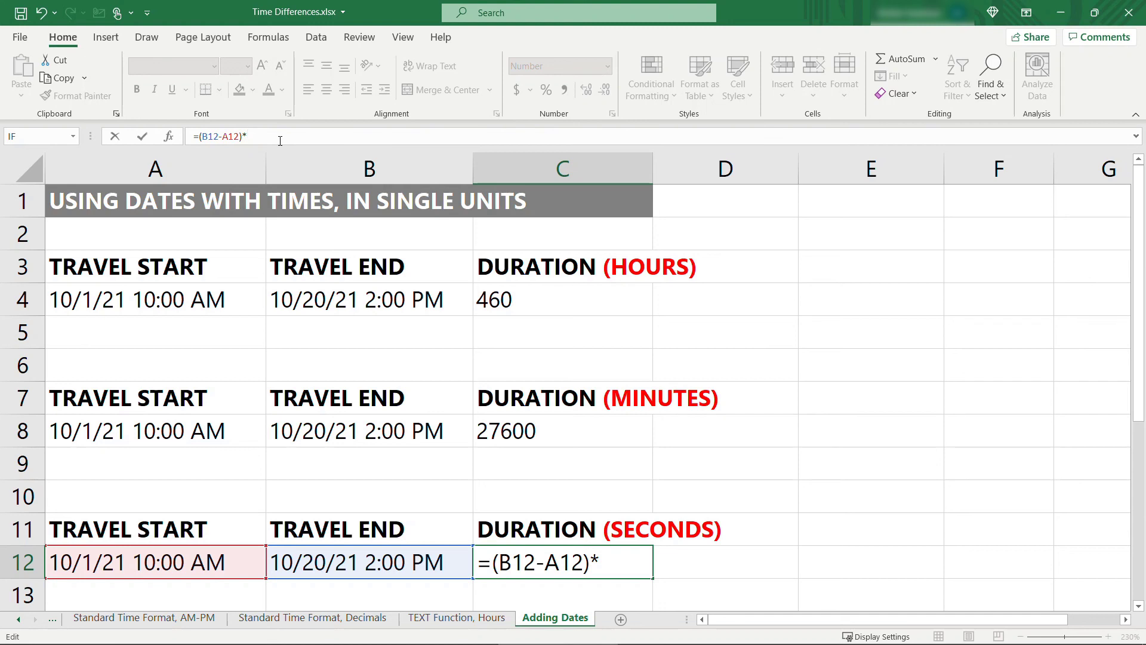
{"action": "type", "text": "8640"}
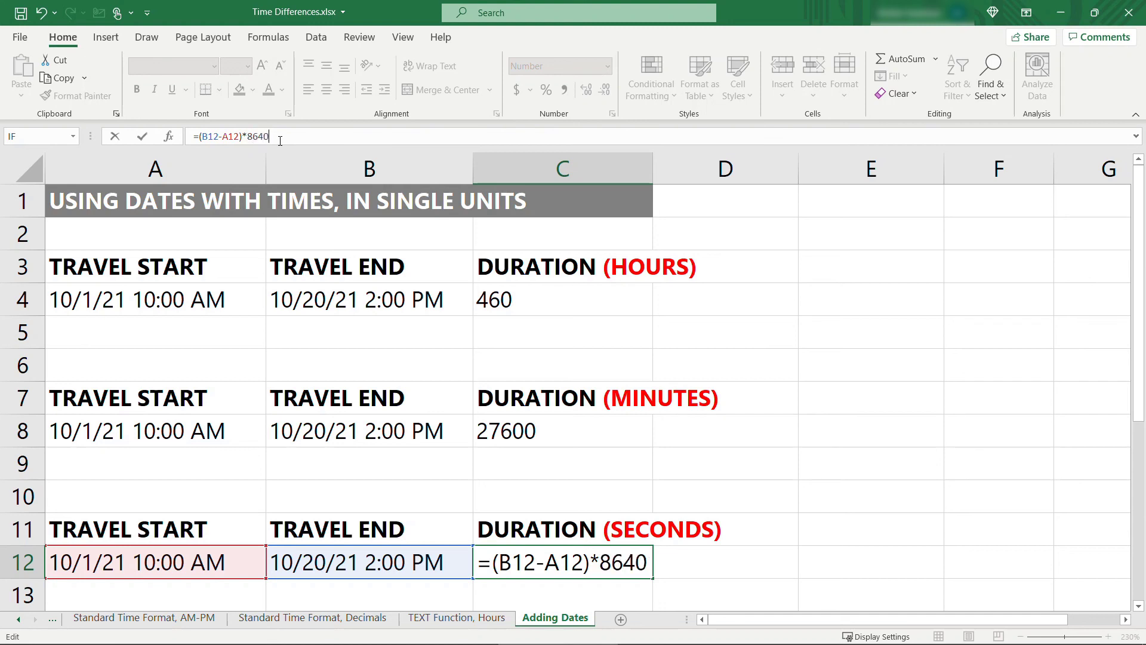
{"action": "key", "text": "Return"}
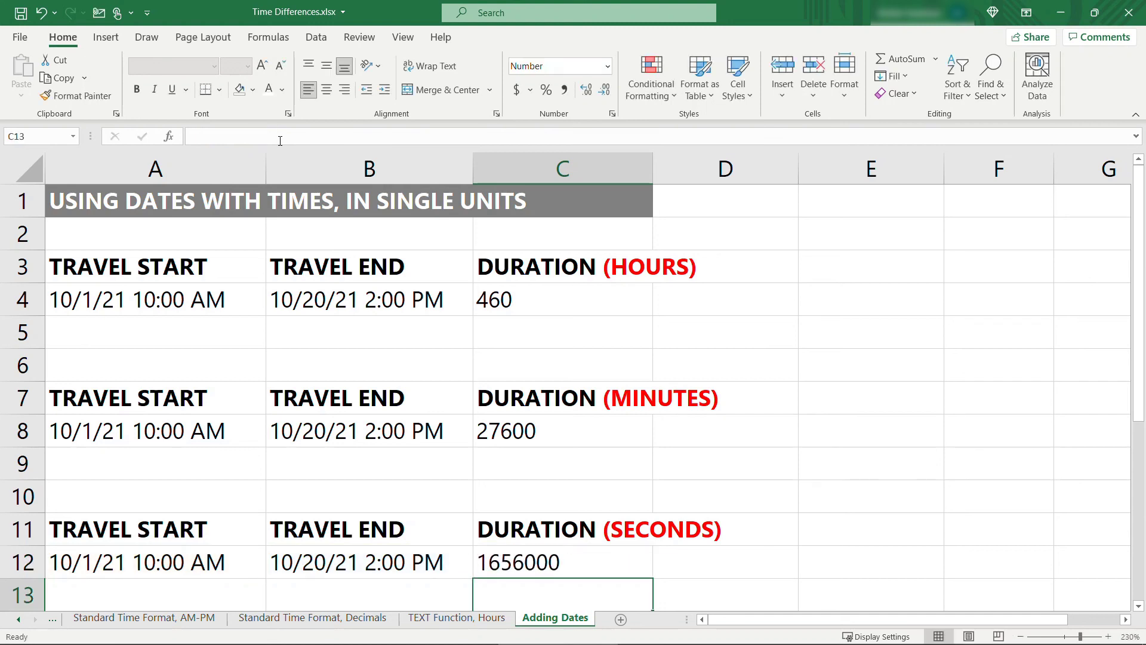